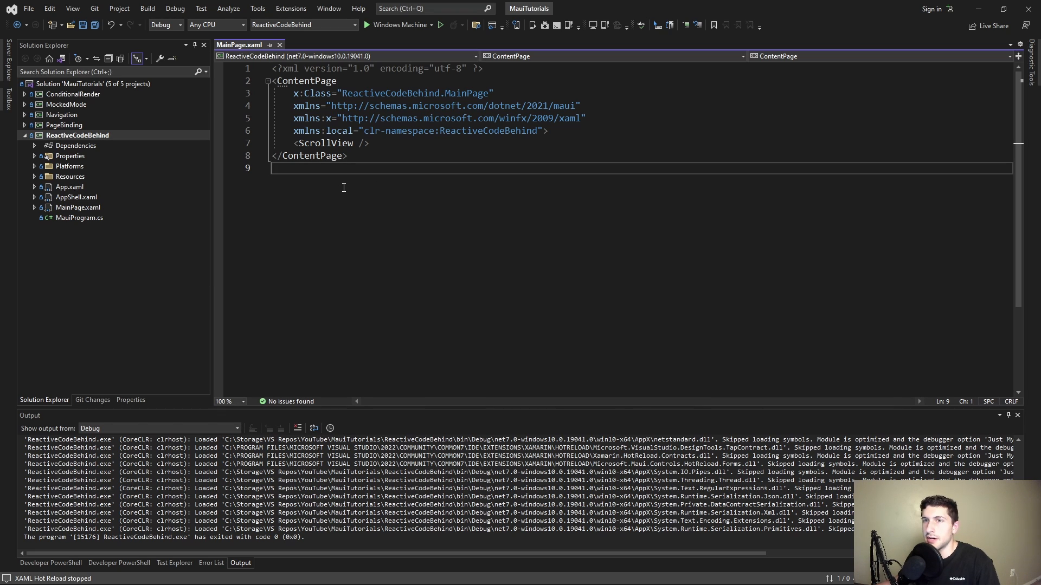
Add a new C# .NET MAUI ContentView named Counter to the ReactiveCodeBehind project
right_click(77, 136)
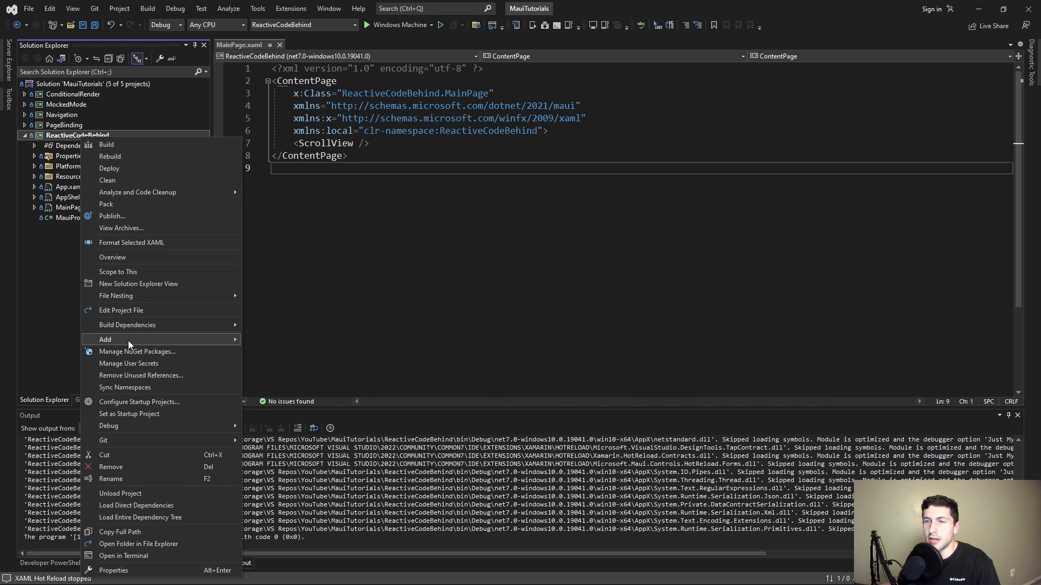
left_click(105, 339)
type("C")
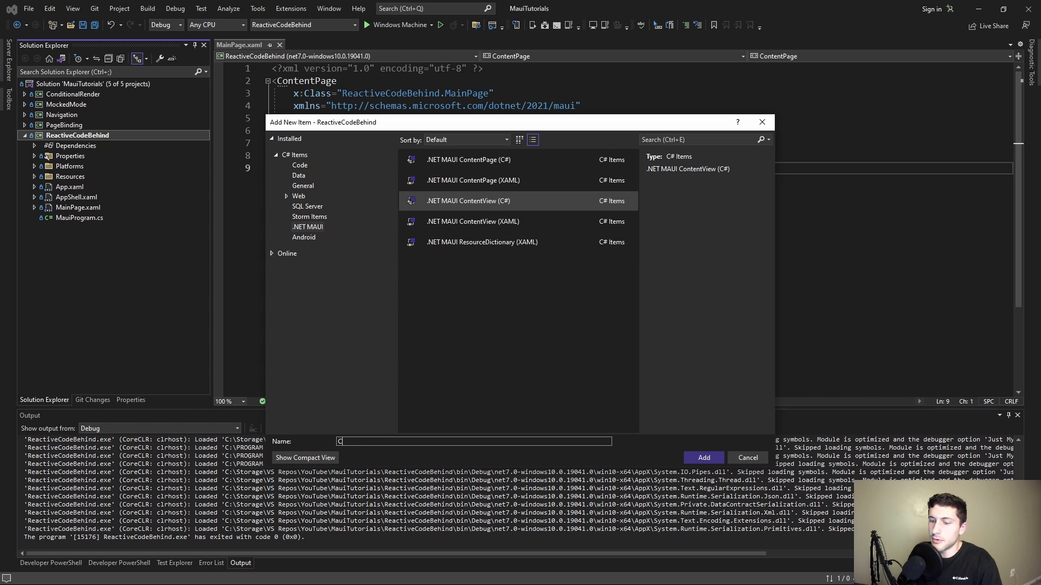
left_click(702, 458)
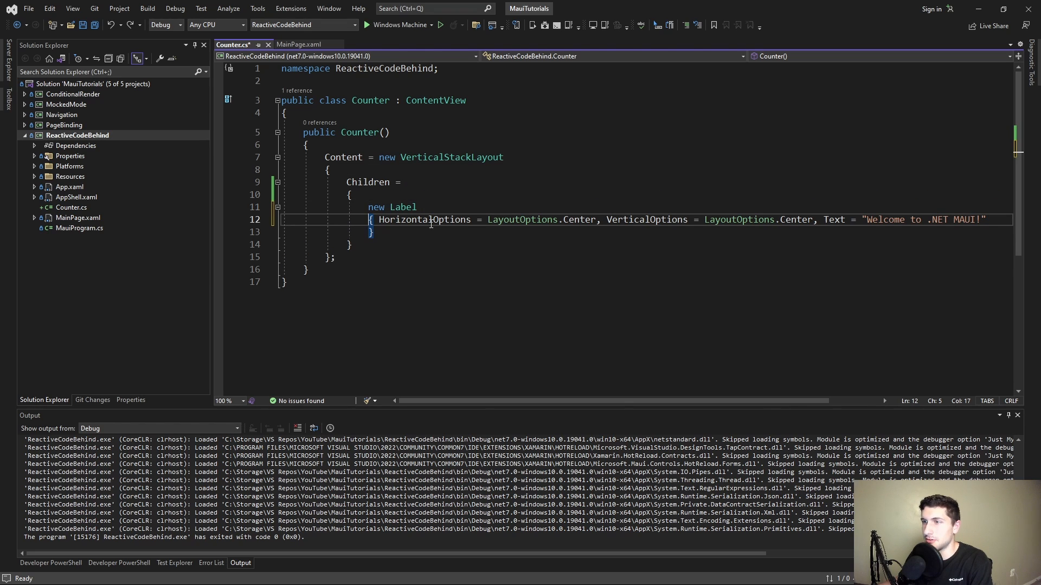
Give the Label Text = "0", add a Button with Text = "Increment", and inspect the ContentView base class
key("Enter")
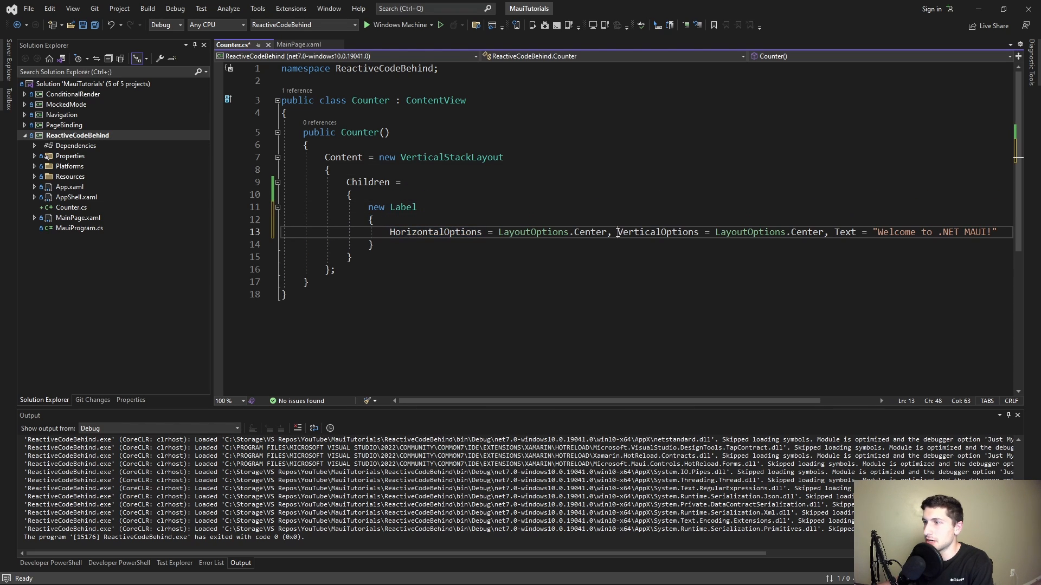
key("enter")
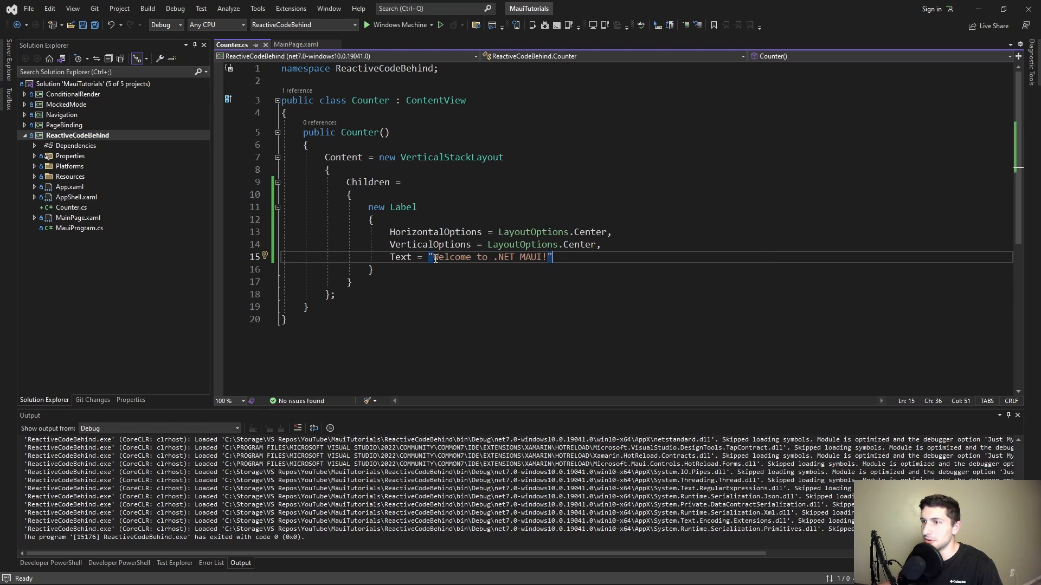
left_click(448, 219)
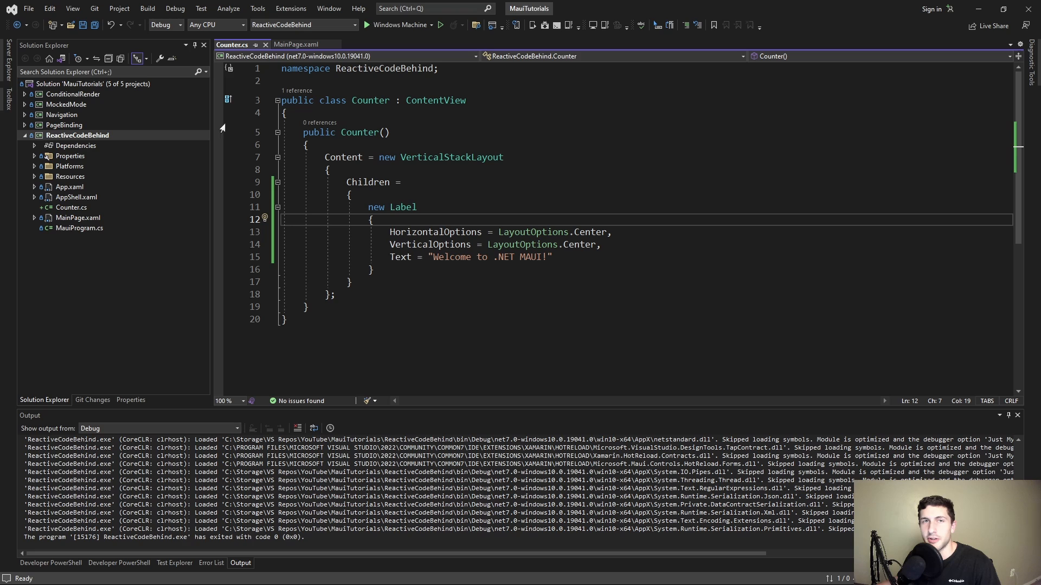
mouse_move(440, 212)
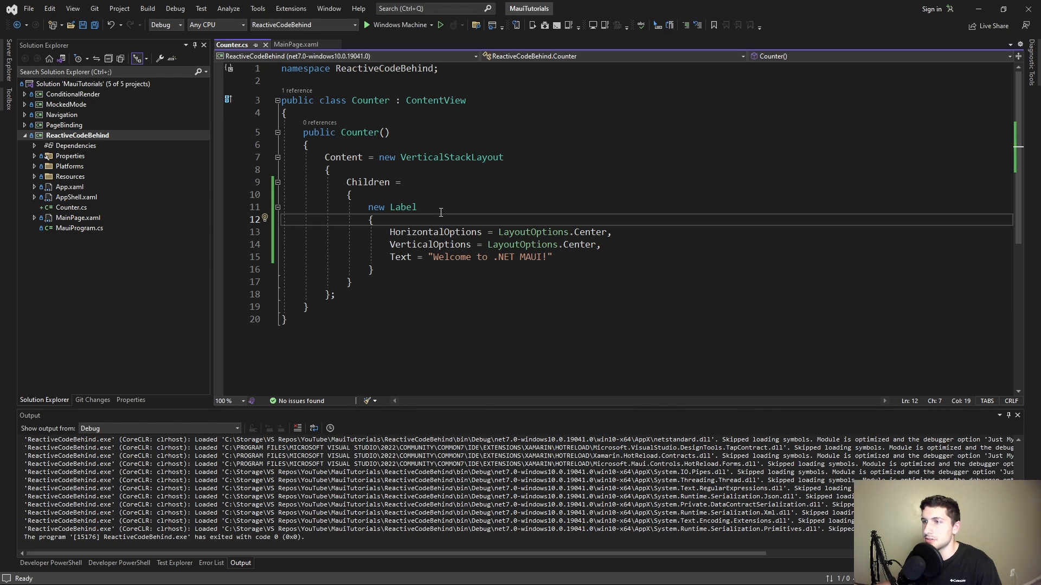
left_click(547, 257)
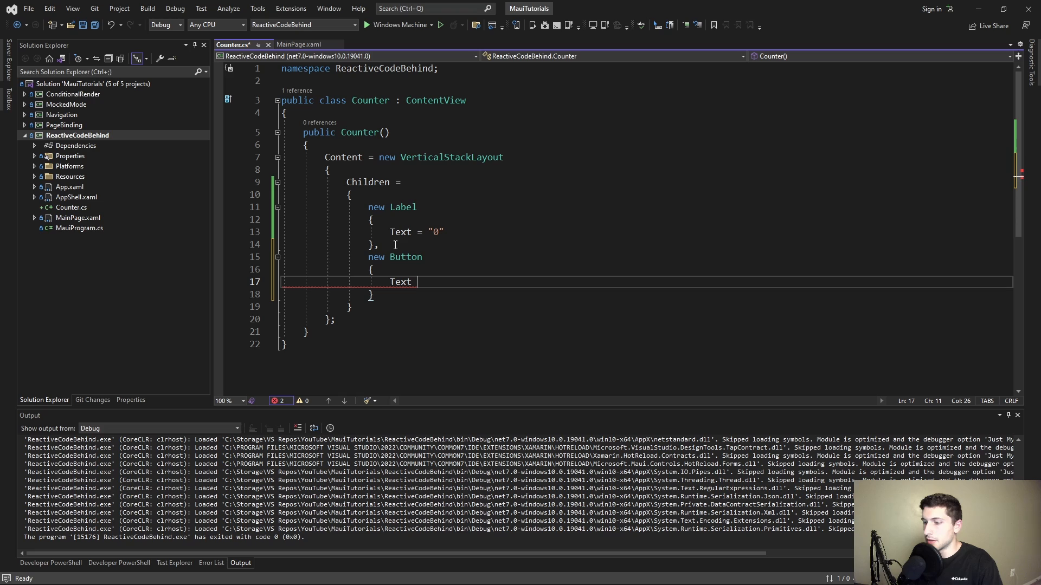
type("= \"Increment\"")
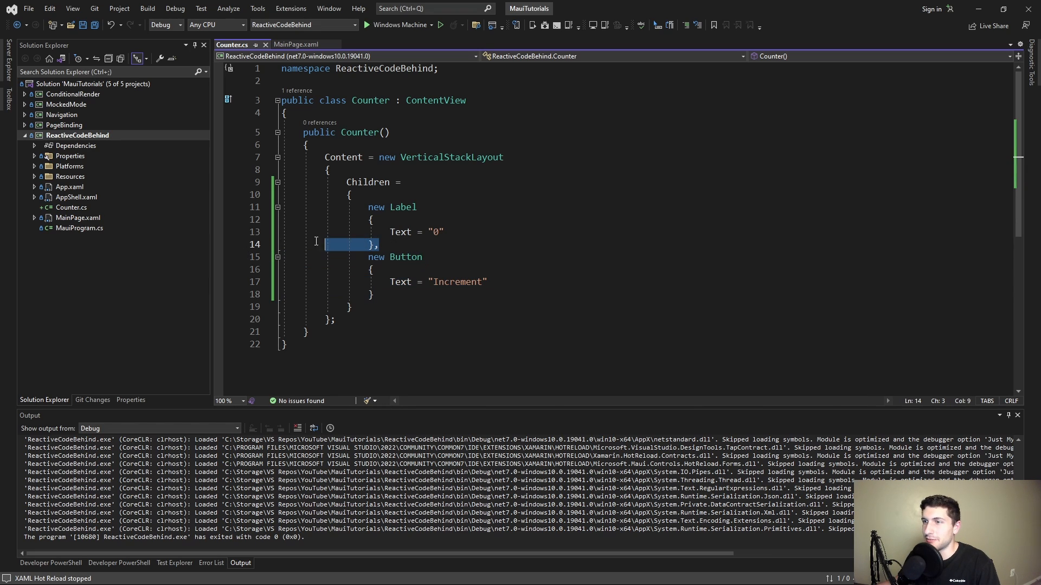
left_click(436, 219)
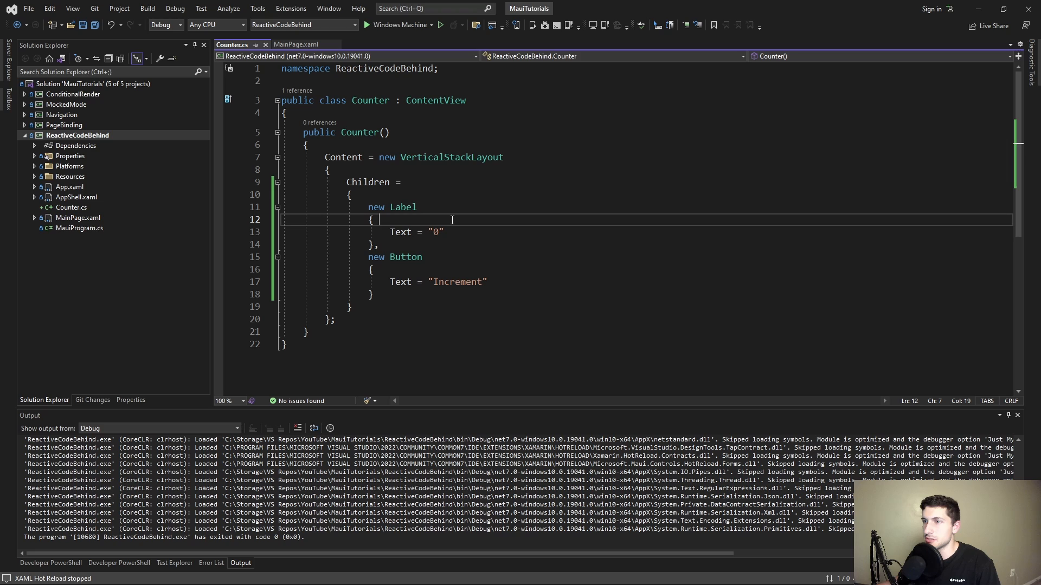
left_click(371, 100)
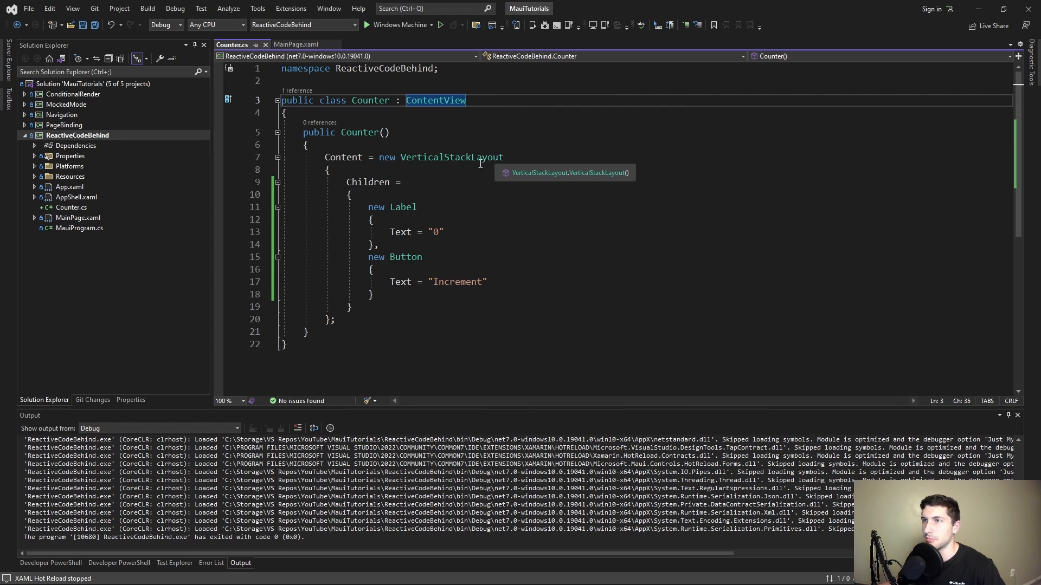
left_click(297, 44)
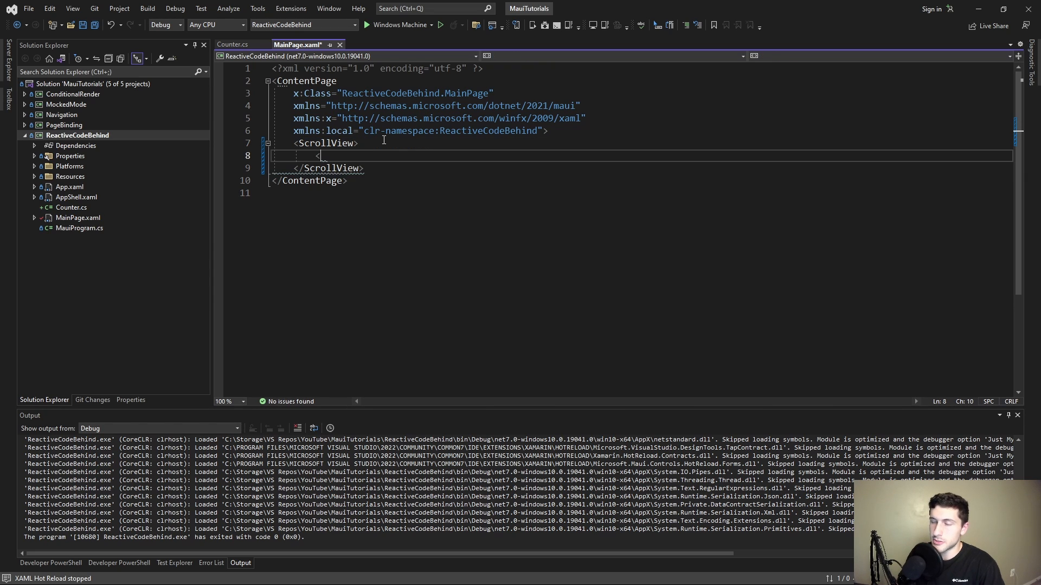
Add <local:Counter /> inside MainPage.xaml's ScrollView and return to Counter.cs
type("local:Counter />")
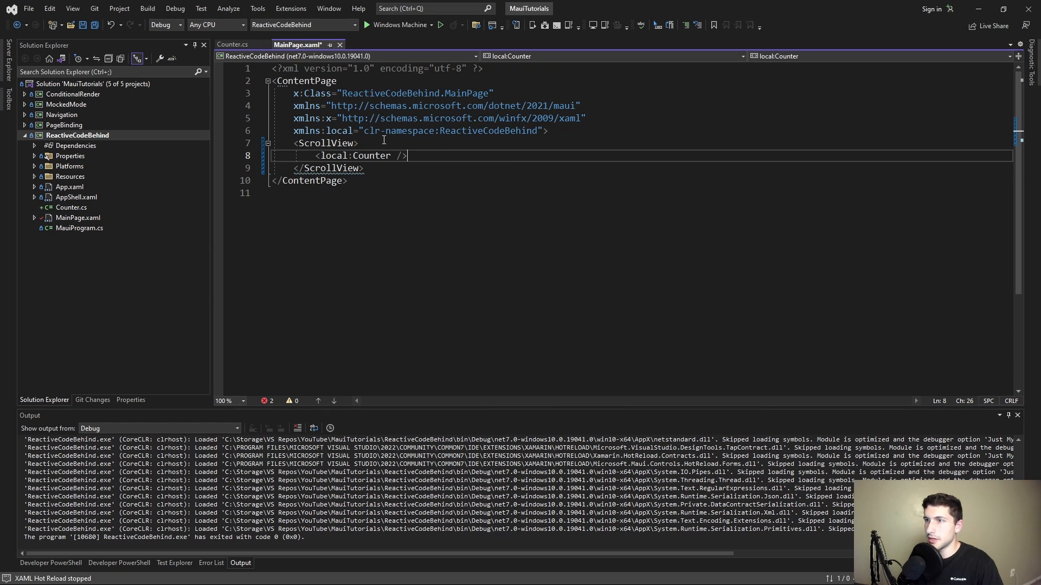
left_click(365, 25)
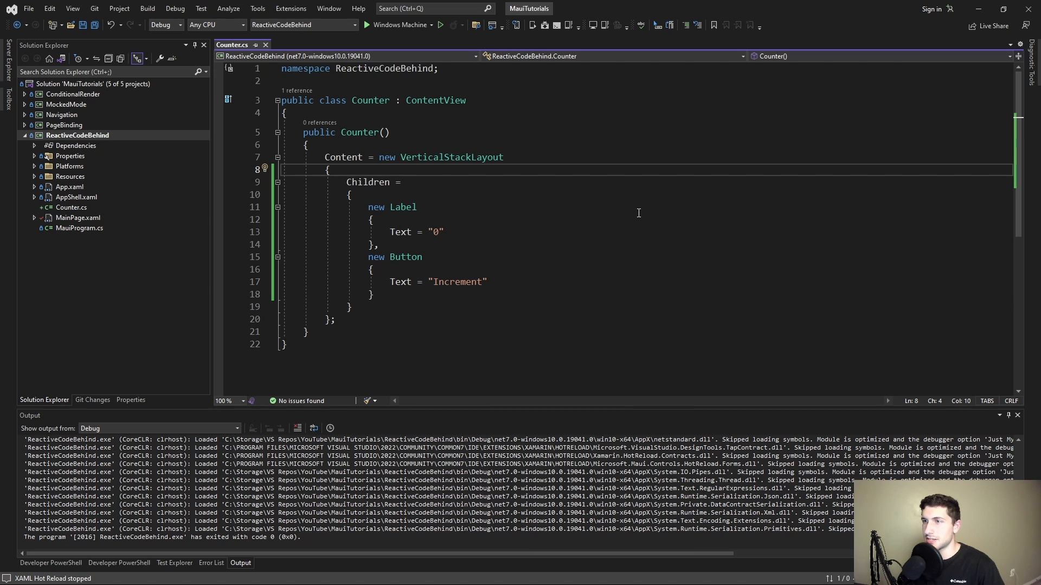
Center the stack's Horizontal/VerticalOptions and give the label FontSize 48 with centered text alignment
type("hor")
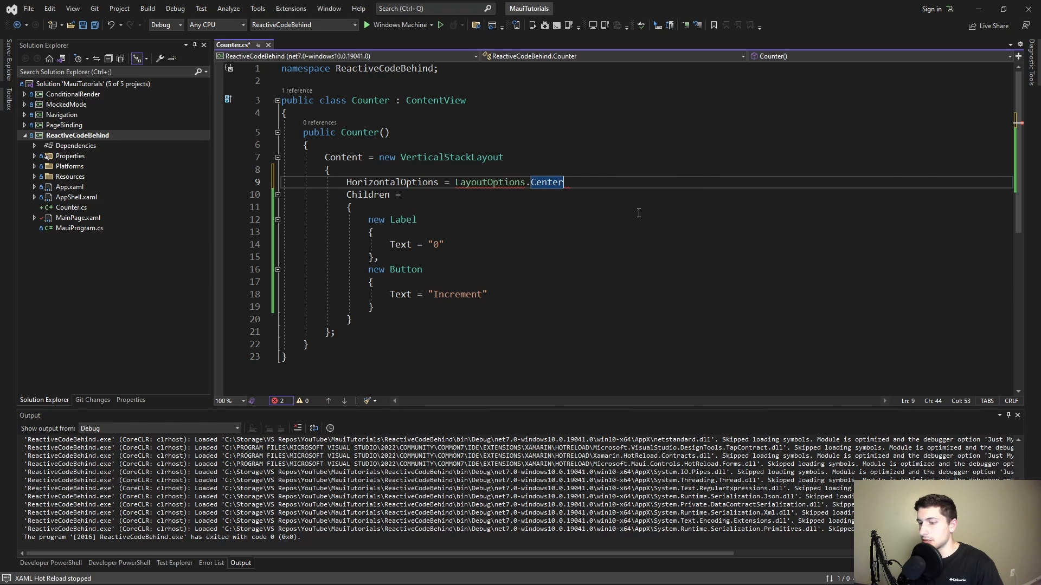
type("HorizontalOptions = LayoutOptions.Center,")
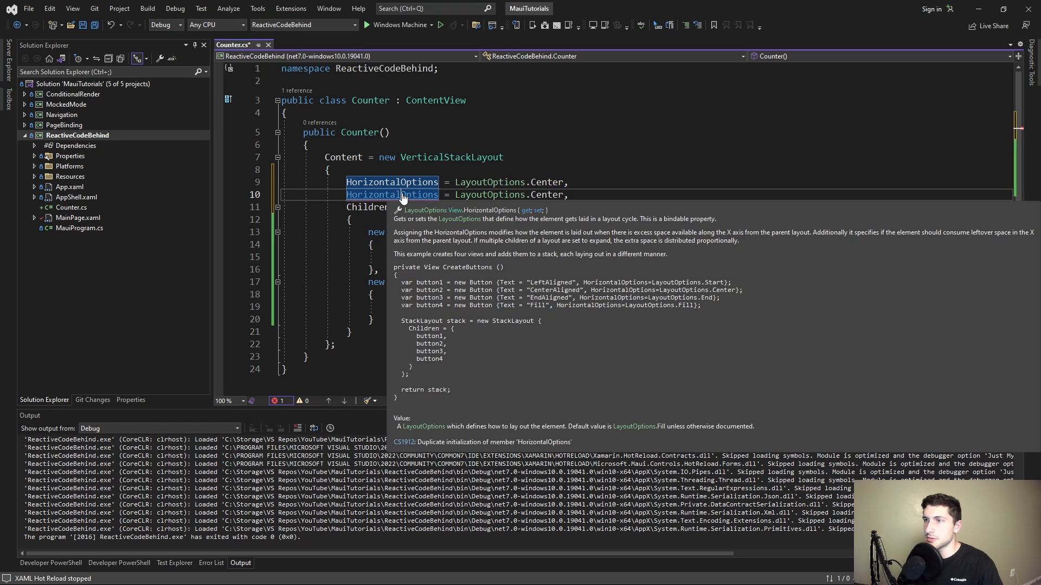
type("fon")
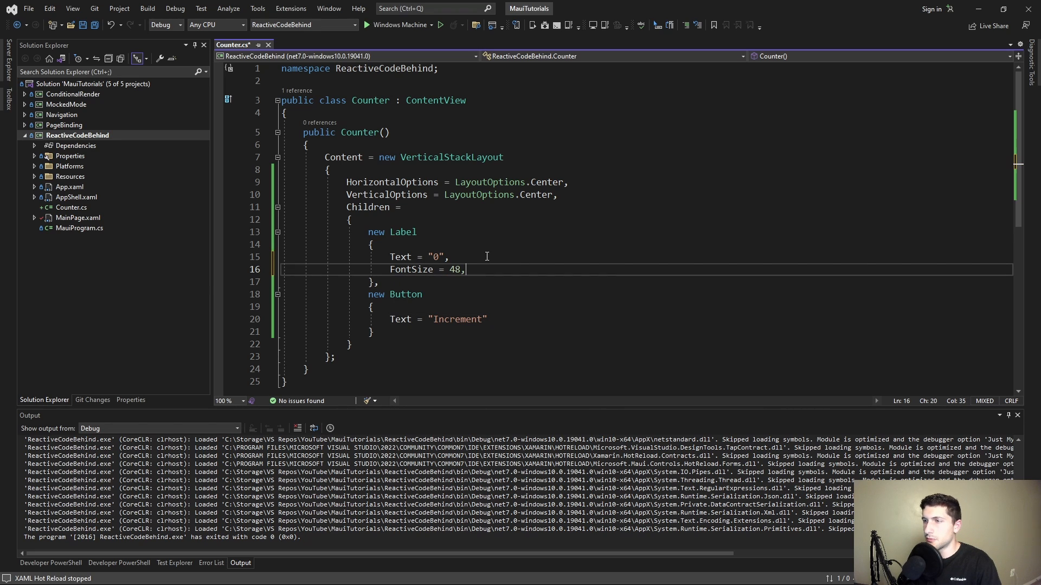
type("tex")
type("thi")
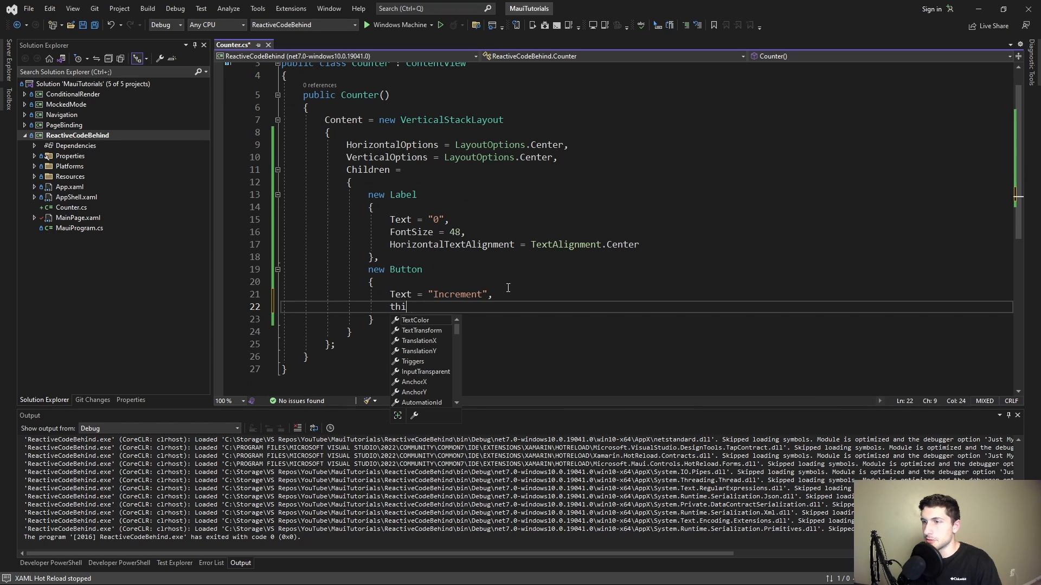
Give the Increment button Margin = new Thickness(0, 20, 0, 0)
type("Margin")
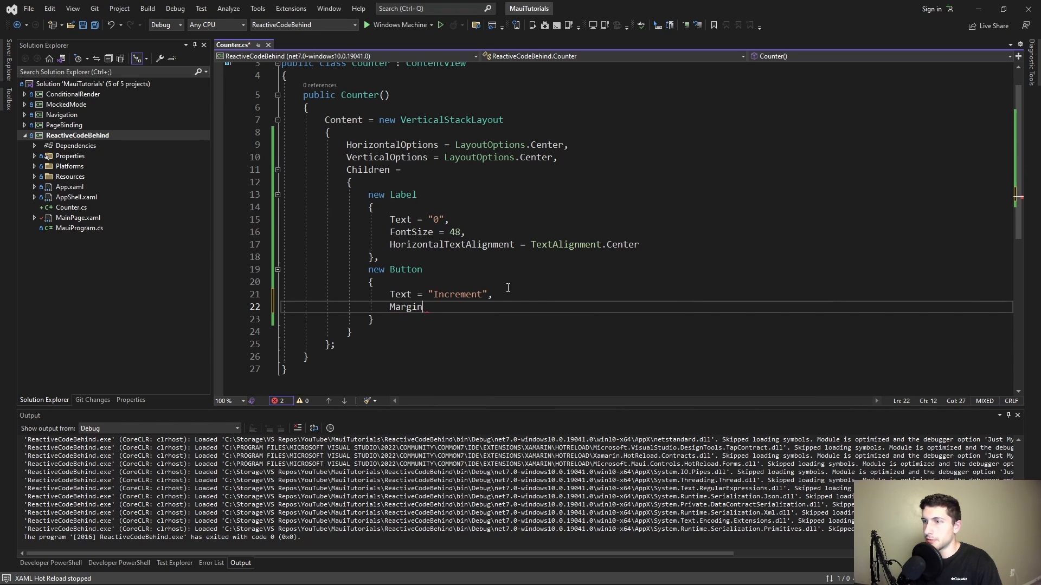
type("= new Thic")
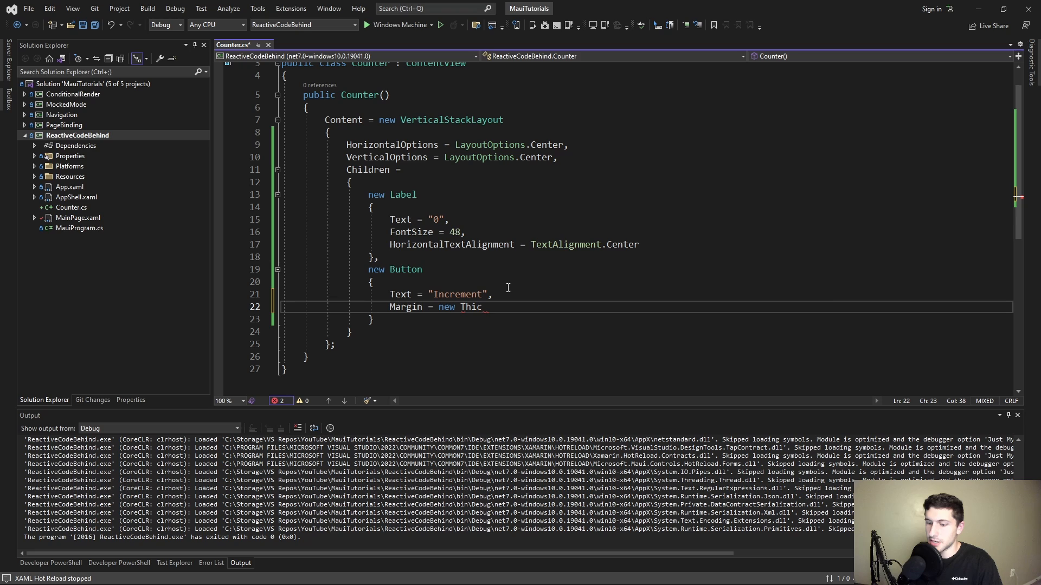
type("kness")
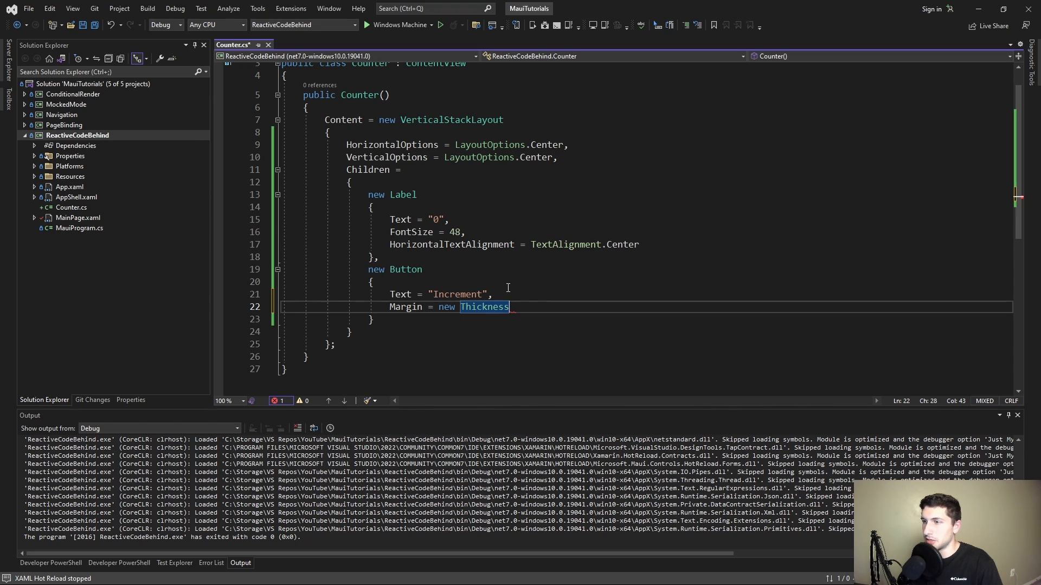
type("(")
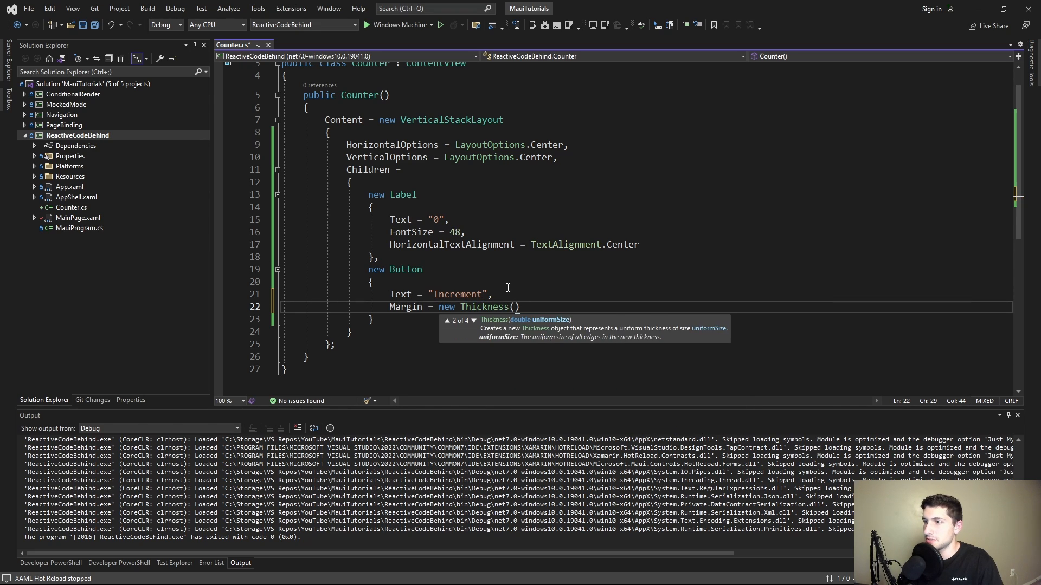
type("0, 20 ,")
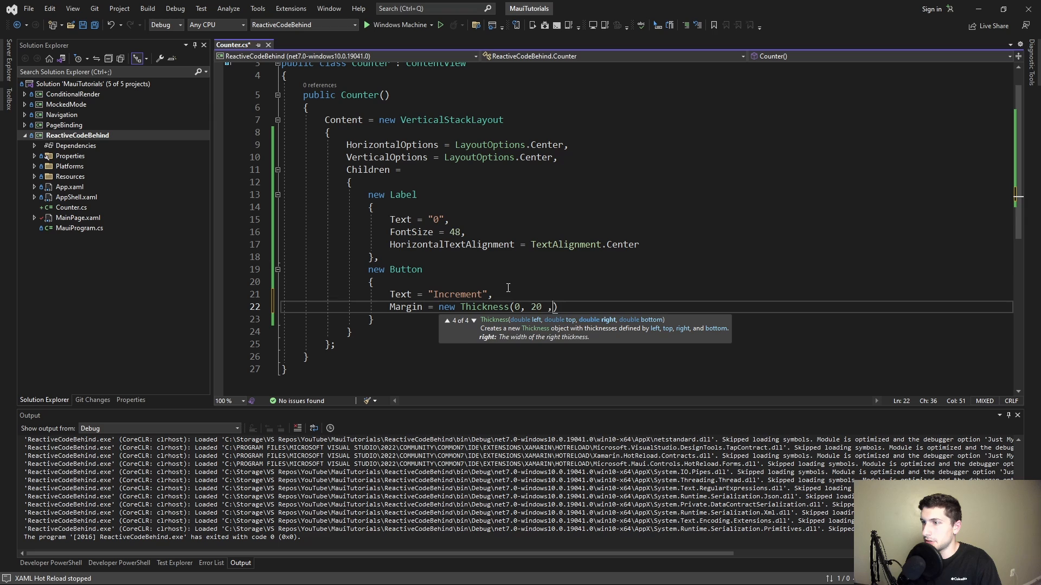
type("0, 0),")
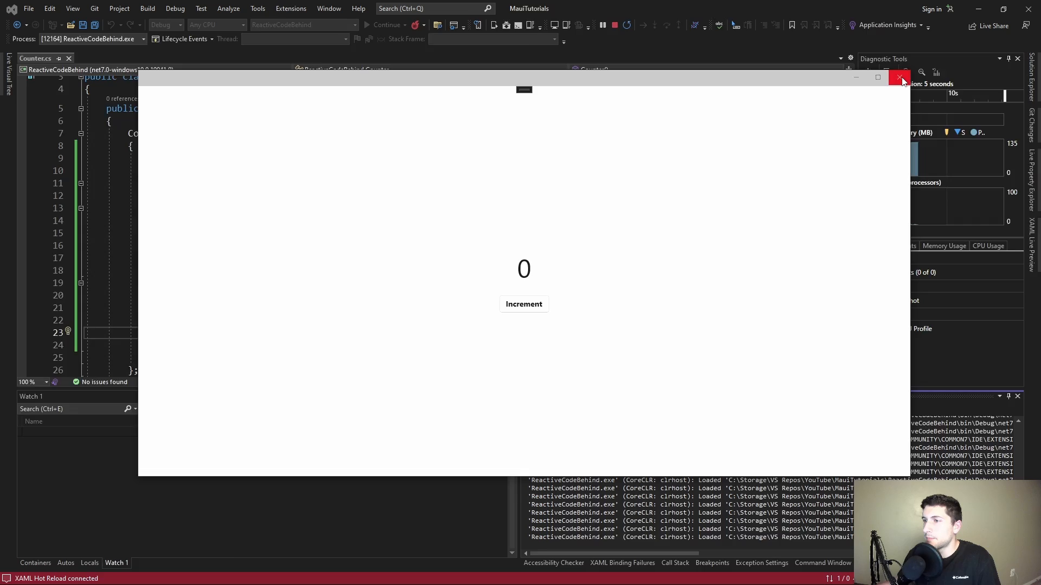
left_click(901, 78)
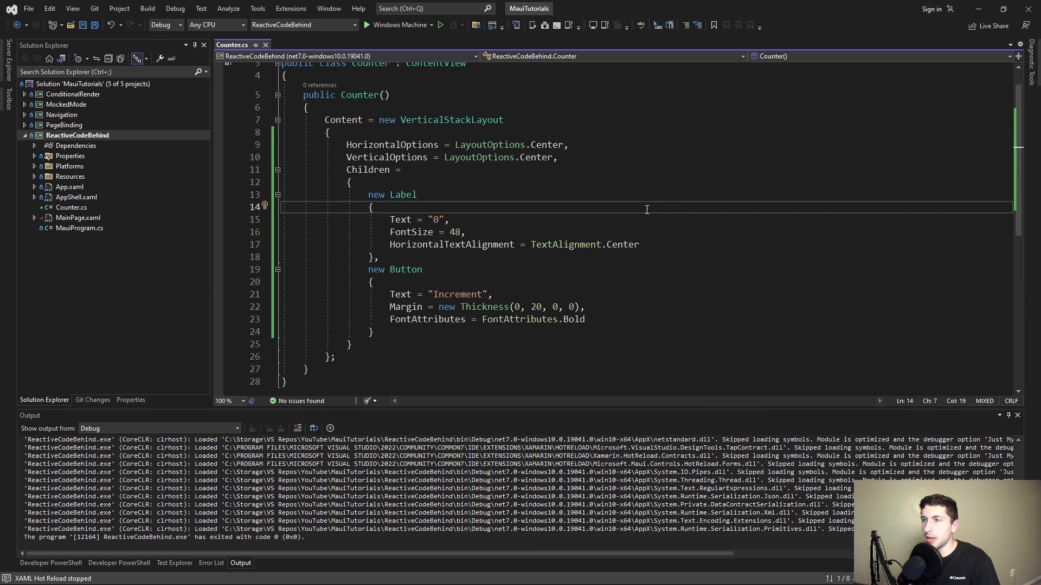
left_click(575, 220)
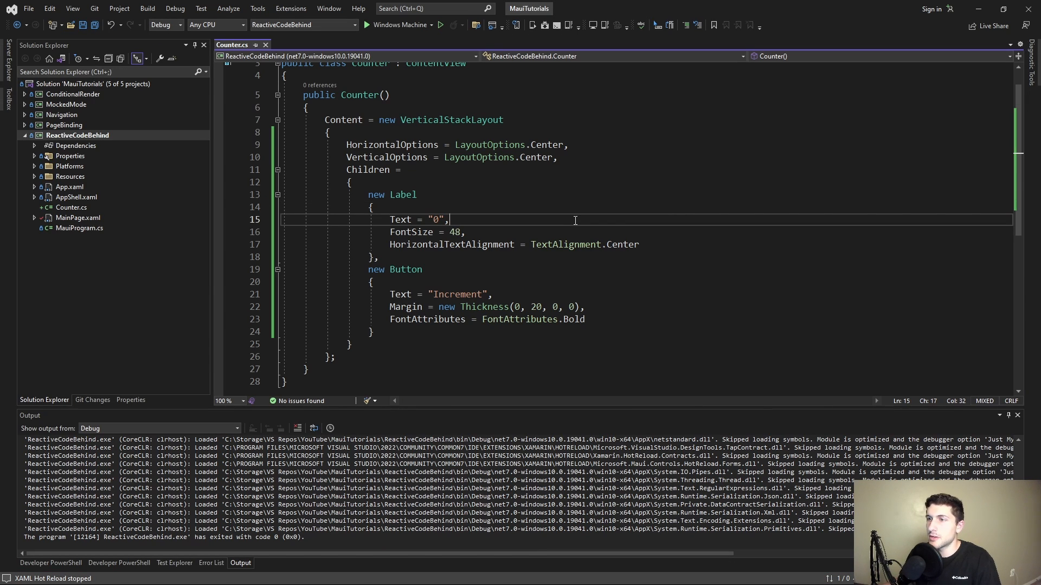
double_click(418, 220)
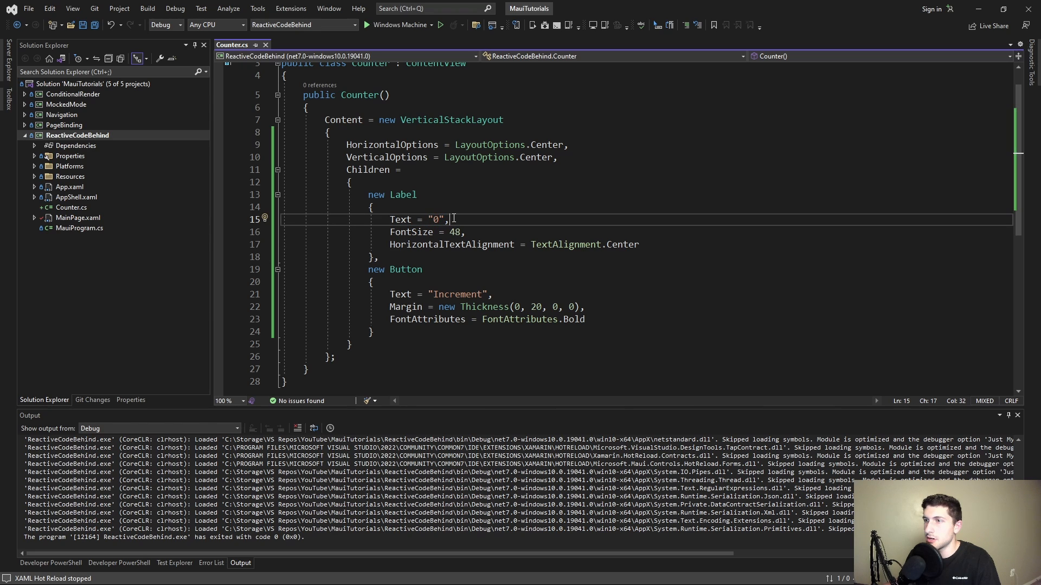
double_click(435, 219)
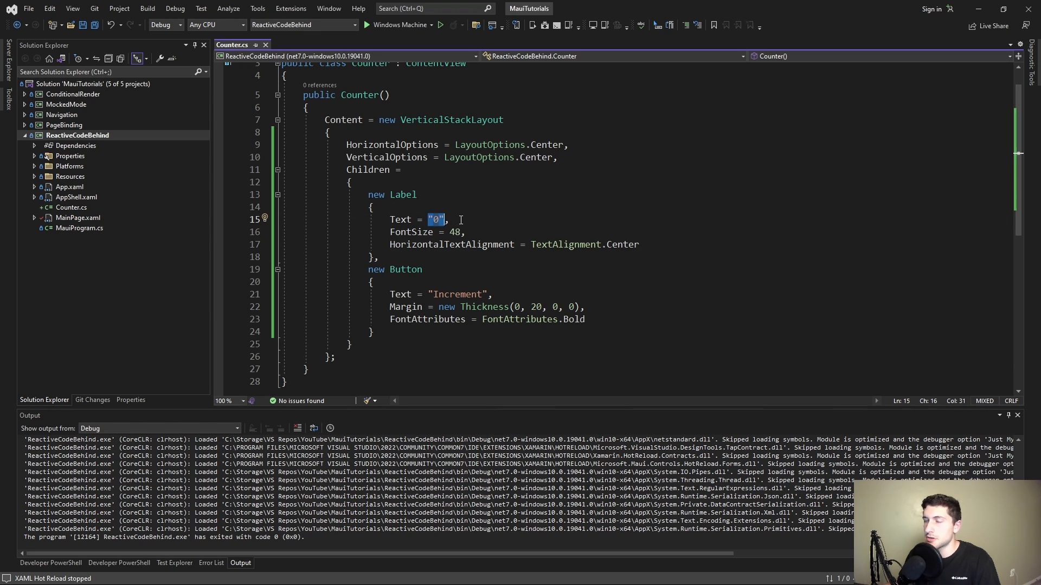
double_click(620, 244)
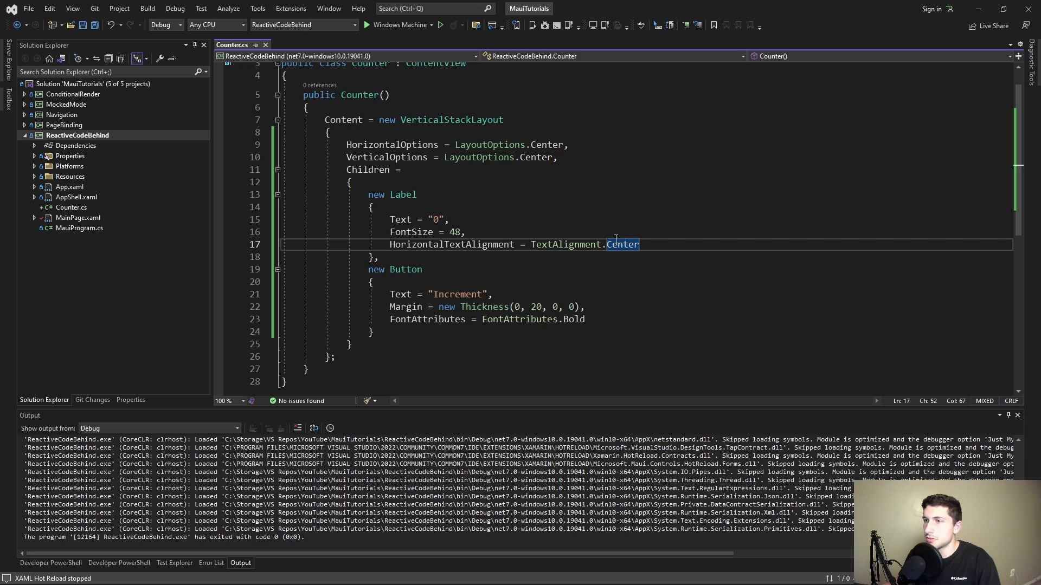
mouse_move(400, 219)
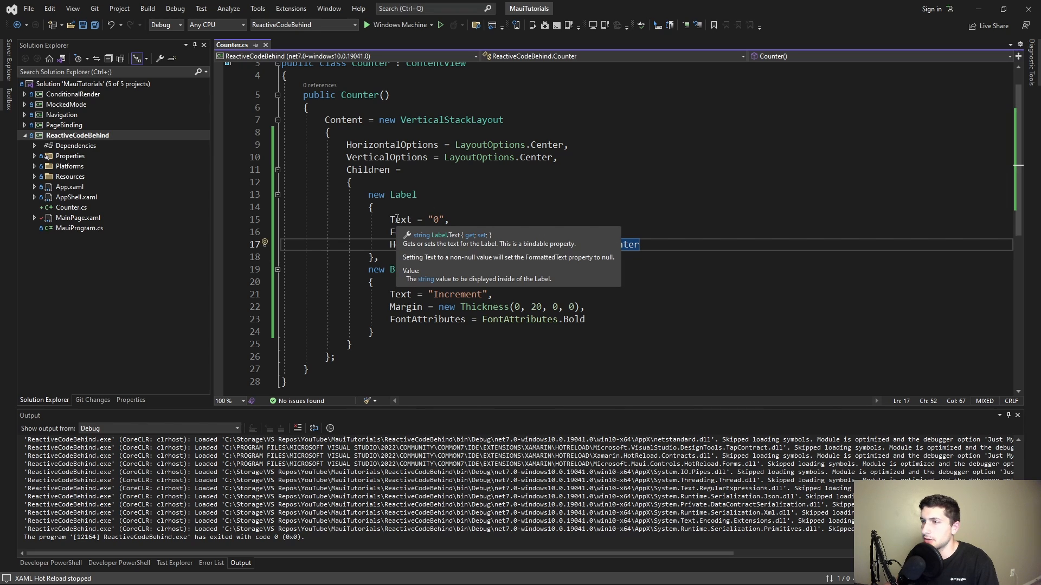
mouse_move(444, 251)
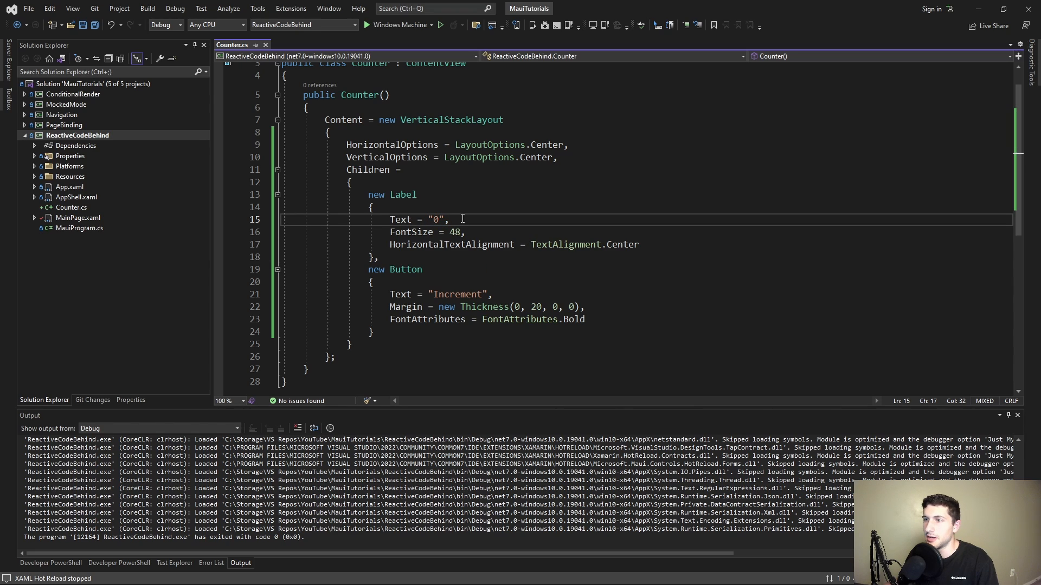
left_click(657, 244)
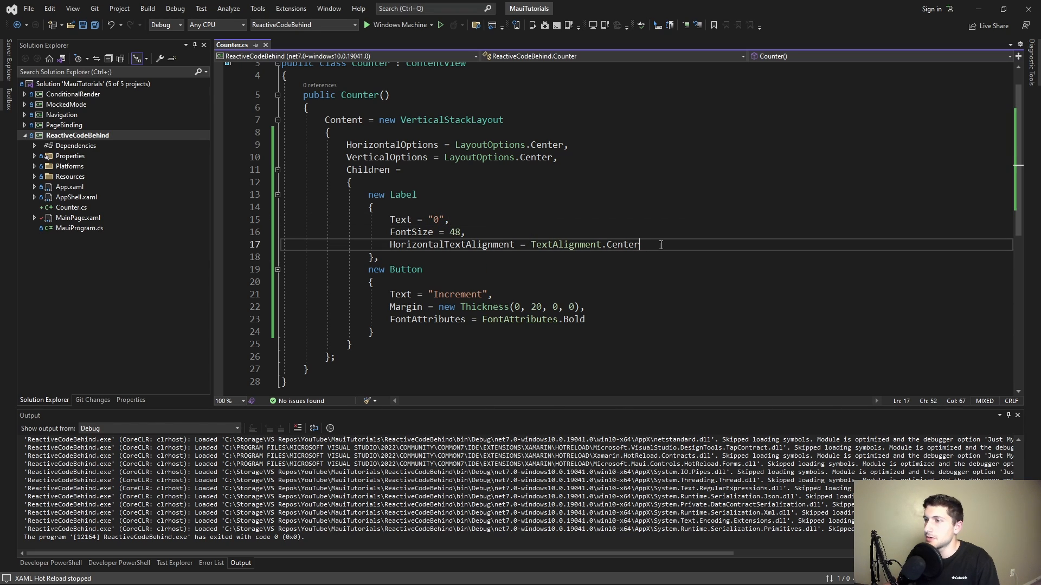
type("bind")
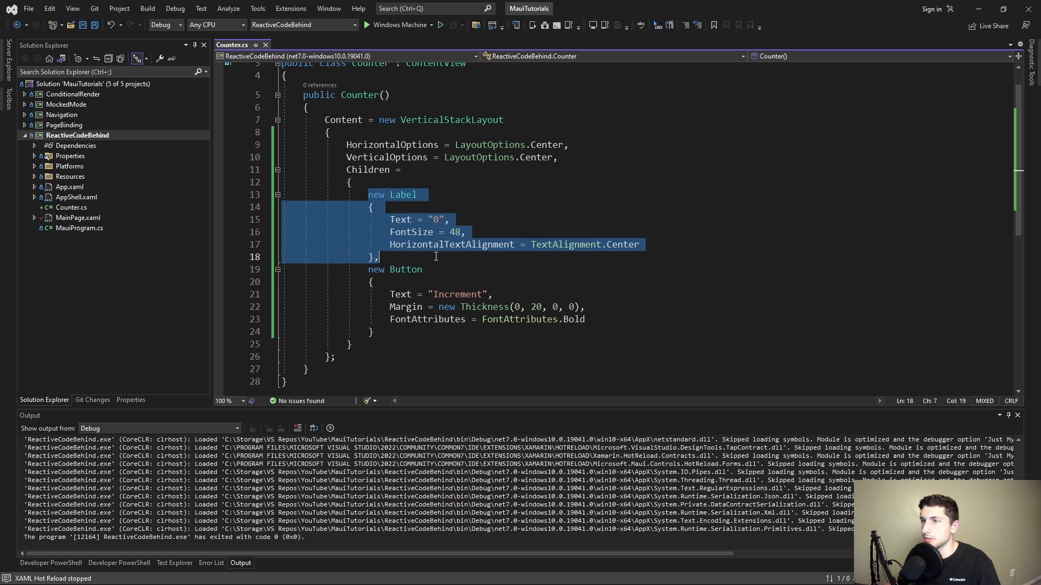
left_click(379, 257)
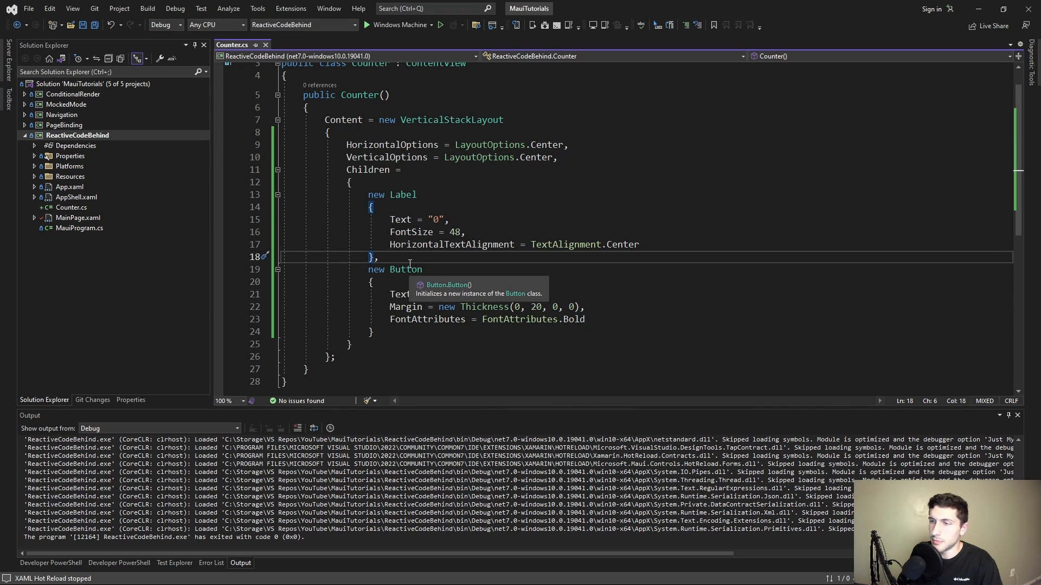
type(".fon")
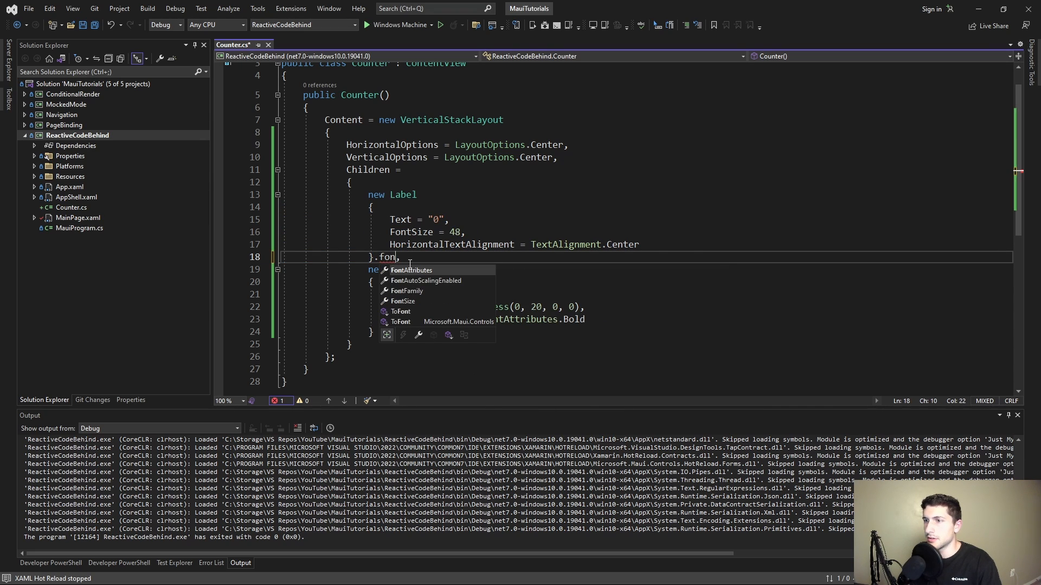
type("bind")
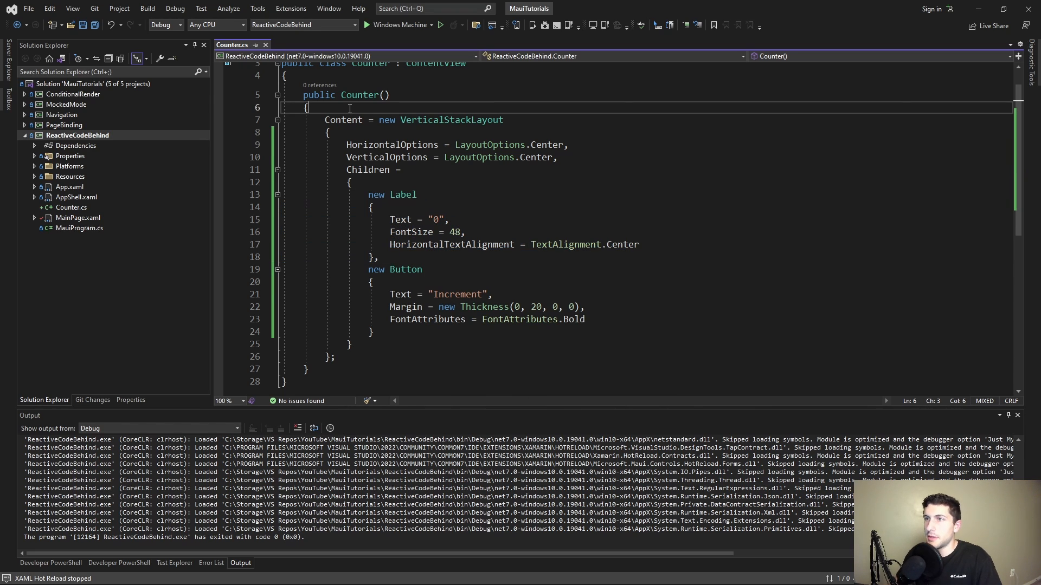
key("enter")
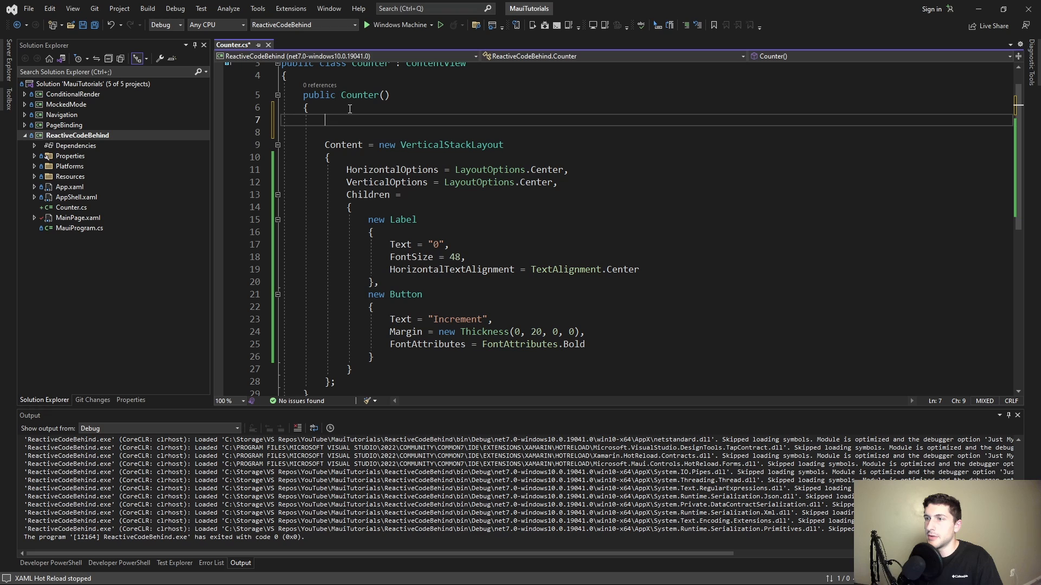
left_click(380, 282)
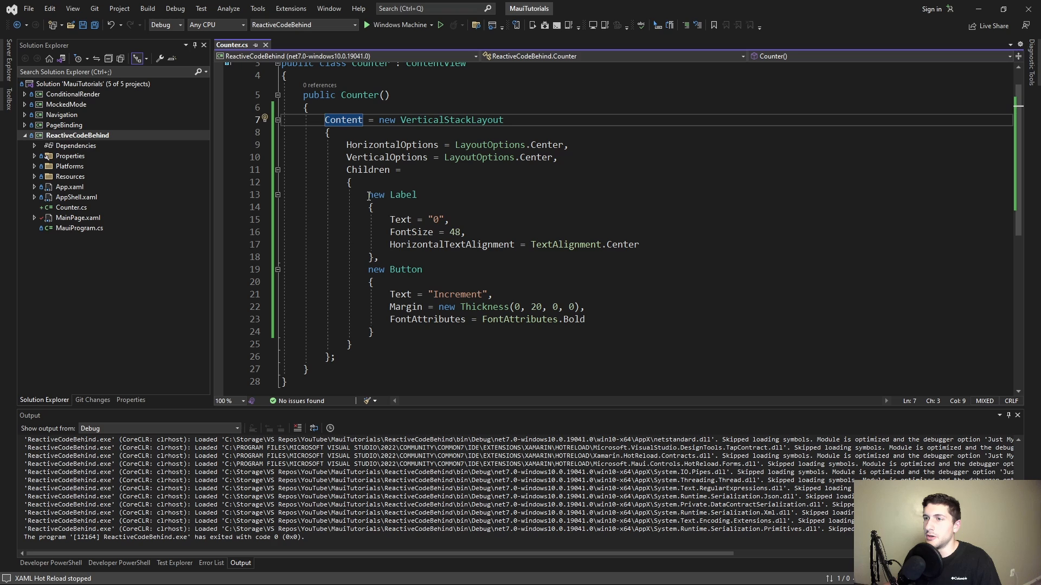
left_click(369, 194)
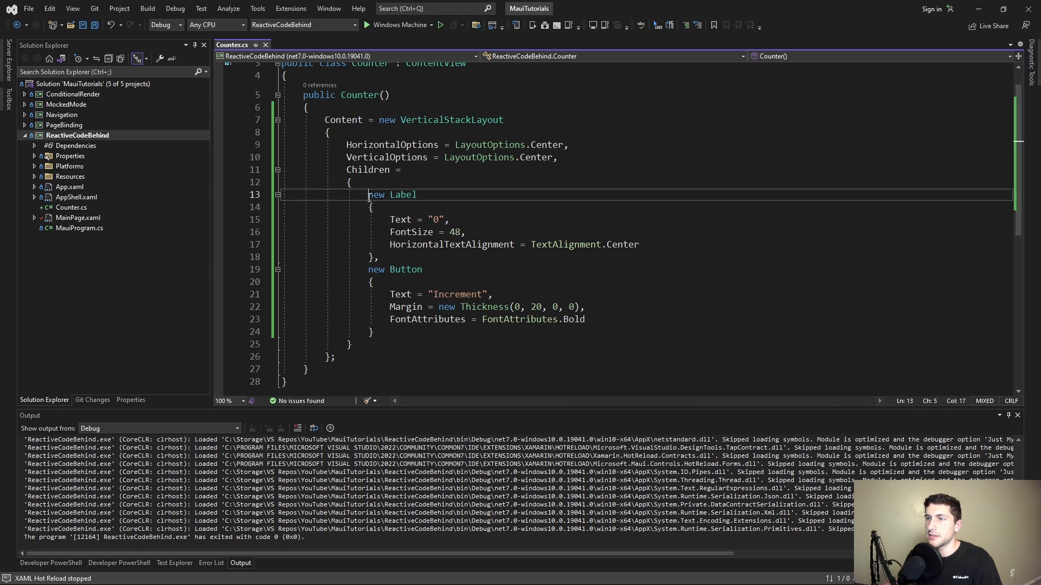
left_click(307, 107)
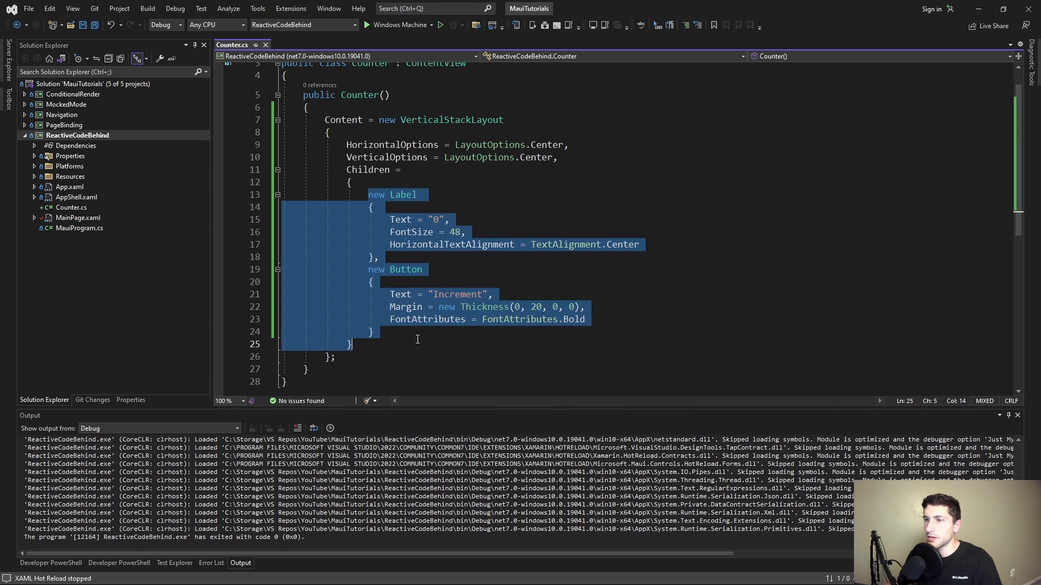
left_click(419, 332)
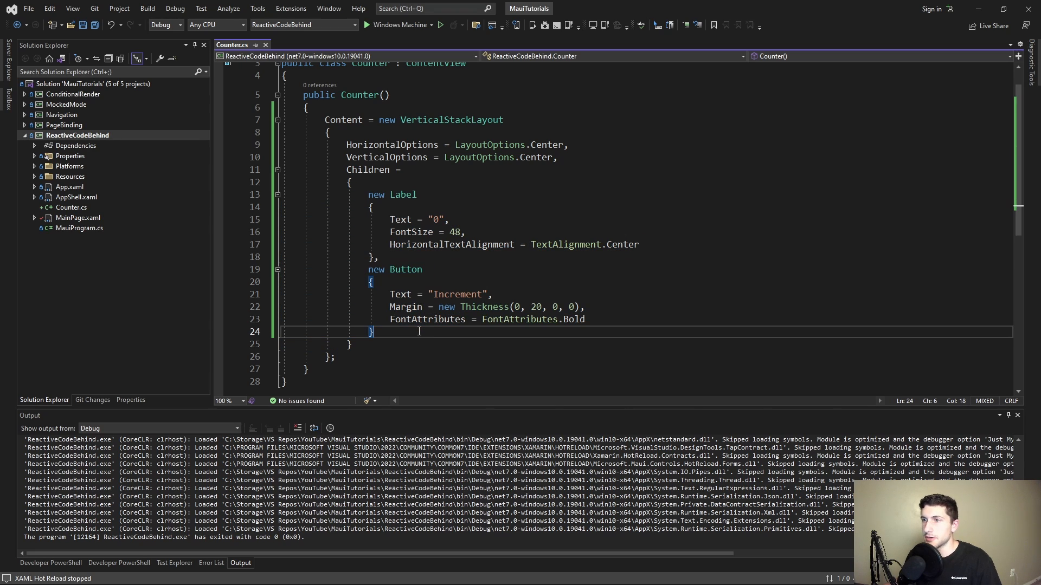
left_click(379, 257)
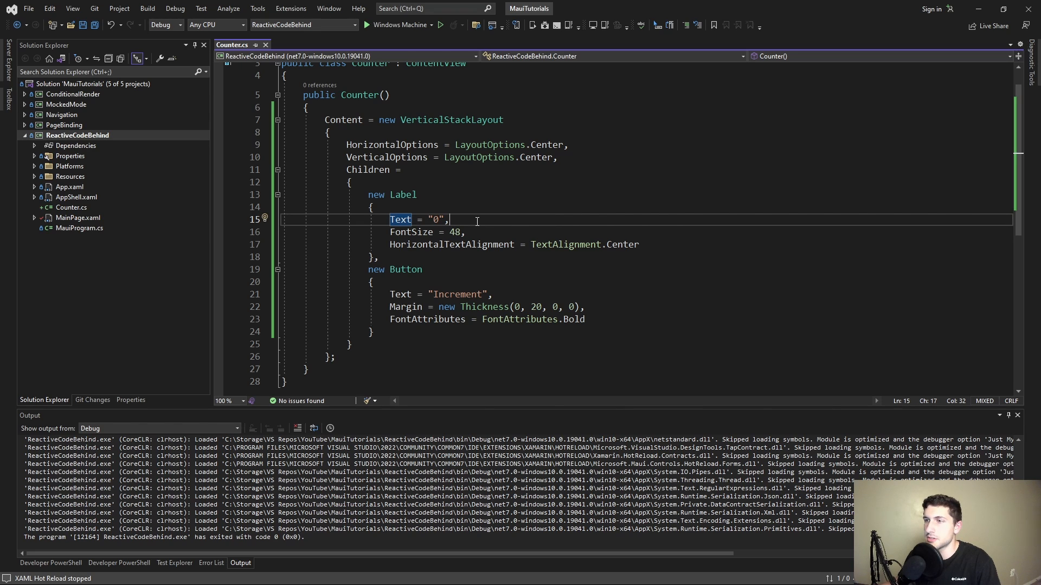
mouse_move(463, 219)
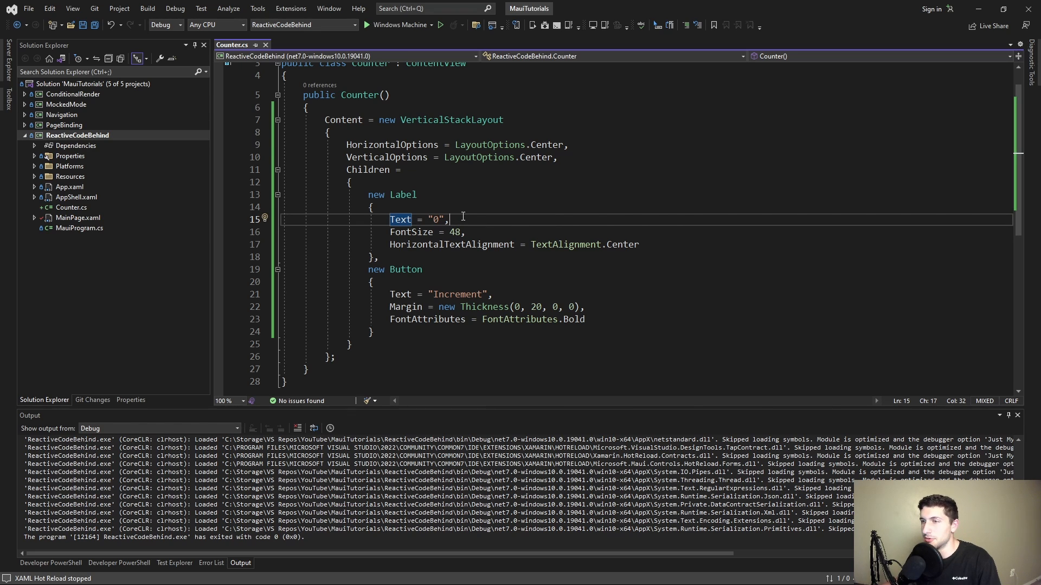
scroll("up", 3)
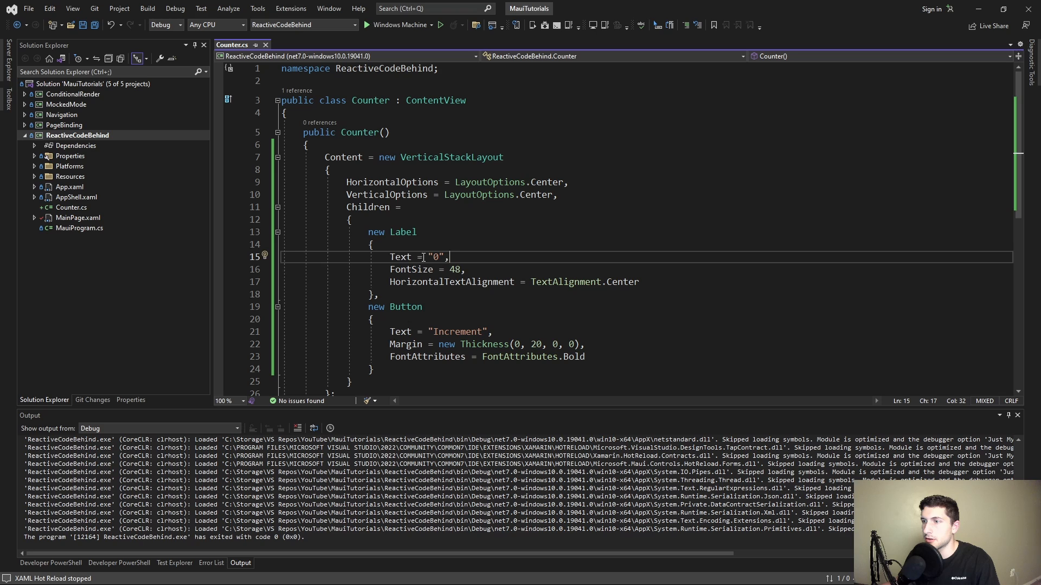
Declare private record CounterState(int Count); on a new line at the top of the Counter class
double_click(437, 257)
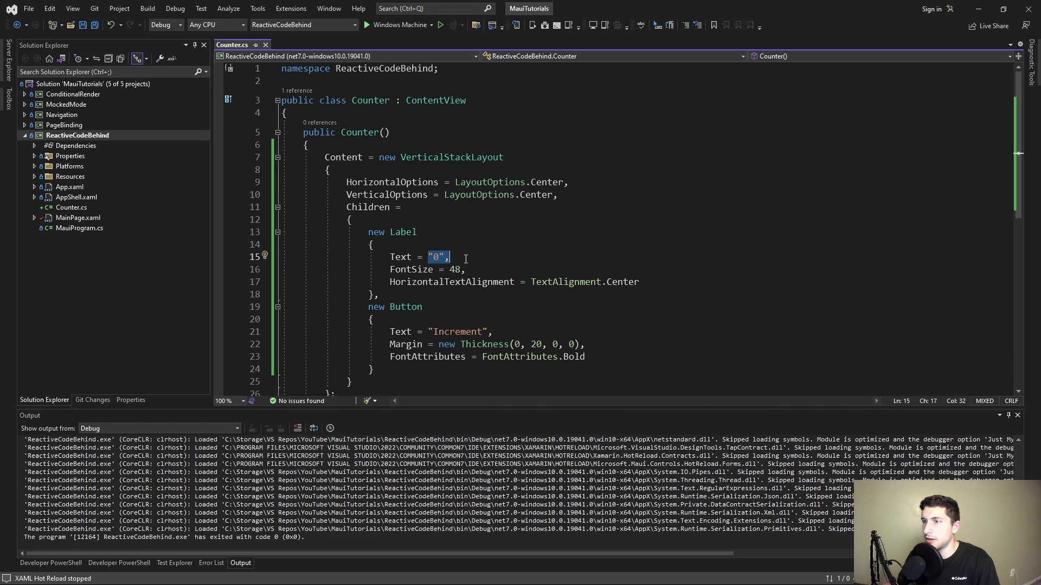
key("enter")
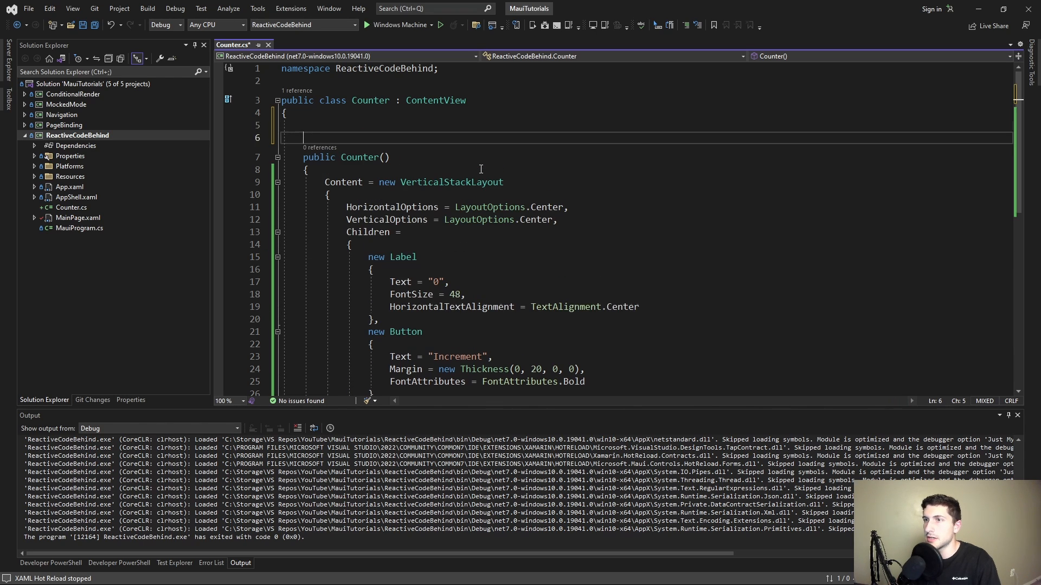
left_click(305, 125)
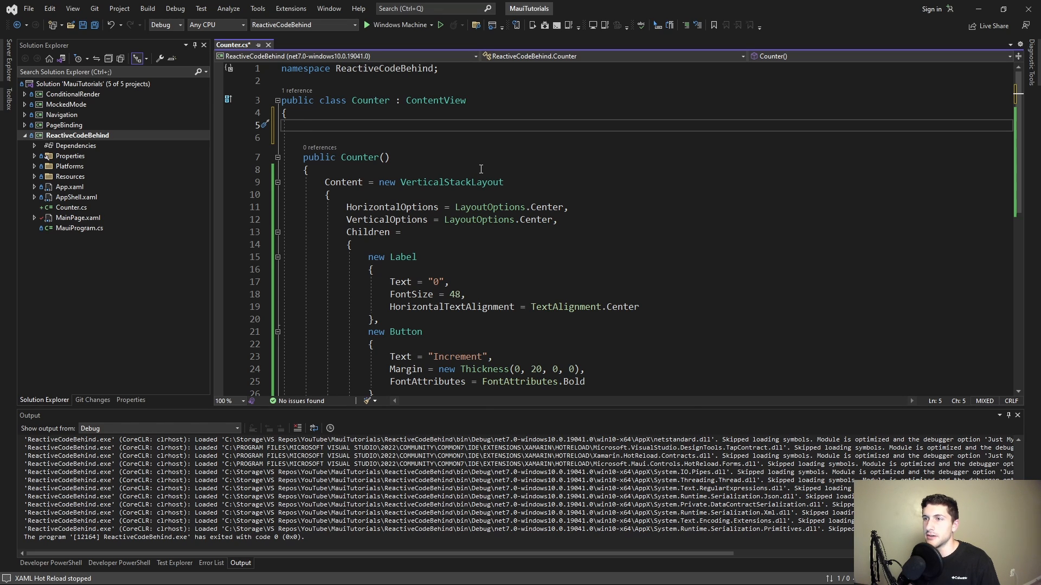
type("pri")
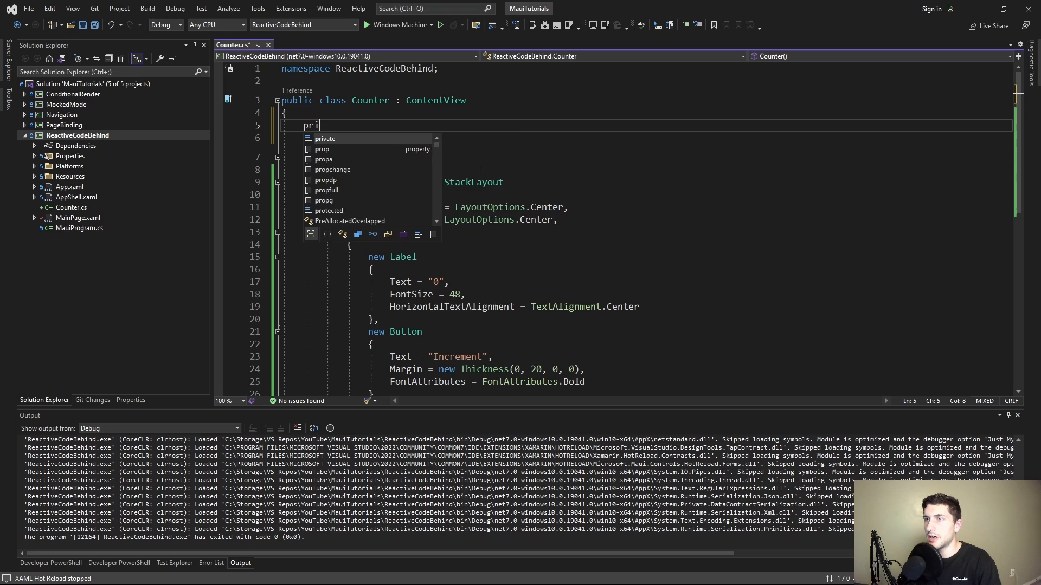
type("vate record C")
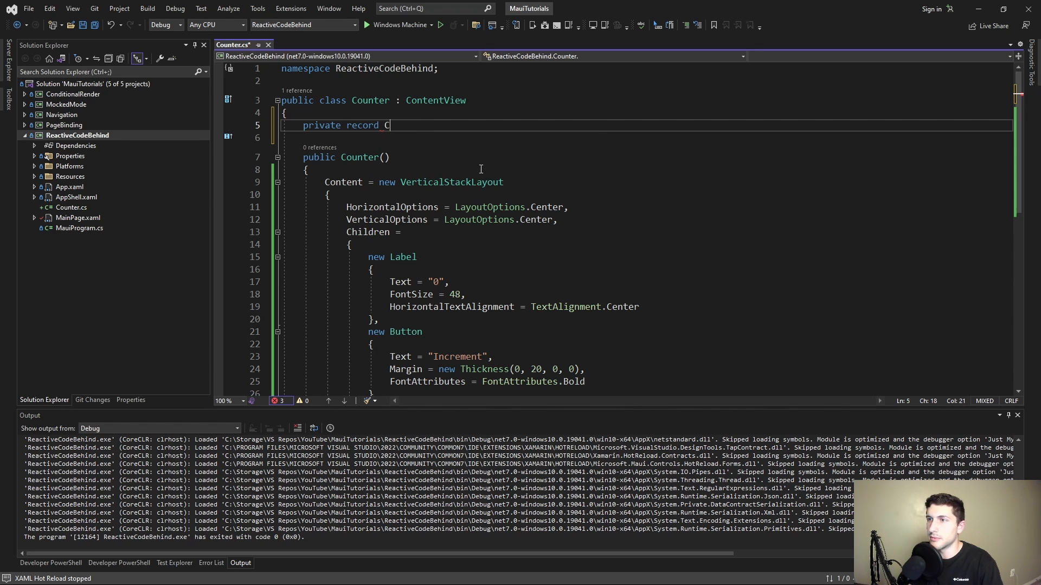
type("ounterState")
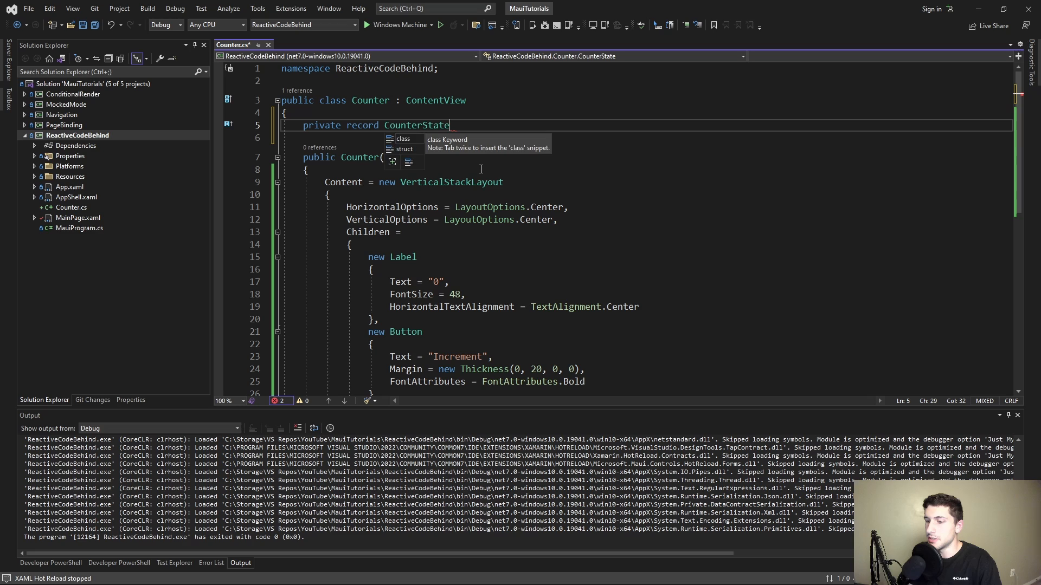
type("(int C")
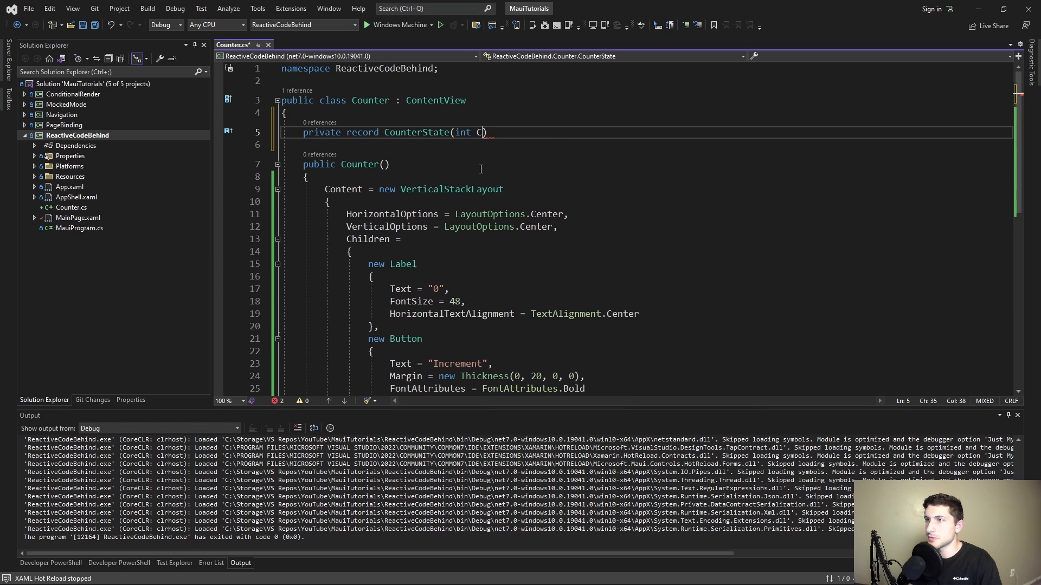
type("ount);")
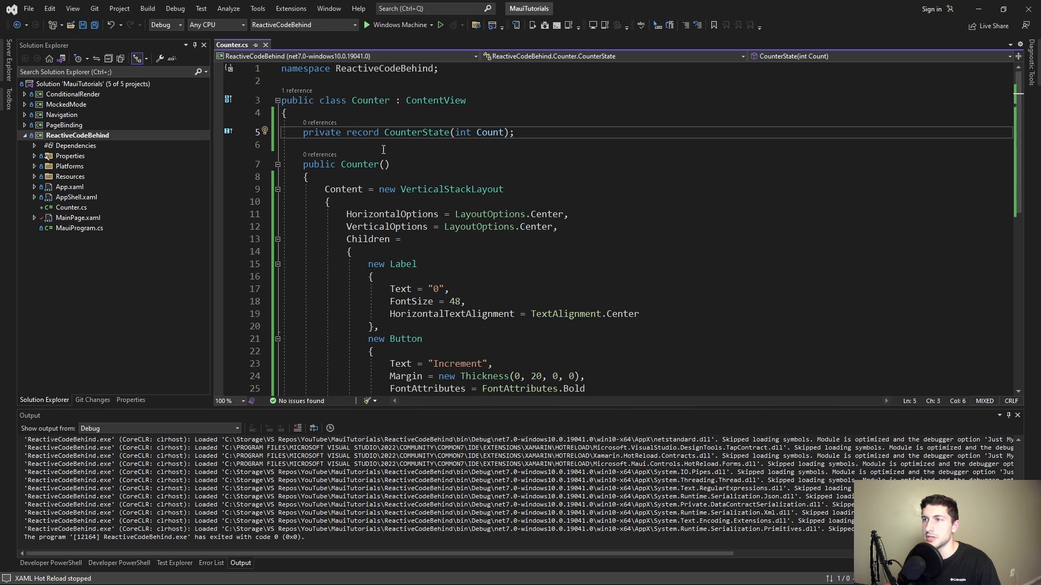
key("enter")
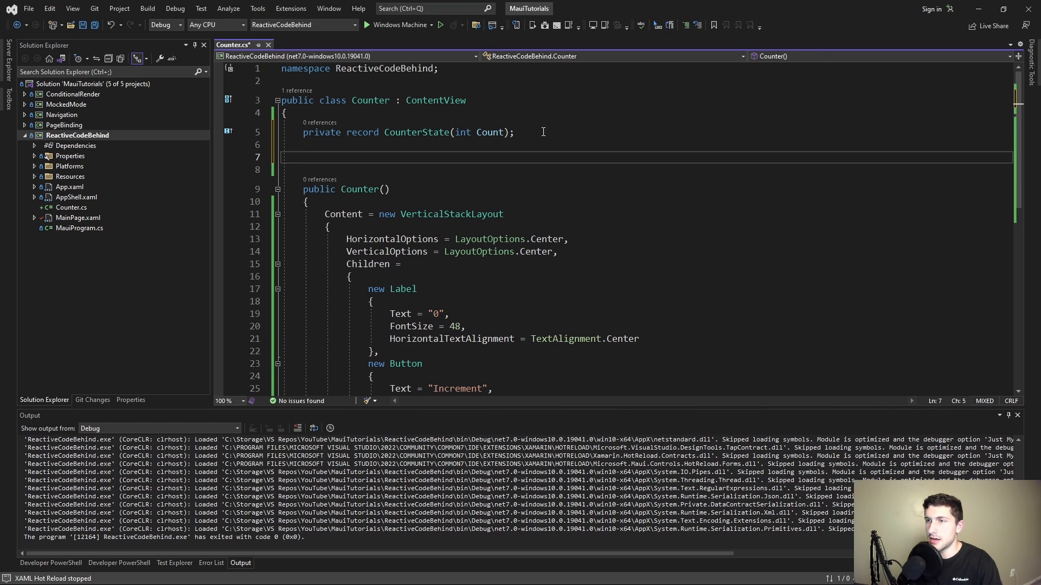
Add a State property set to new CounterState(0) and make the label's Text show State.Count
type("public int Sta { get; set; }")
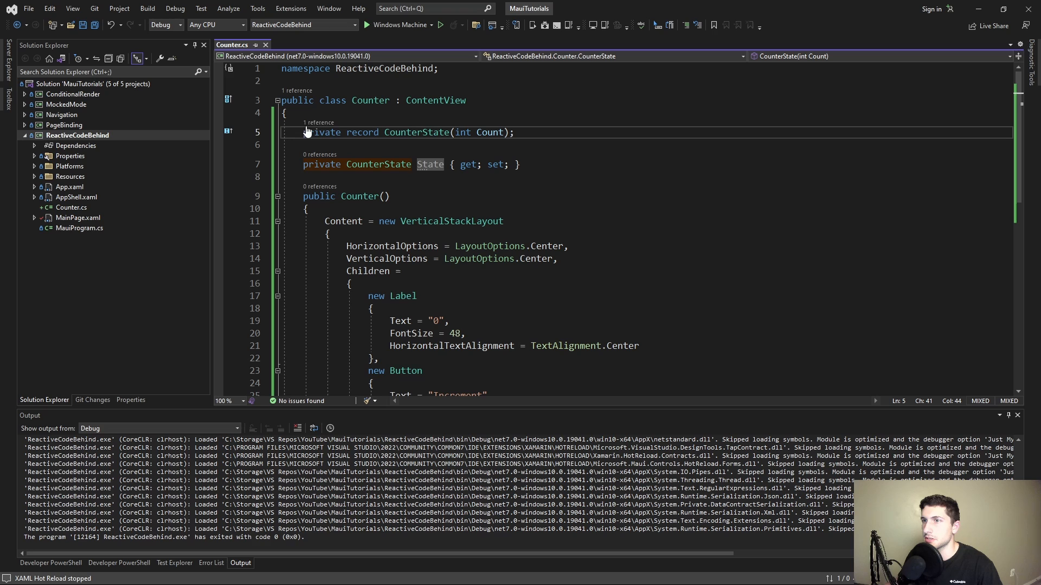
type("Sat")
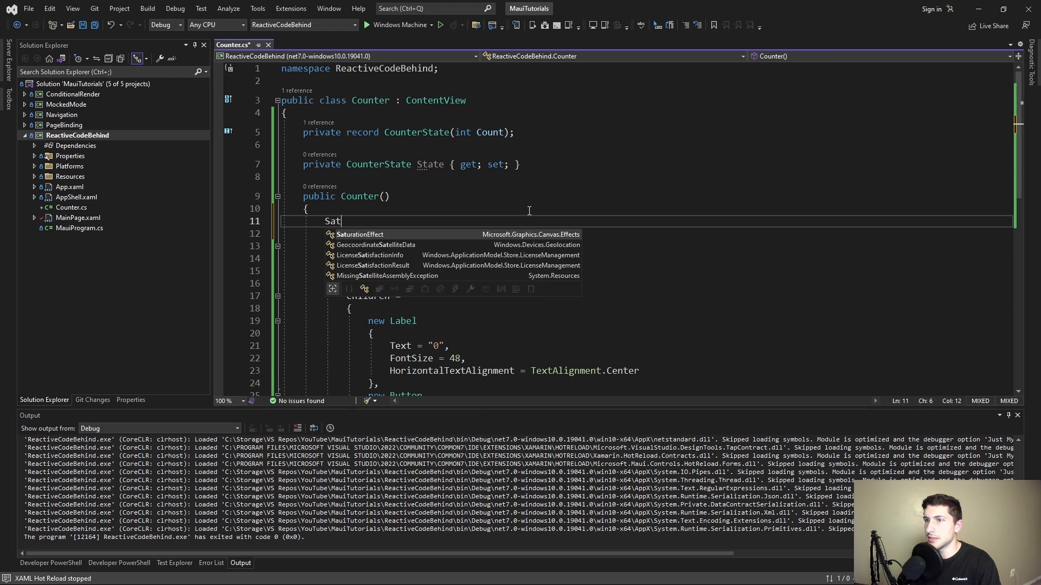
type("State = new CounterState()")
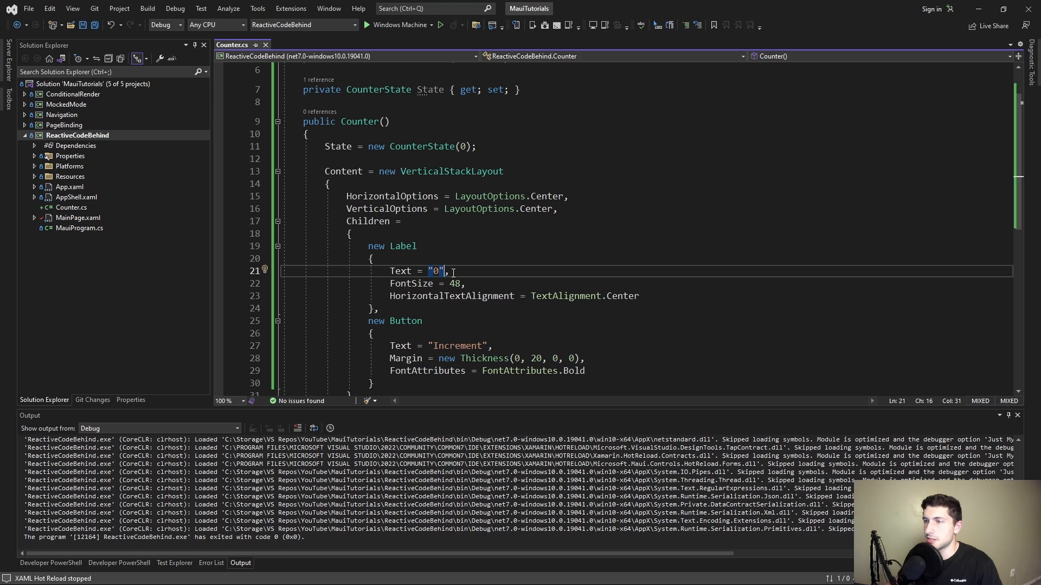
type("State.co")
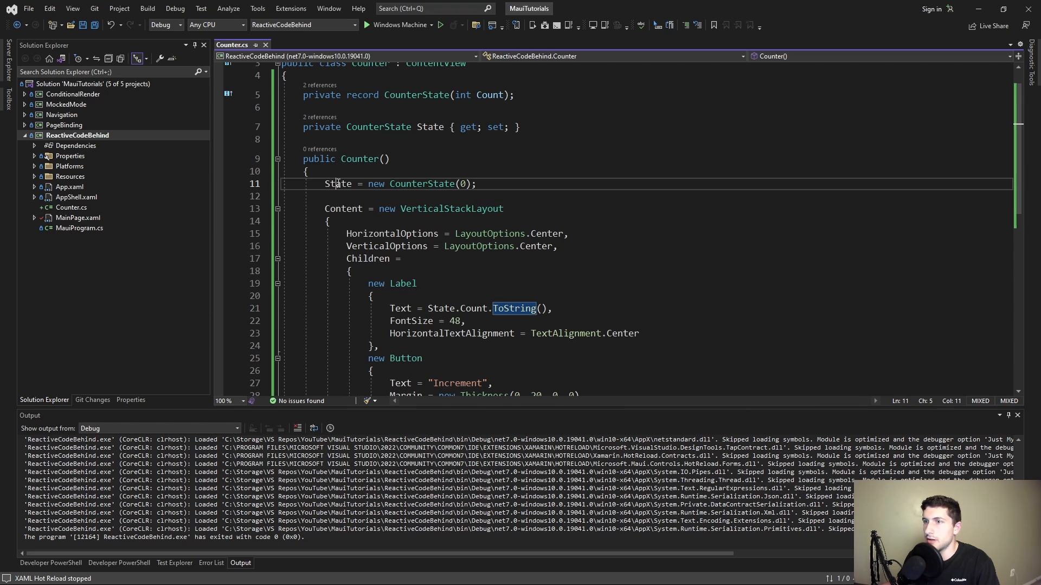
left_click(480, 184)
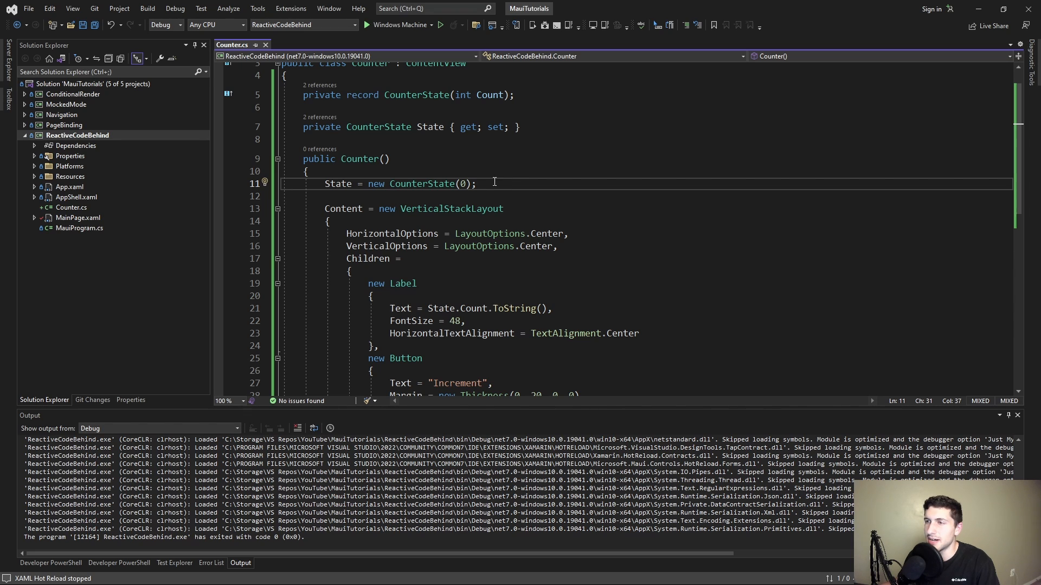
scroll("down", 3)
type("Rend")
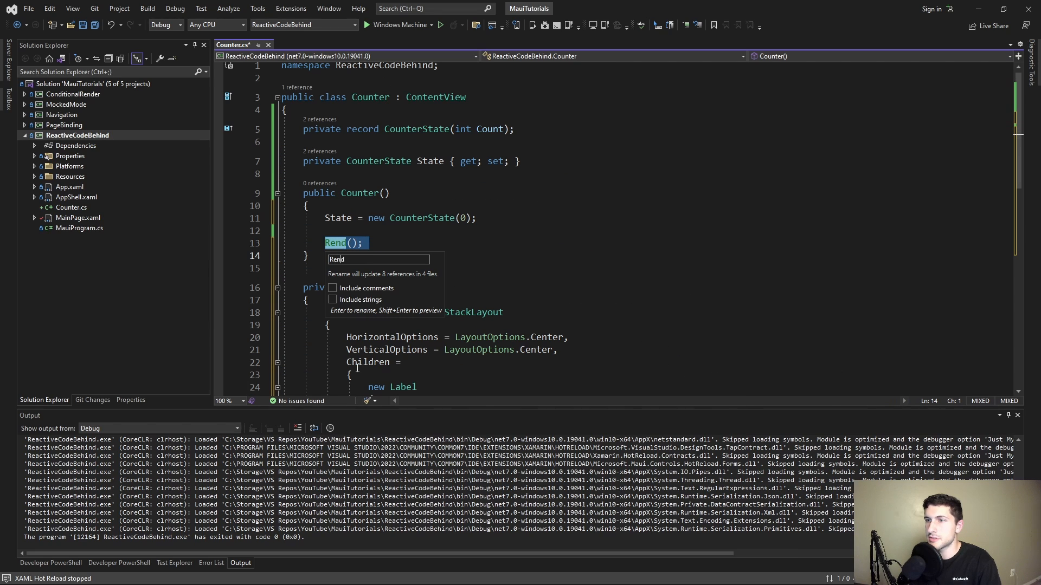
Name the extracted layout method Render and give State a _state backing field getter
key("Return")
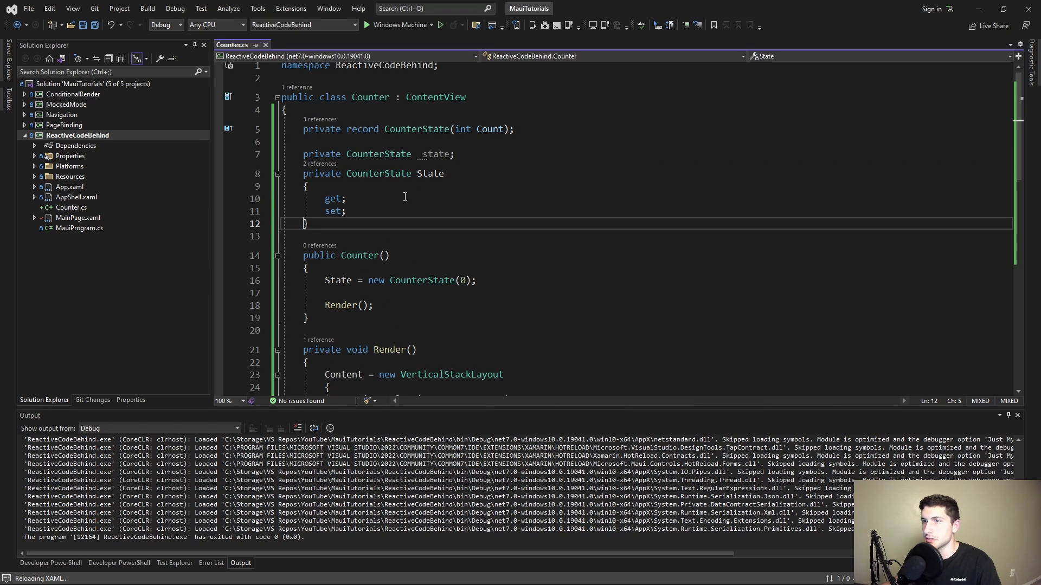
type("=>")
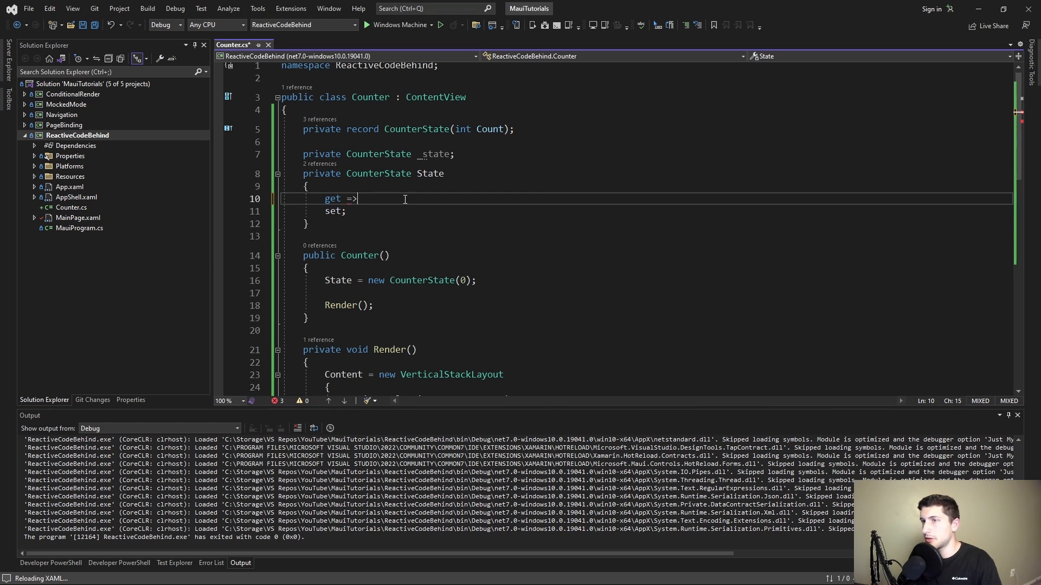
type("_state;")
type("{")
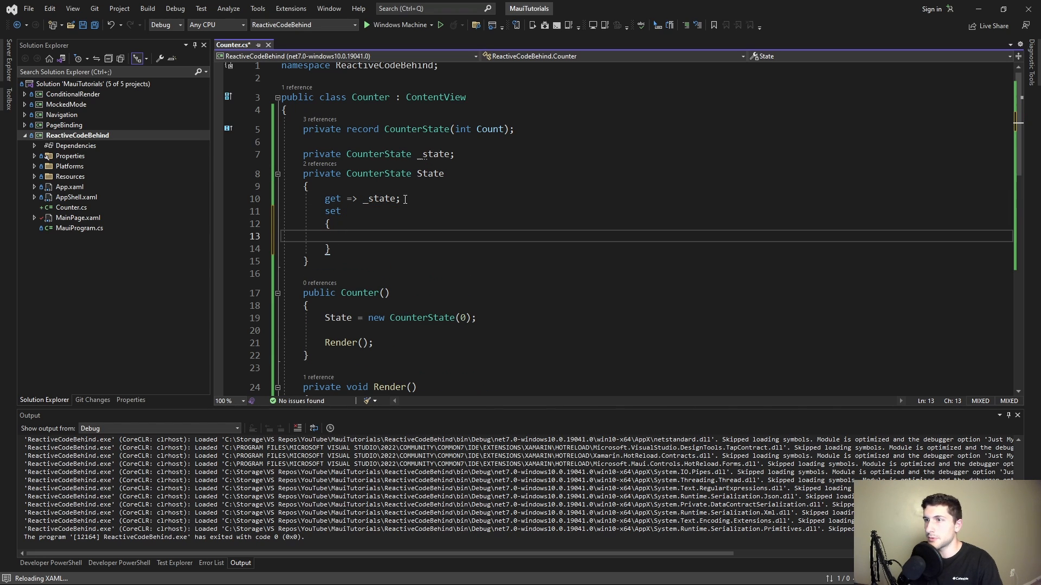
type("_state = value;")
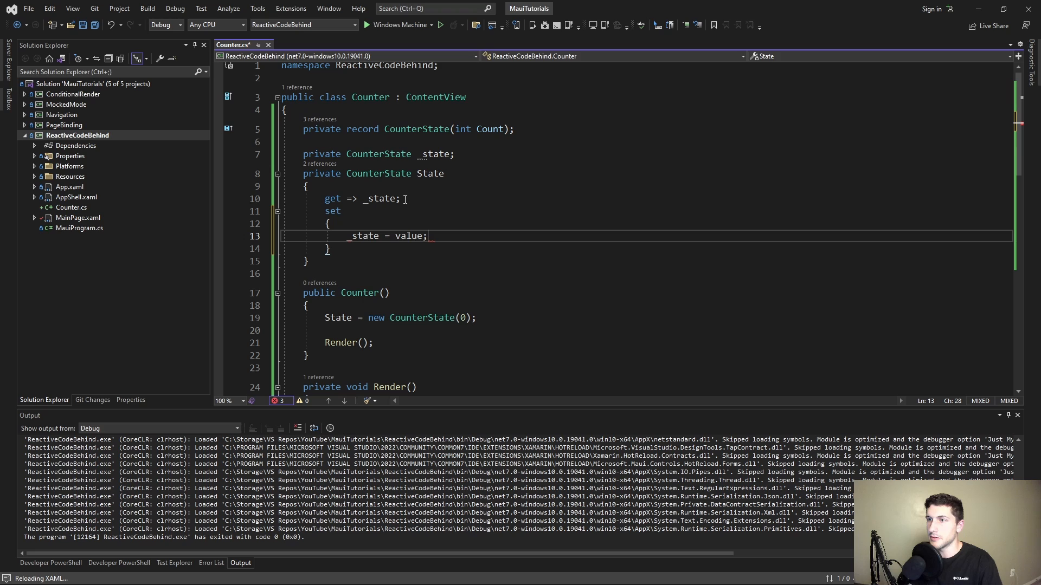
Make the State setter store the value in _state and call Render()
double_click(364, 235)
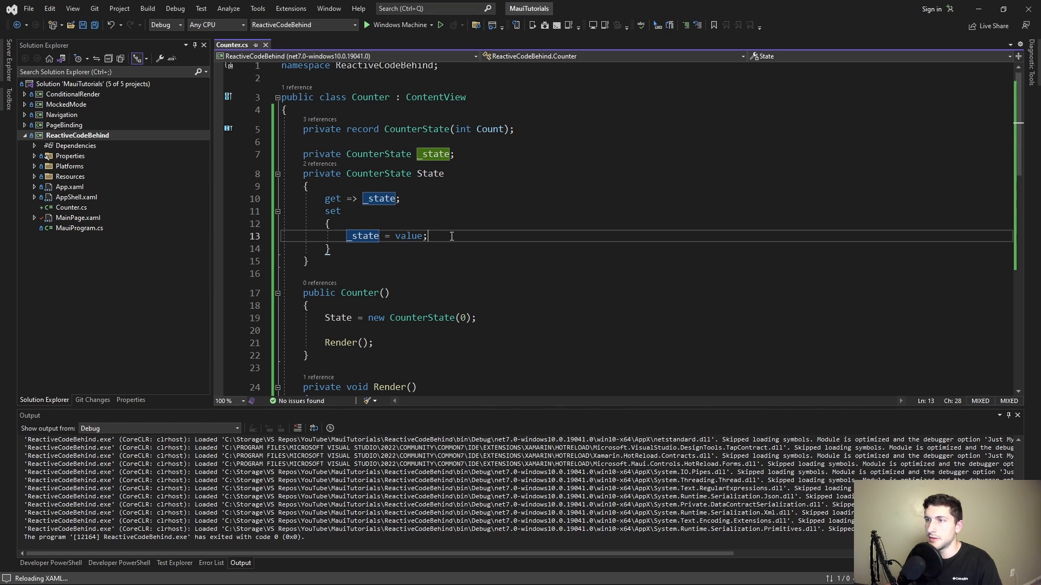
type("Render();")
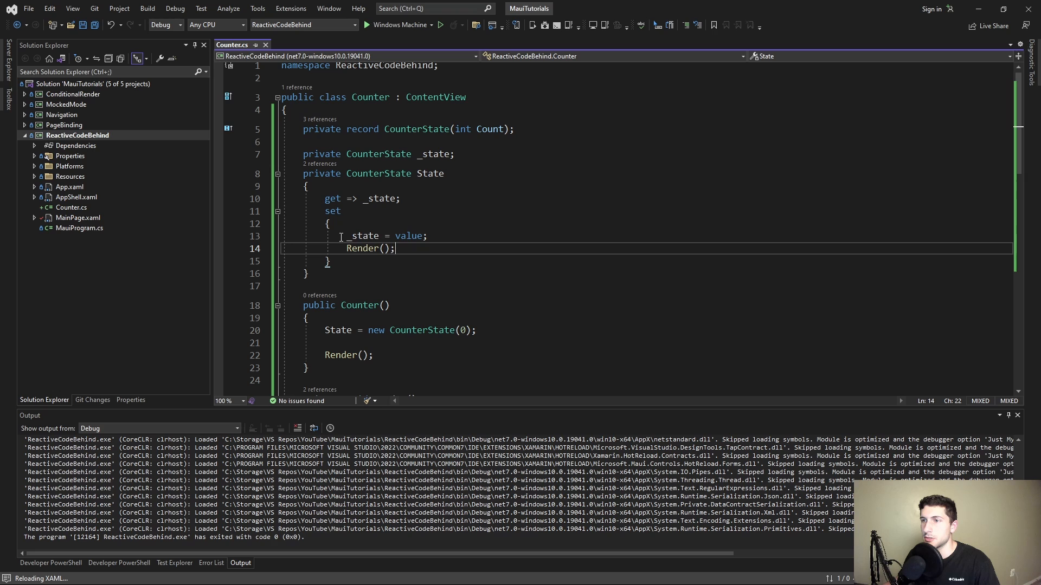
scroll("down", 3)
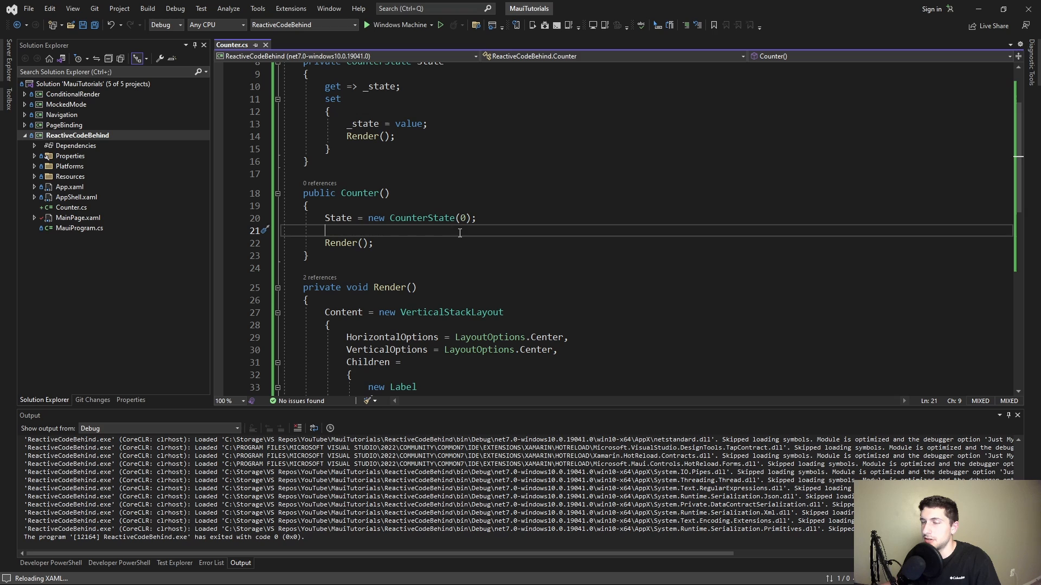
scroll("down", 3)
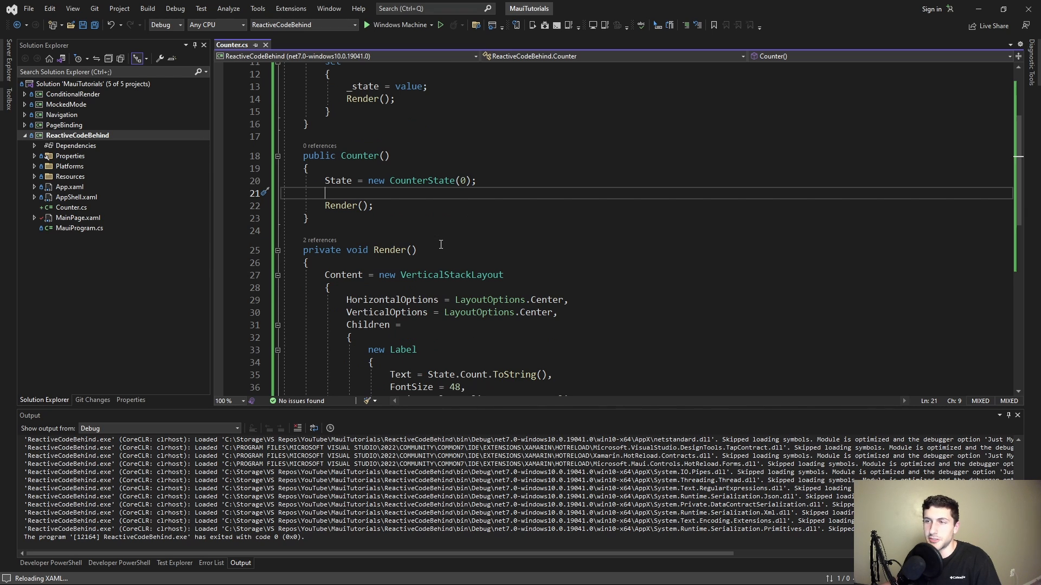
scroll("down", 3)
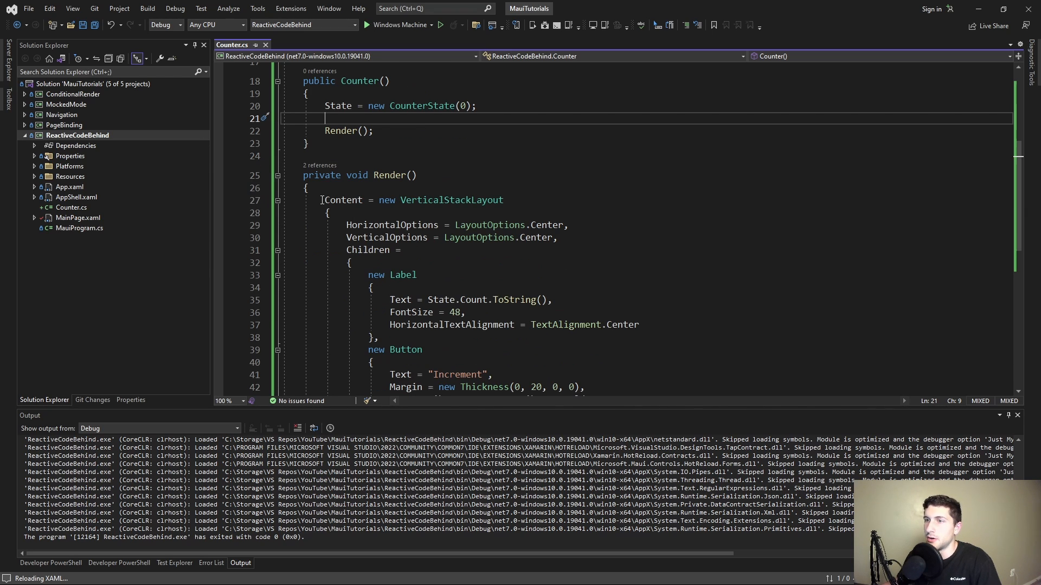
left_click(466, 249)
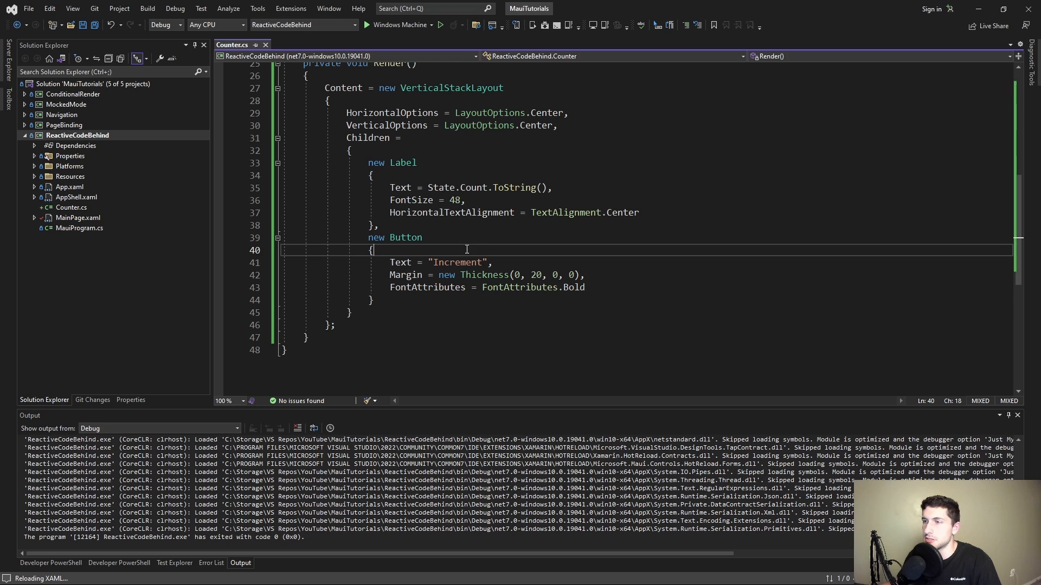
double_click(405, 237)
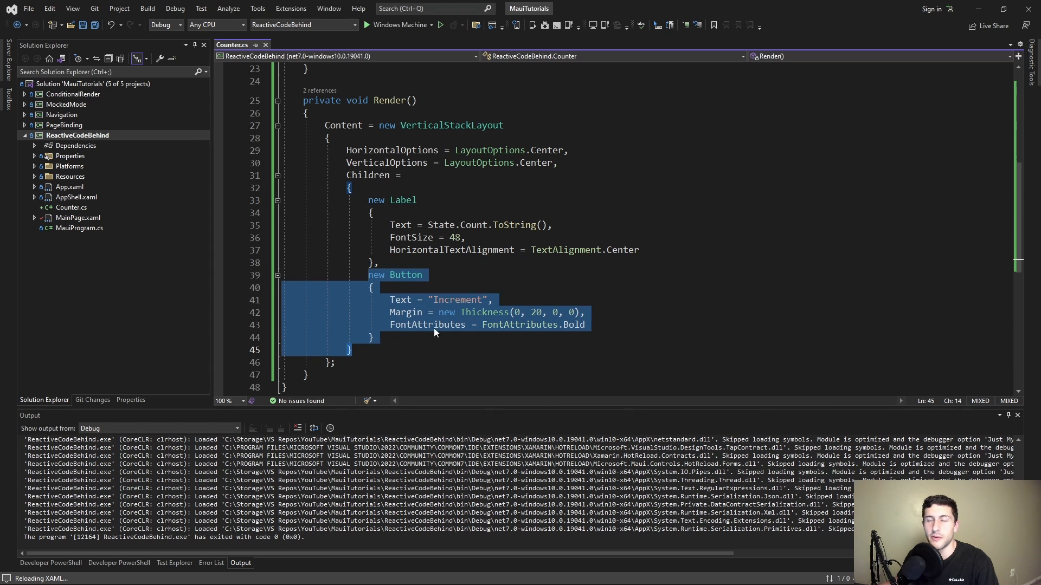
scroll("up", 3)
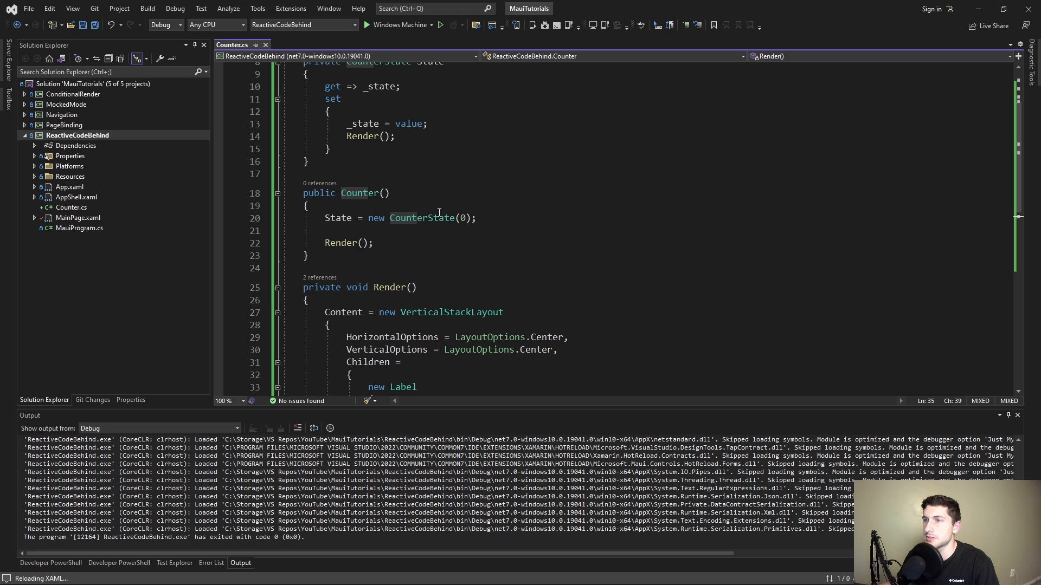
scroll("down", 3)
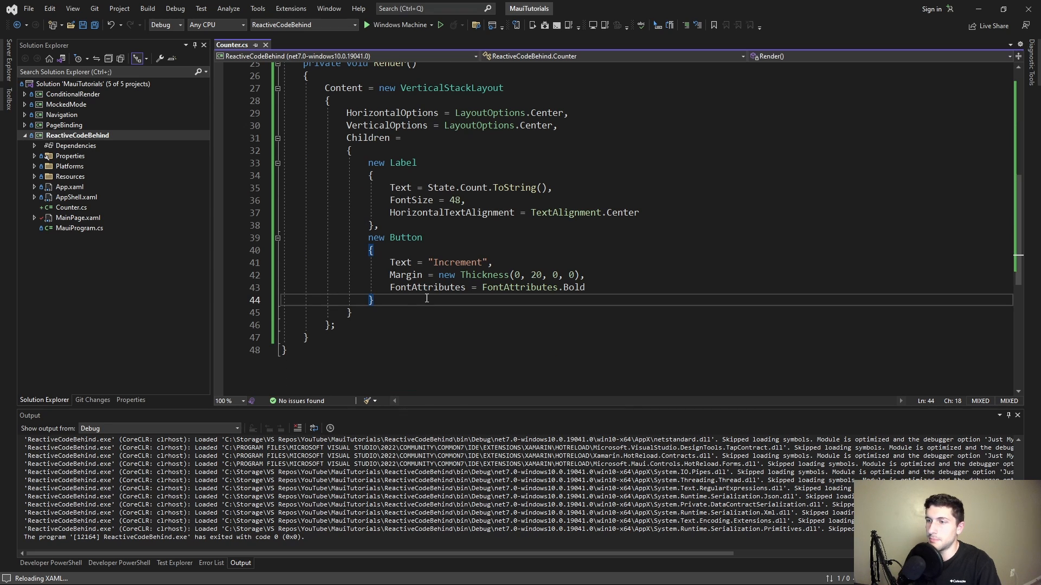
type(".clic")
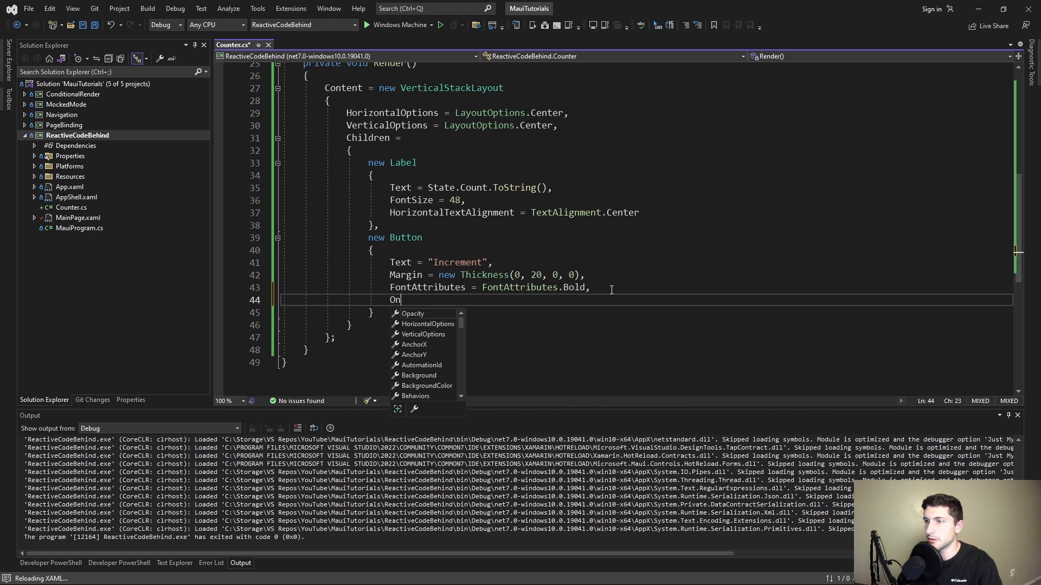
type("Click")
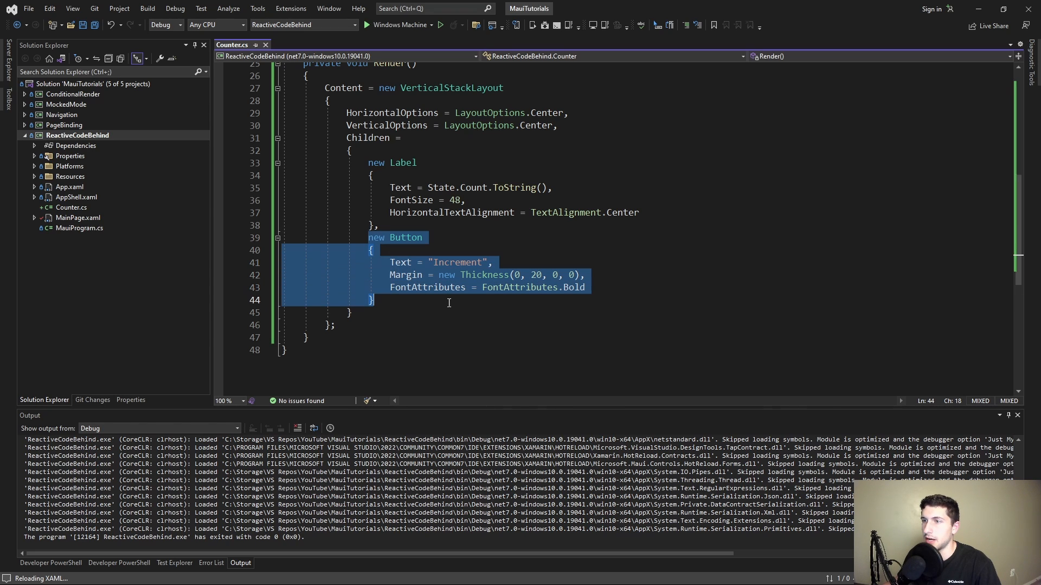
scroll("up", 3)
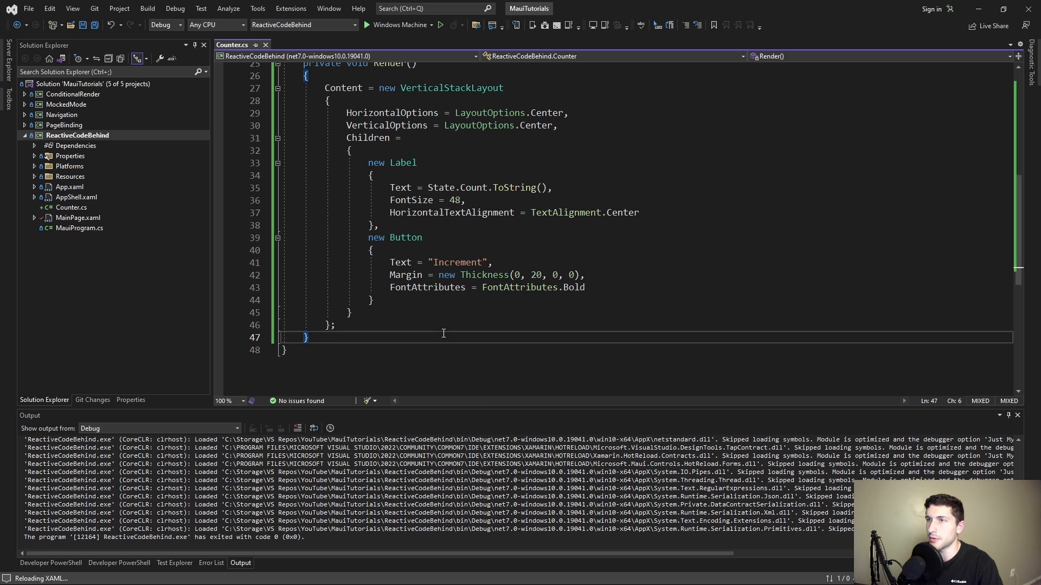
Declare a private class ReactiveButton : Button with an int OnClick property
type("private class R")
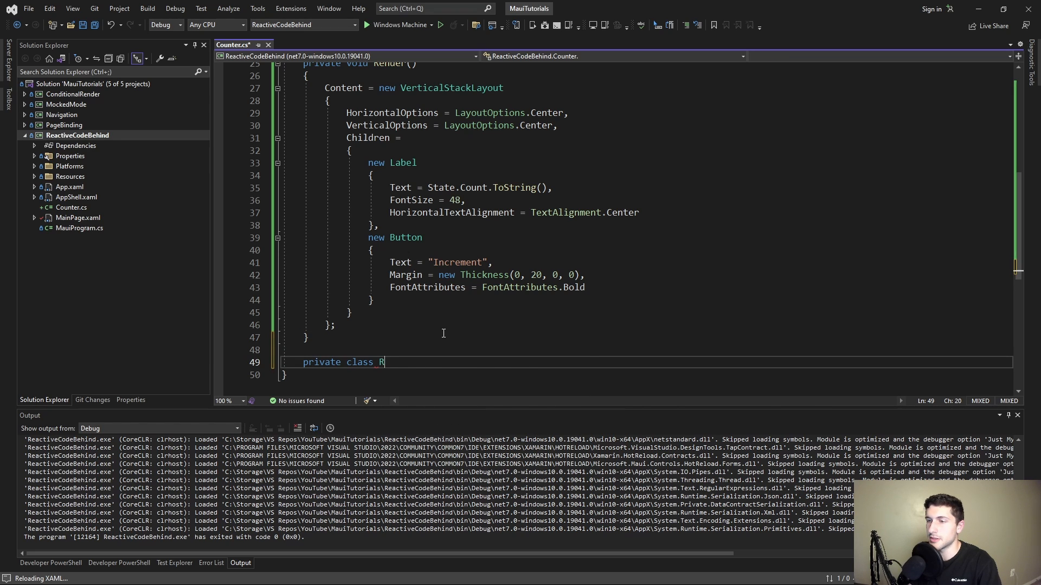
type("eactiveButton")
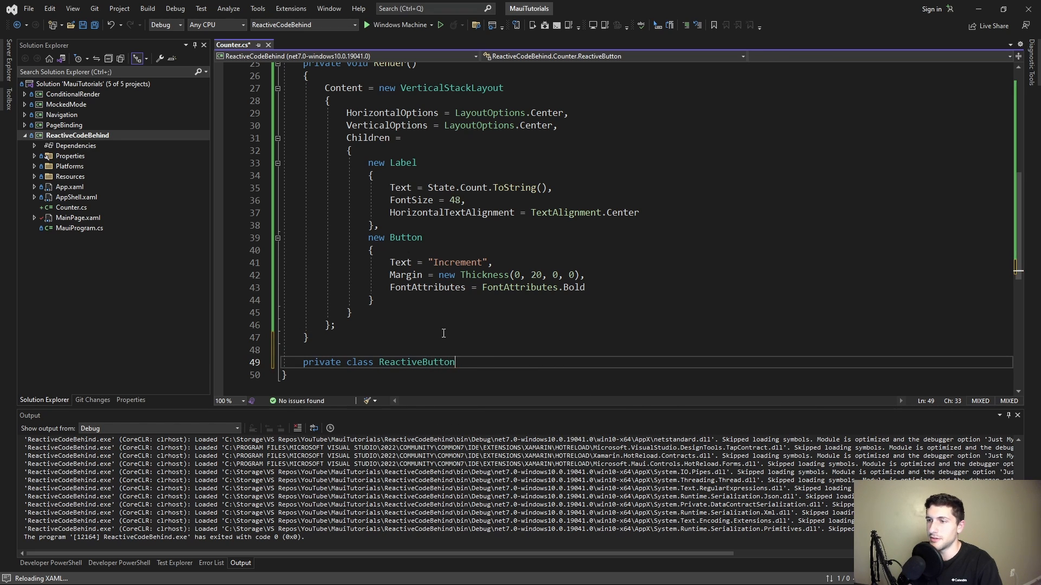
type(": Button")
type("public")
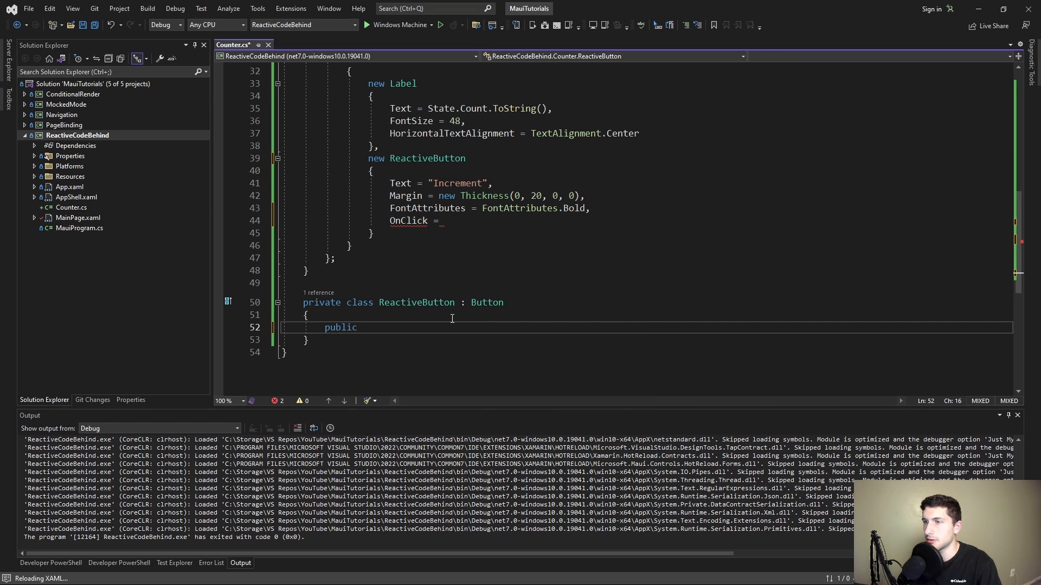
type("in")
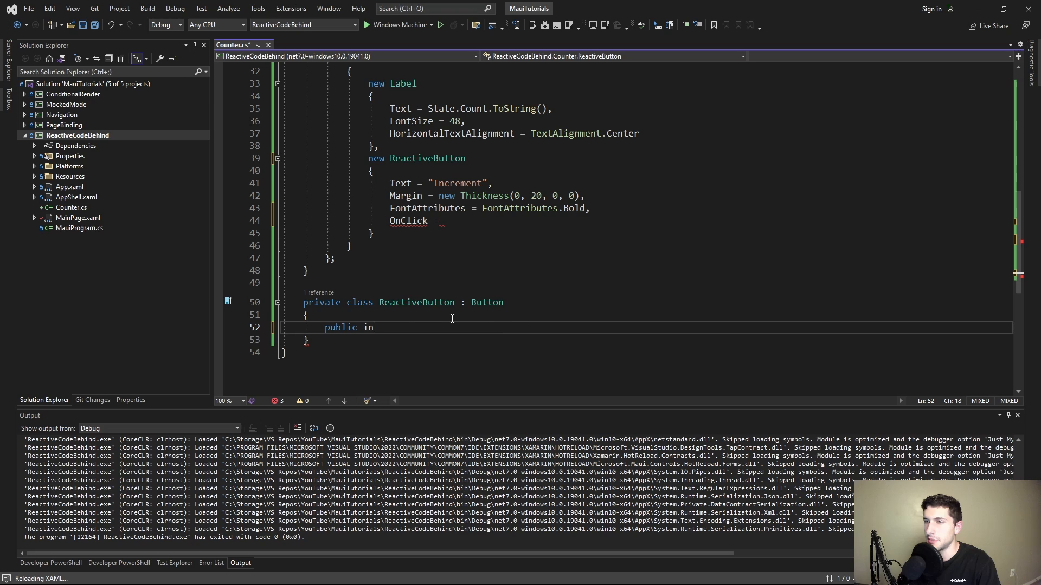
type("t OnCli")
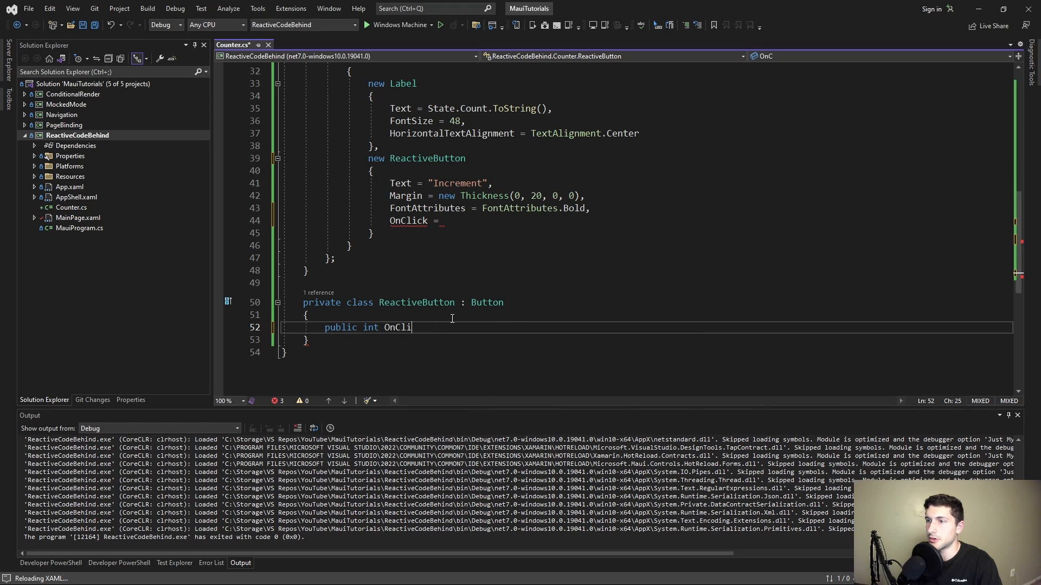
type("ck")
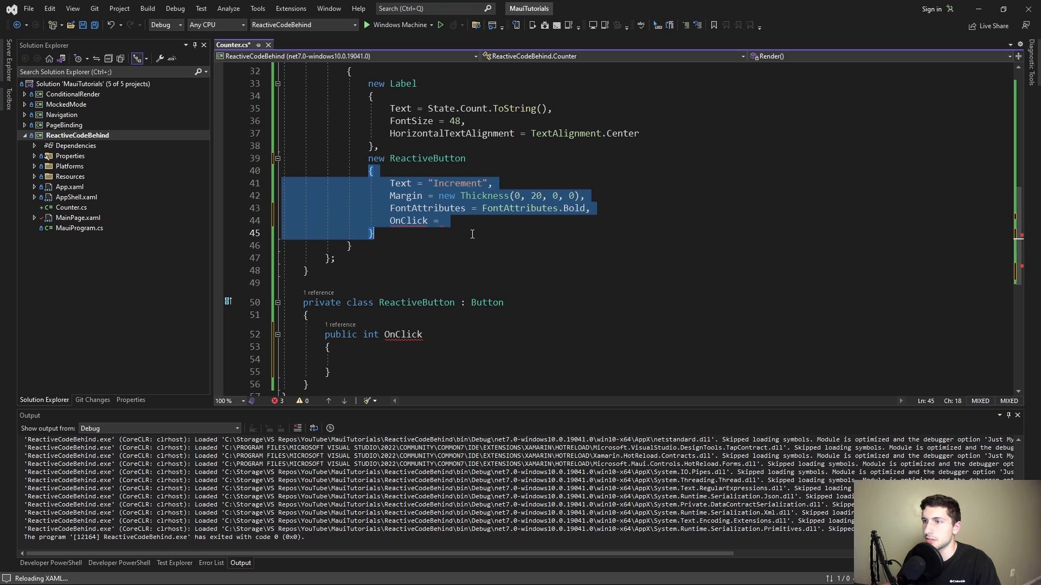
Give OnClick an init accessor that subscribes value to the Clicked event
left_click(409, 358)
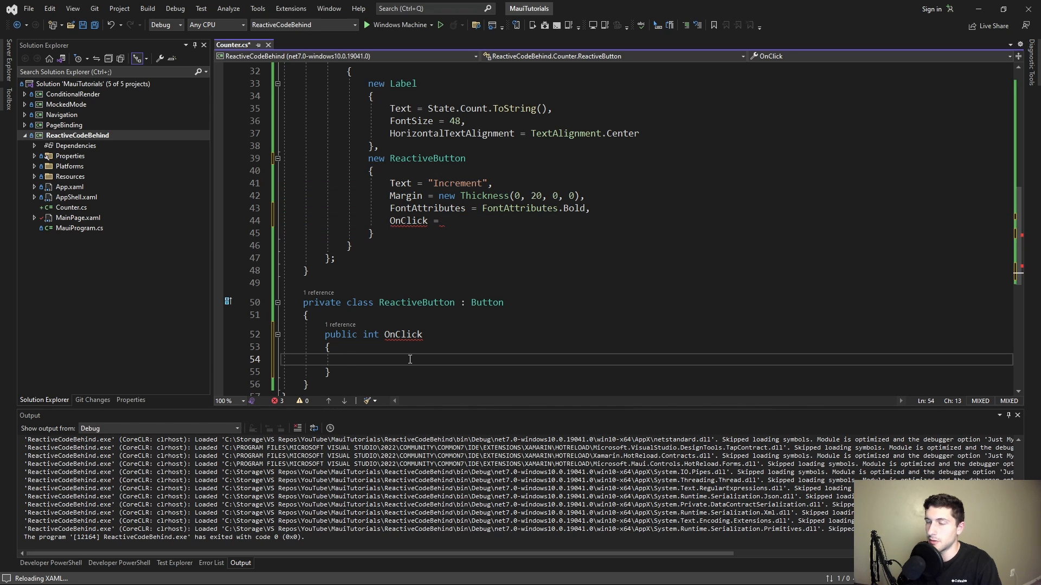
type("init")
type("{")
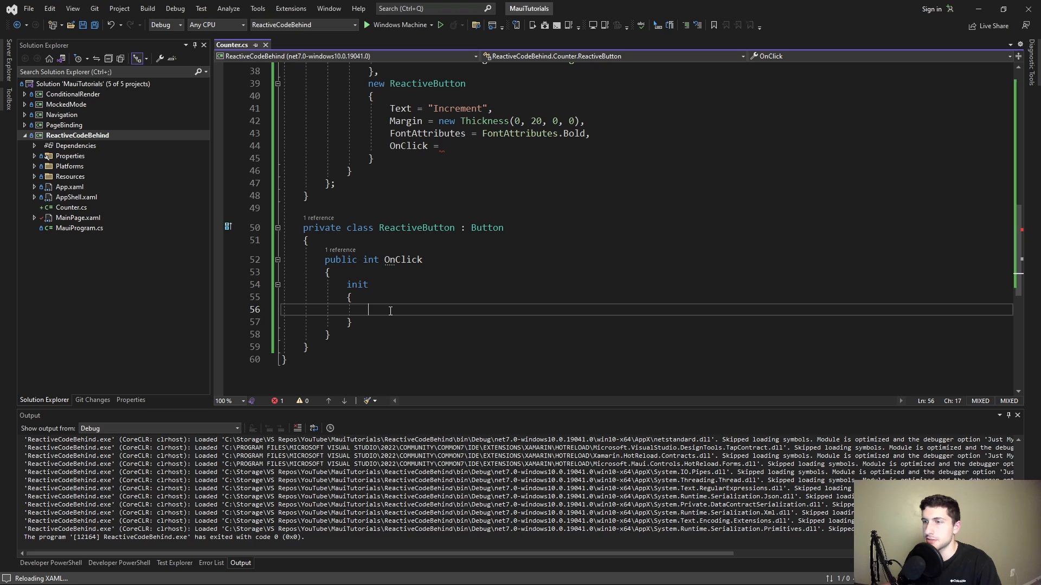
type("C")
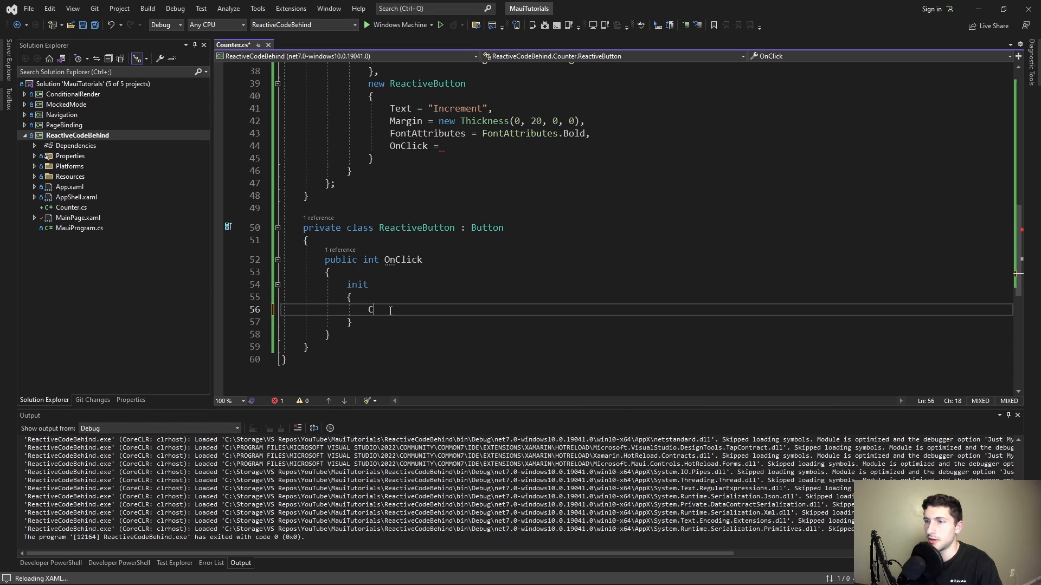
type("licked += value;")
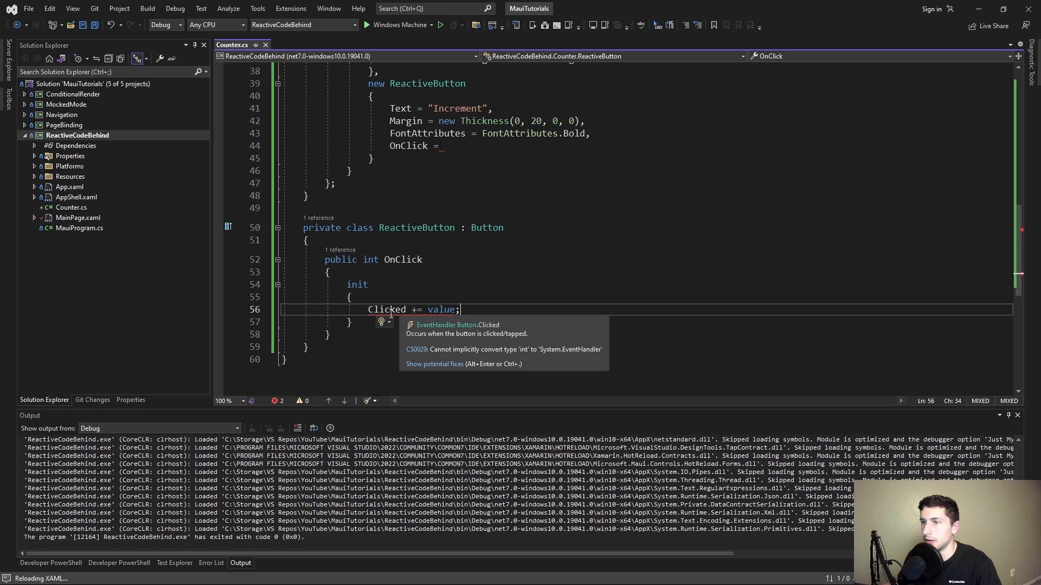
mouse_move(431, 329)
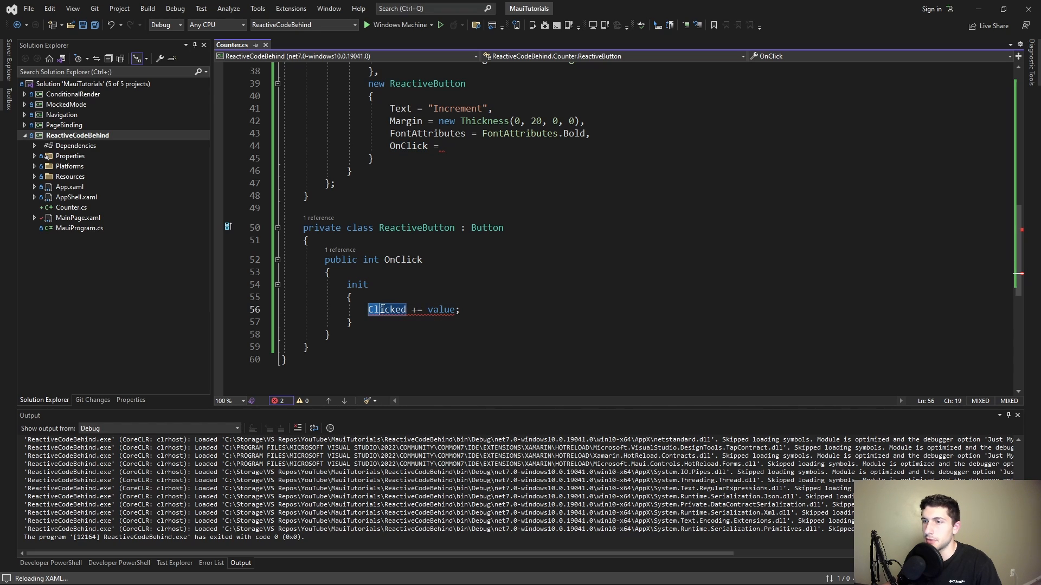
Change OnClick's type to EventHandler and begin assigning OnClick in Render
double_click(369, 259)
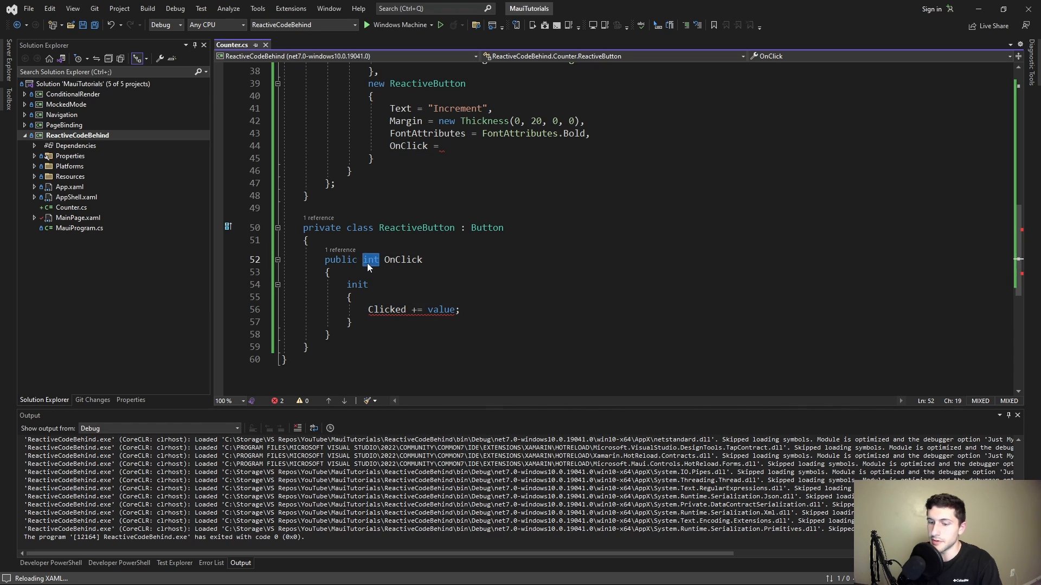
type("EventHandler")
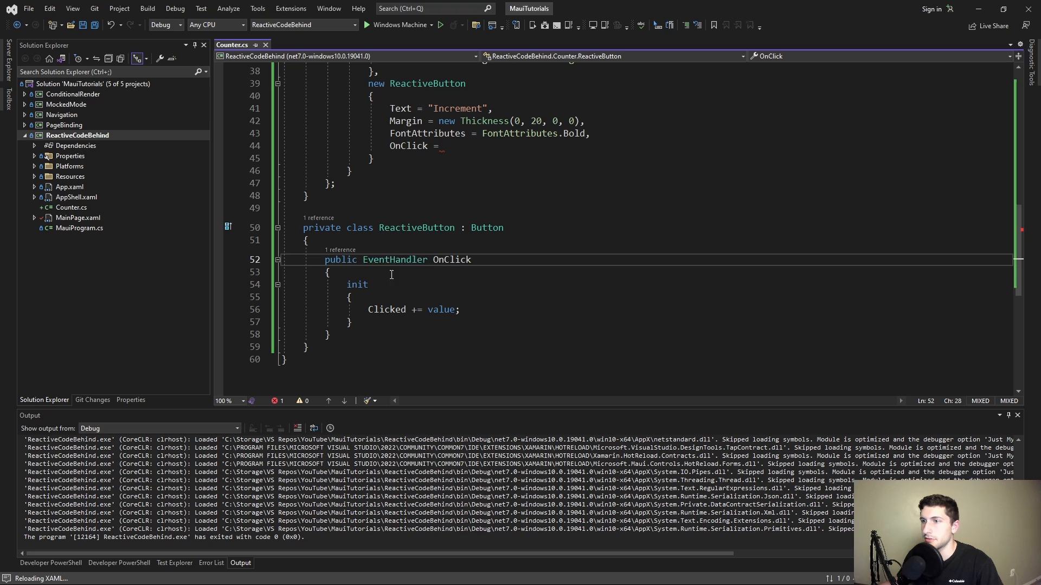
type("H")
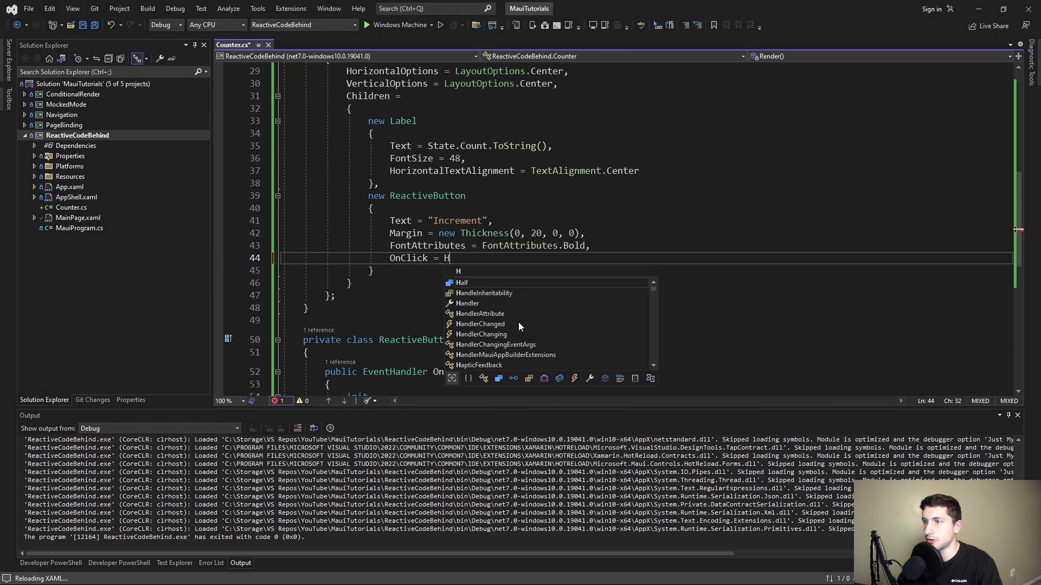
Set OnClick = HandleIncrementClicked and generate the handler method via Quick Actions
type("andle")
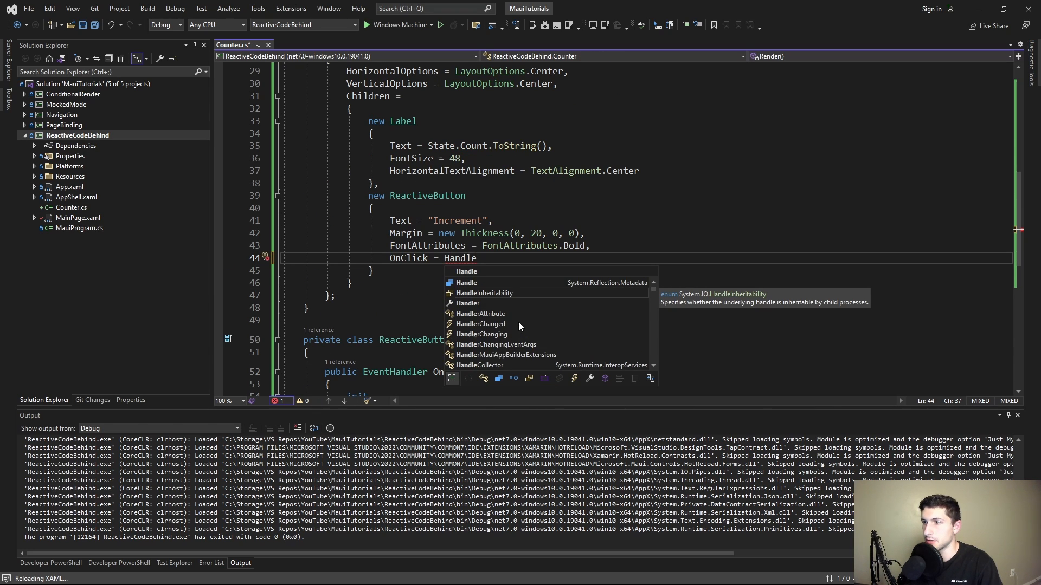
type("IncrementClicked")
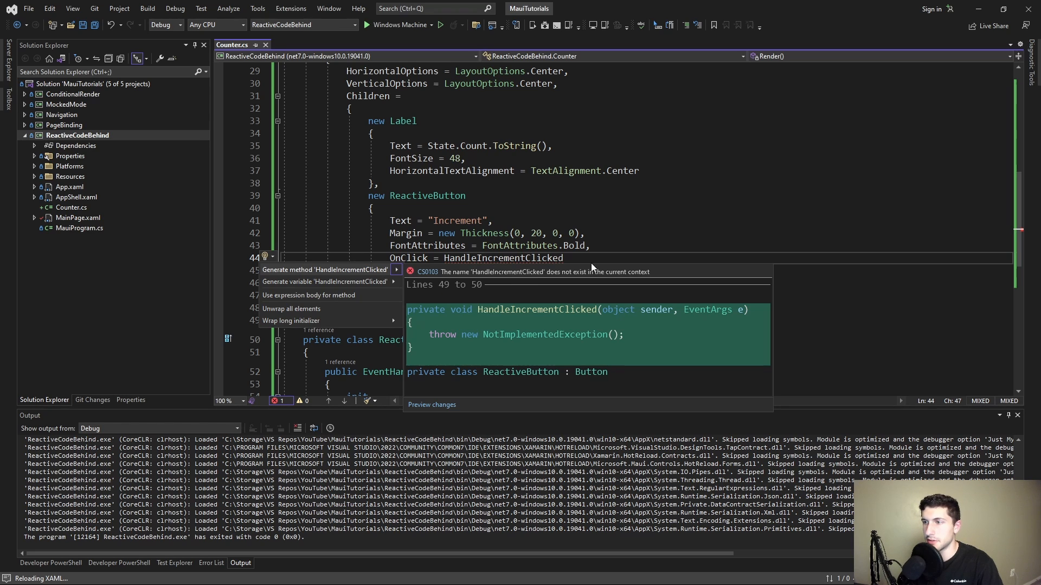
left_click(324, 270)
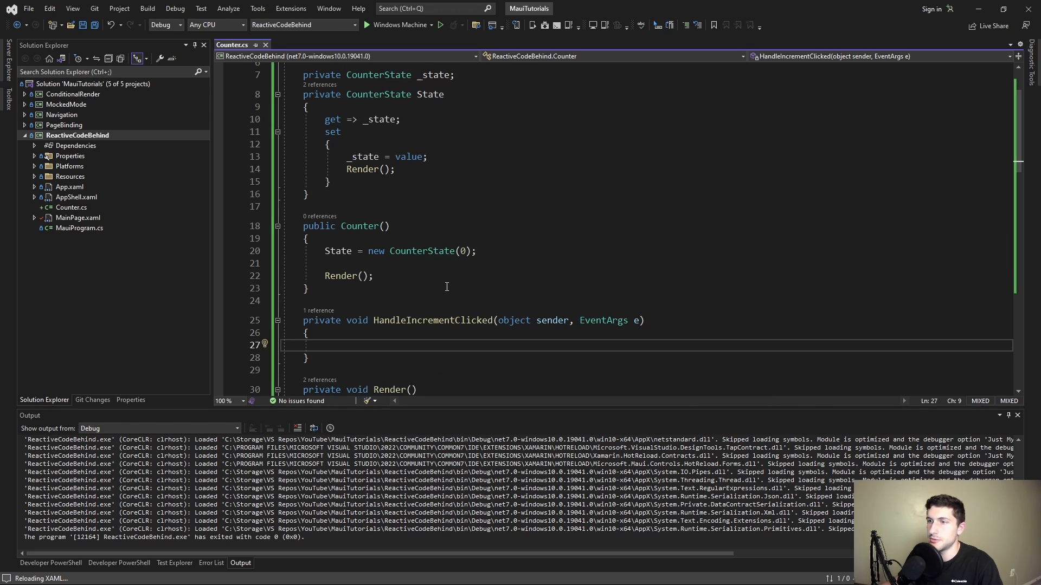
scroll("up", 3)
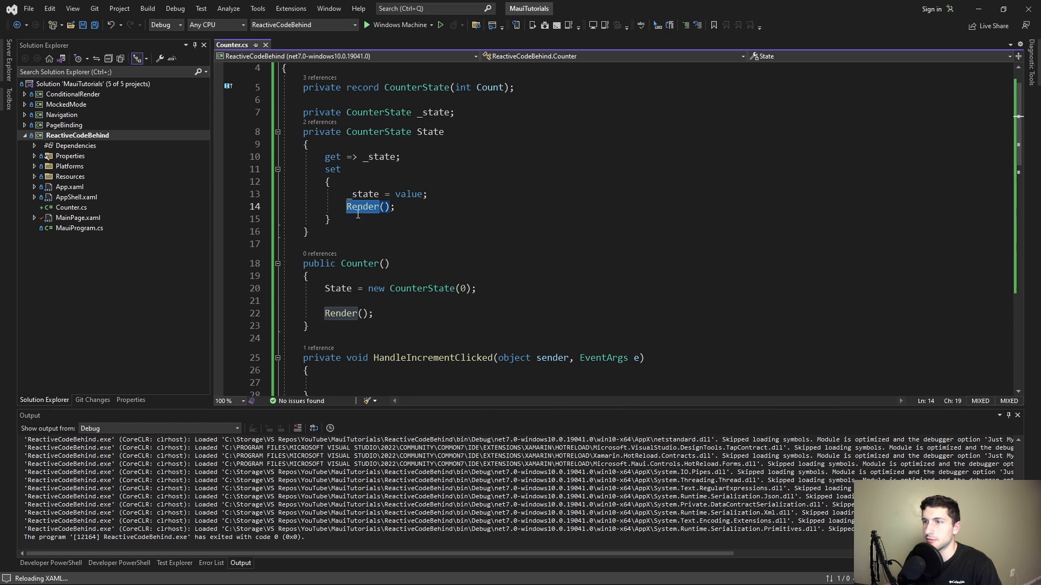
Write State = new CounterState(State.Count + 1); in the HandleIncrementClicked body
left_click(324, 345)
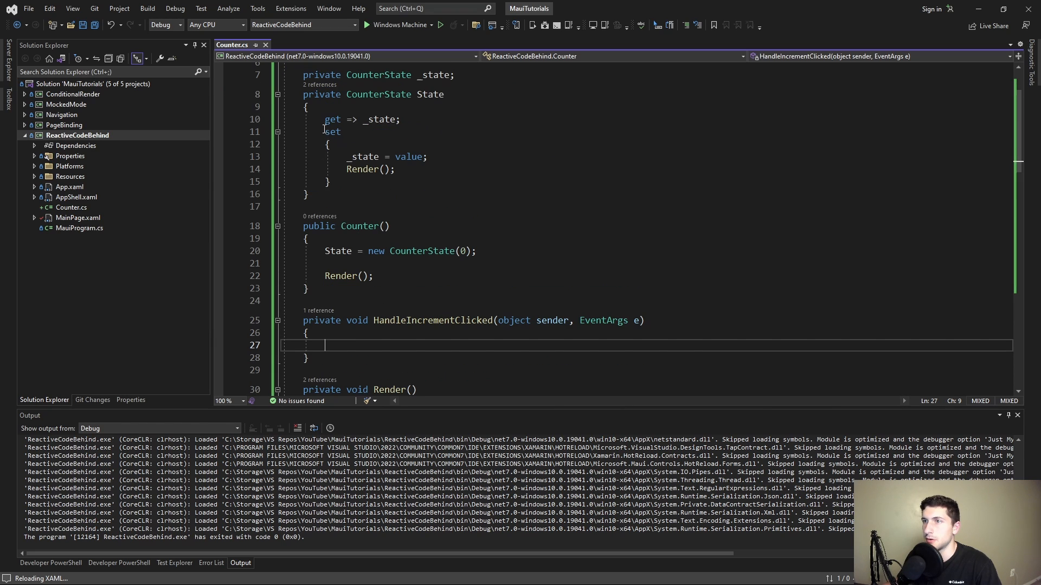
type("S")
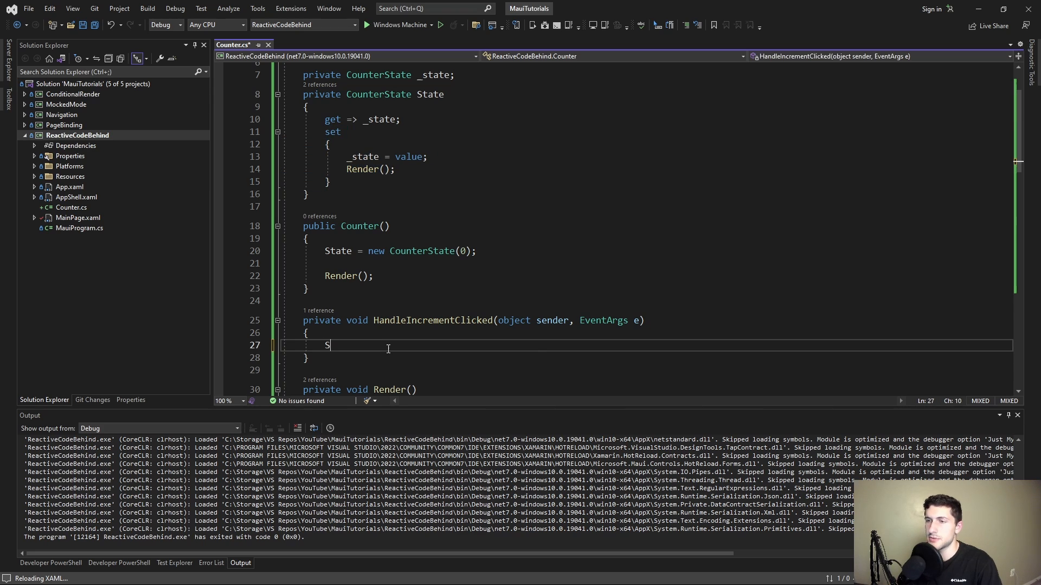
type("tate.Count")
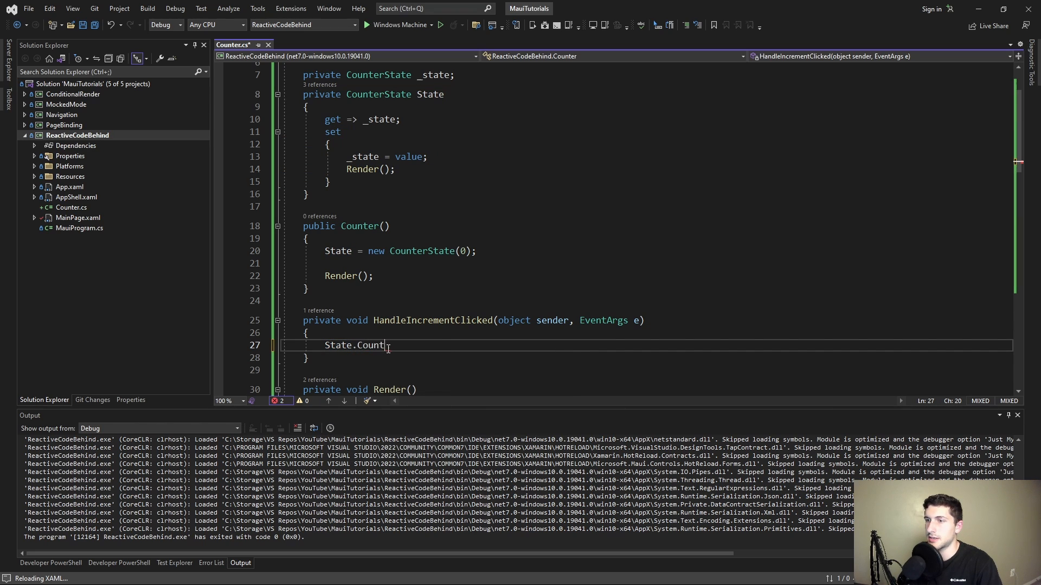
double_click(372, 345)
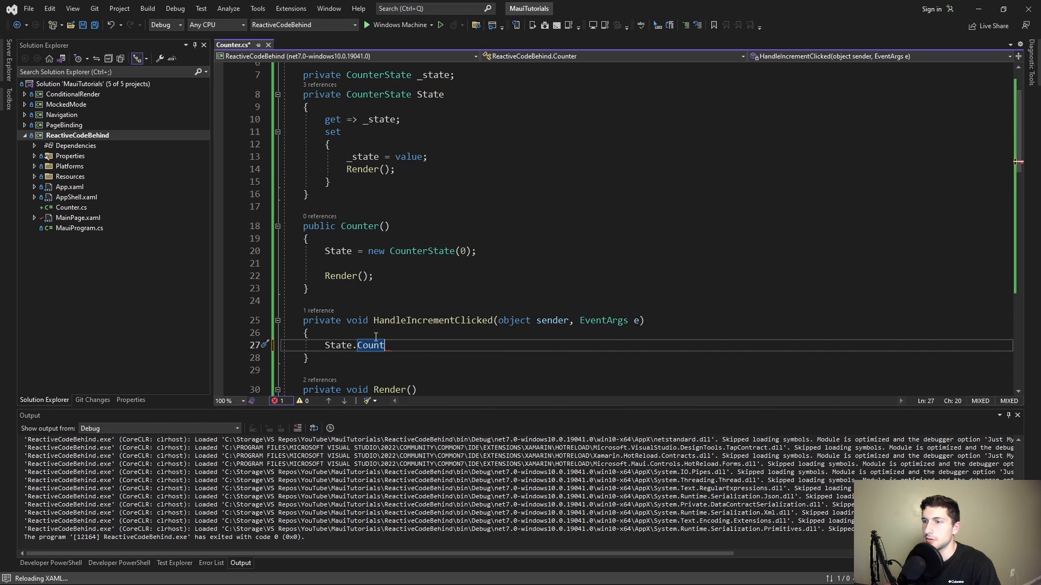
type("++;")
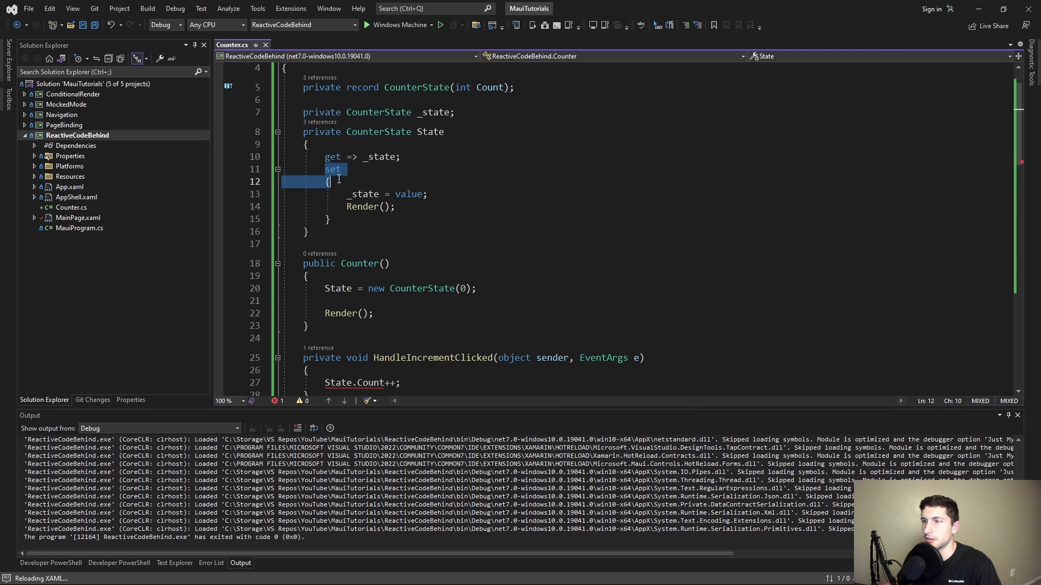
scroll("down", 3)
type("State =")
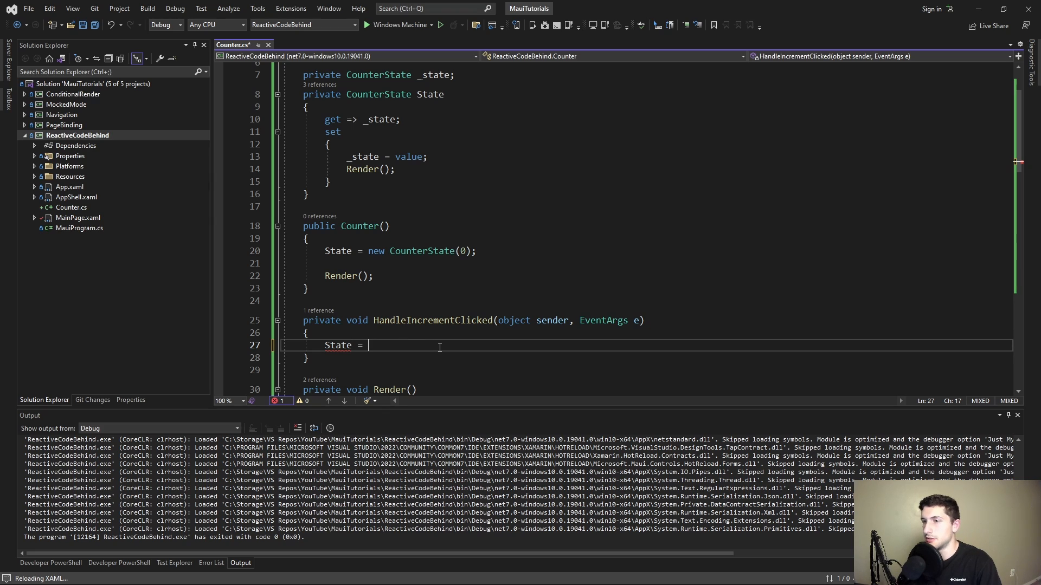
type("new CounterState")
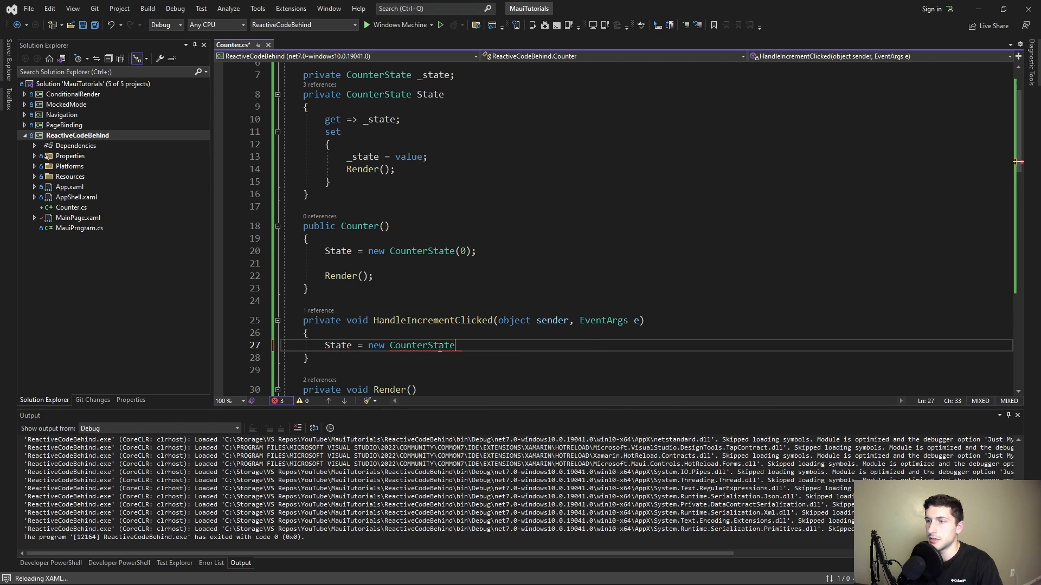
type("(State.Count + 1);")
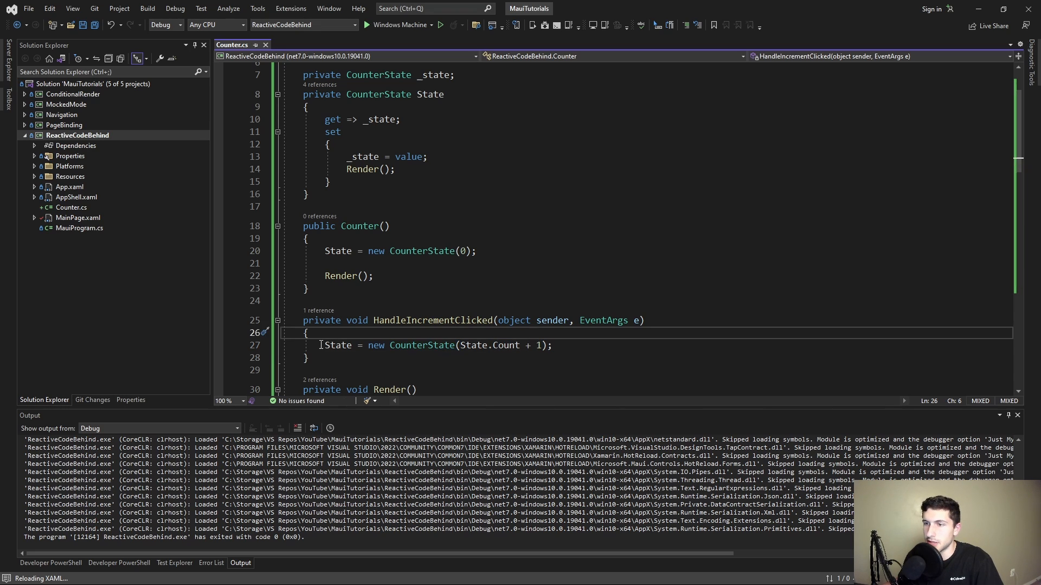
left_click(330, 181)
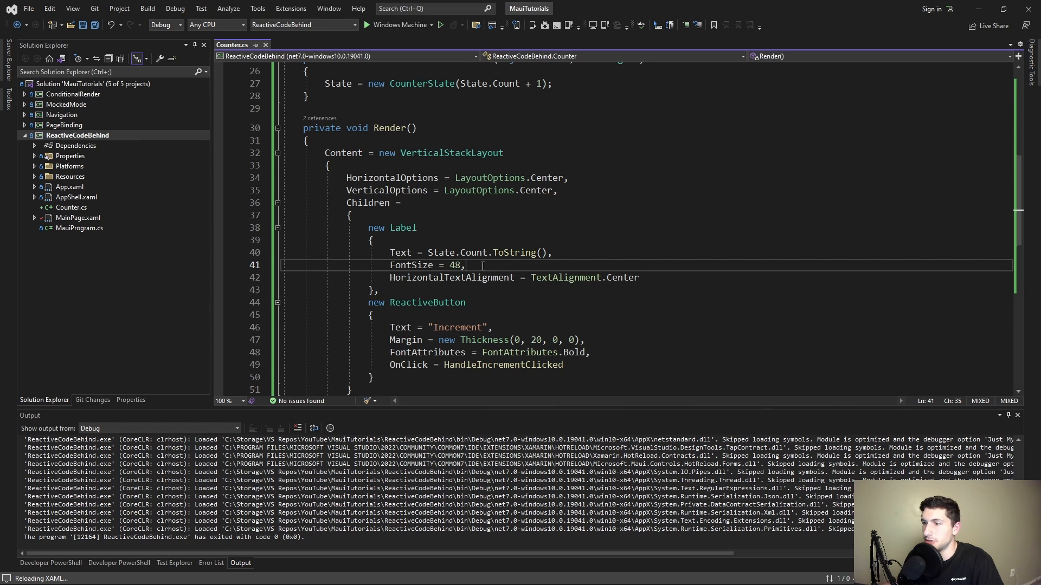
scroll("up", 3)
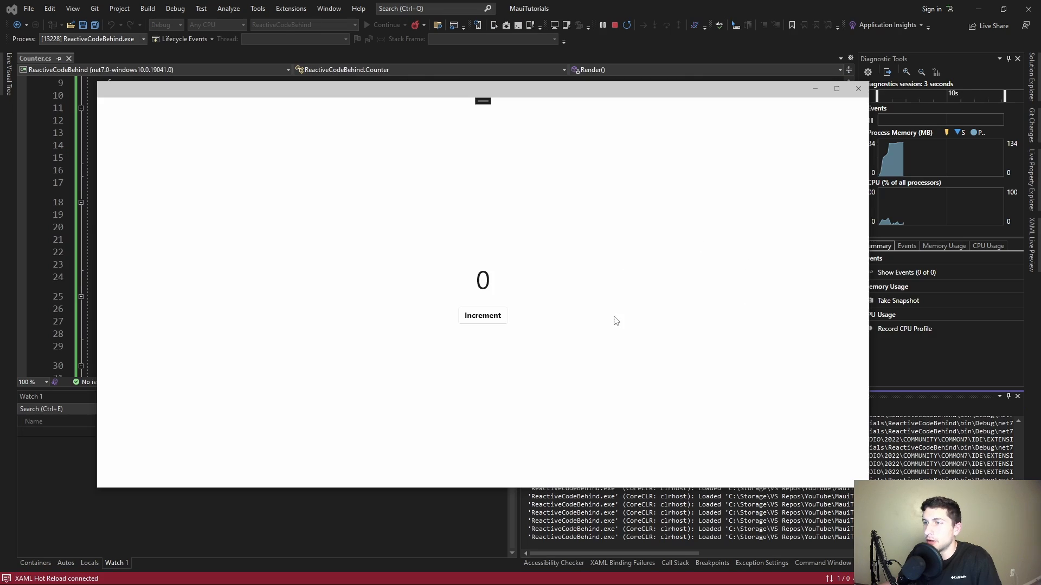
left_click(481, 316)
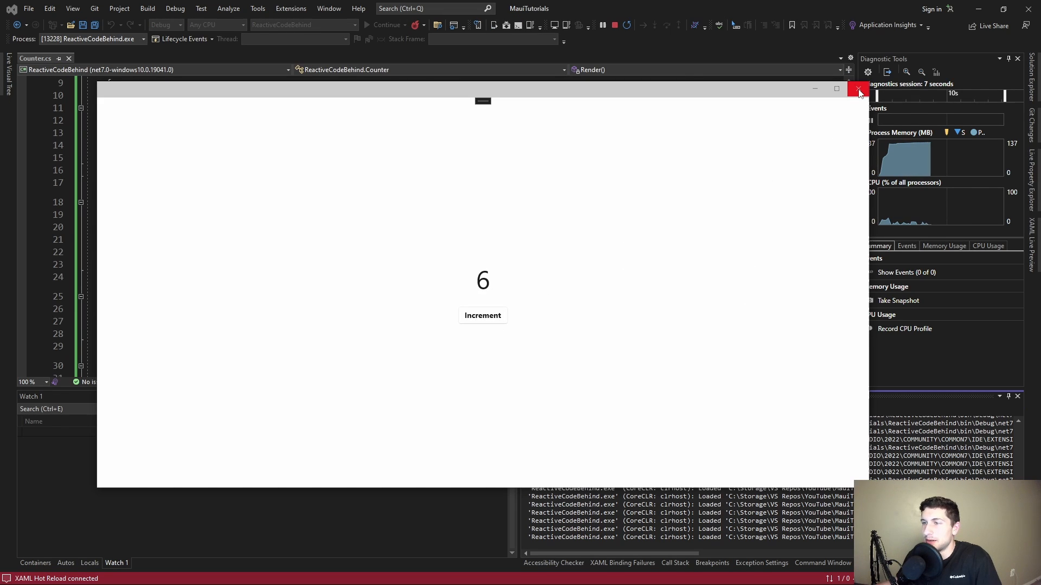
left_click(859, 88)
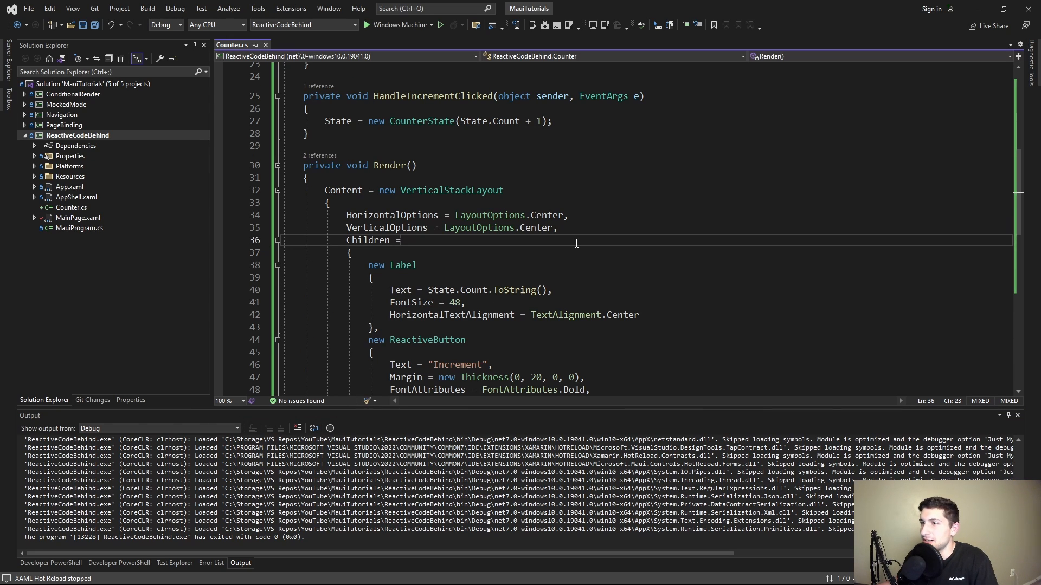
Add int MaxCount to CounterState, pass 5 in the constructor and State.MaxCount in the increment handler
left_click(569, 215)
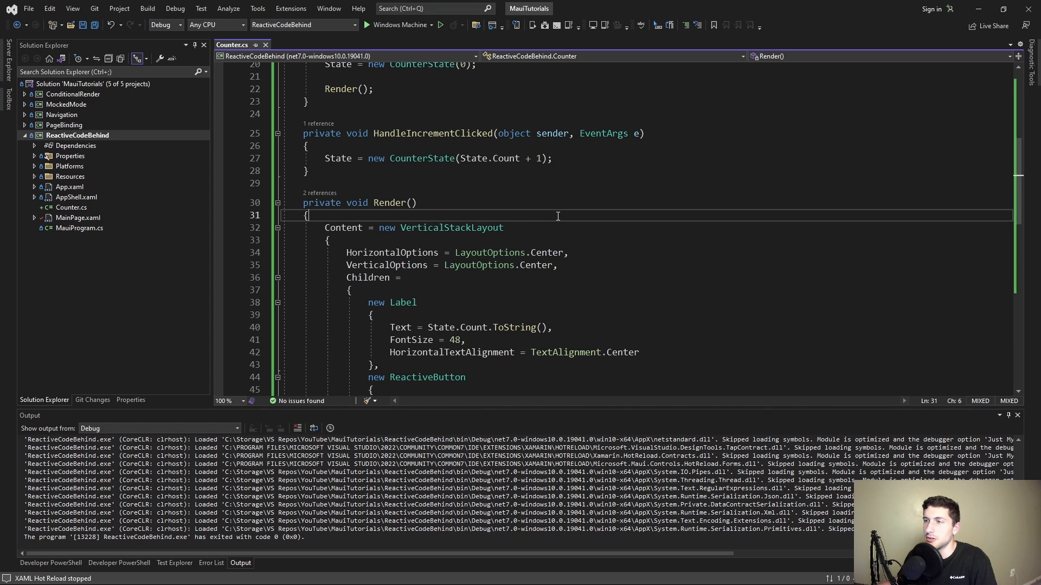
scroll("up", 3)
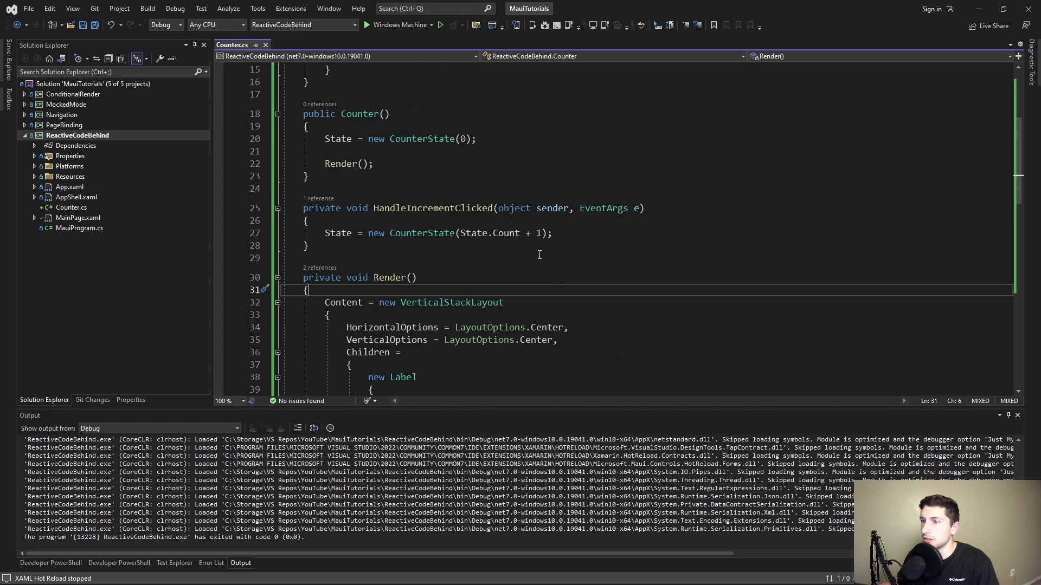
scroll("down", 3)
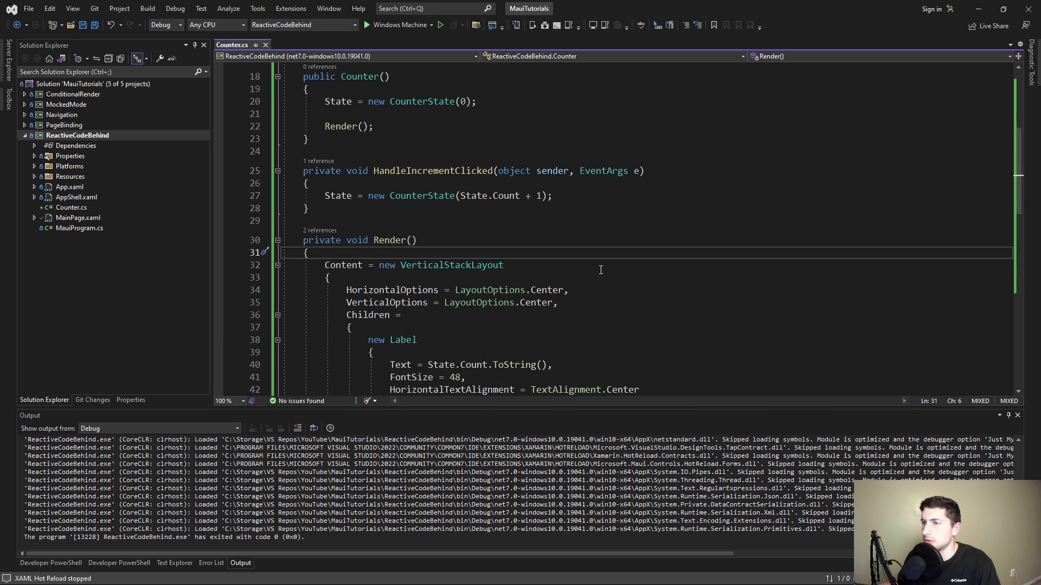
scroll("up", 3)
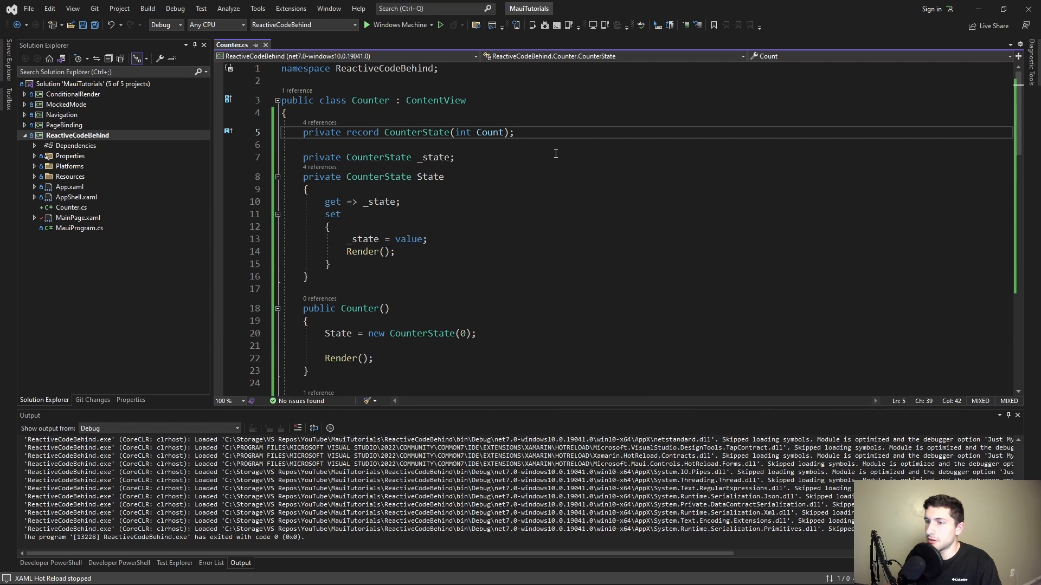
type(", int M")
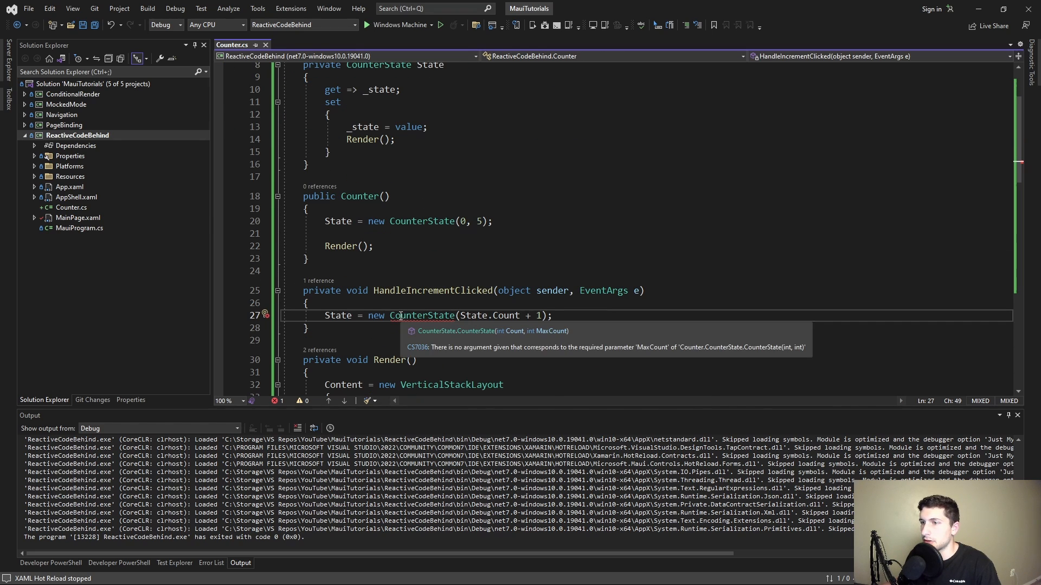
type(", State.MaxCount")
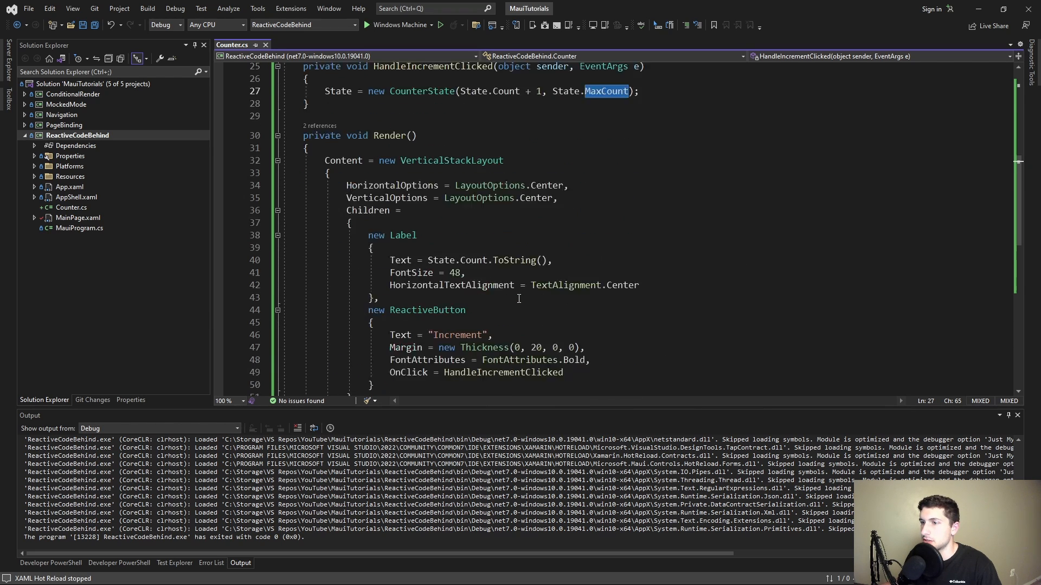
scroll("down", 3)
type(",")
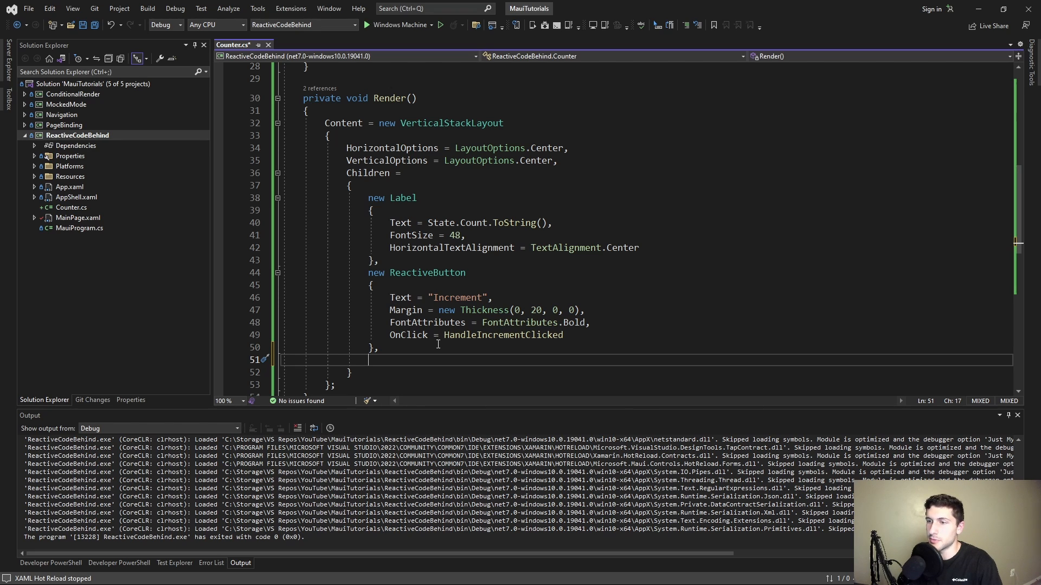
Add a conditional 'maximum count' Label shown when State.Count == State.MaxCount, otherwise null
type("State.Count")
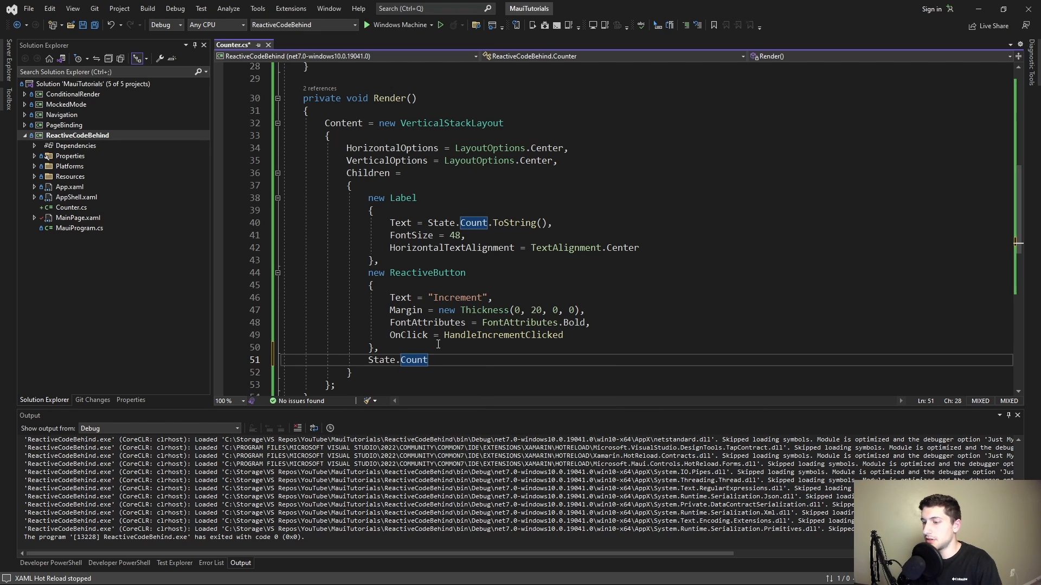
type("== _State.m")
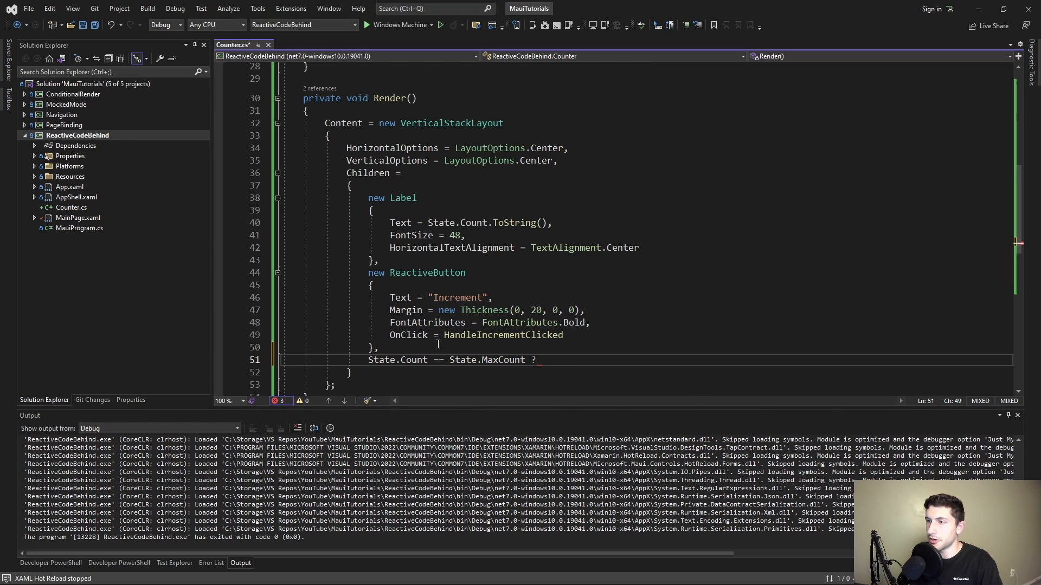
type("new Label")
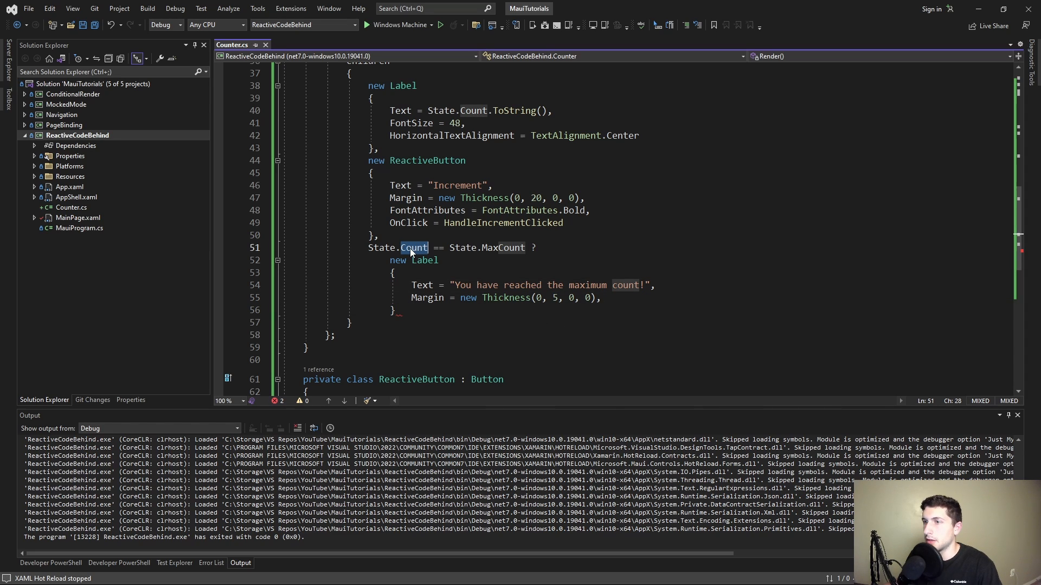
double_click(503, 247)
type(" :")
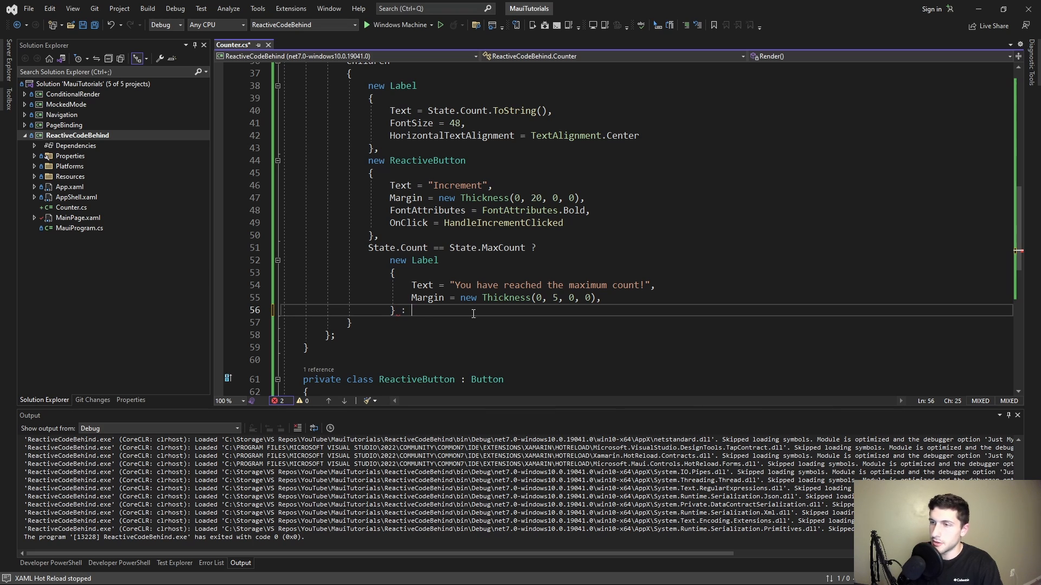
type("null")
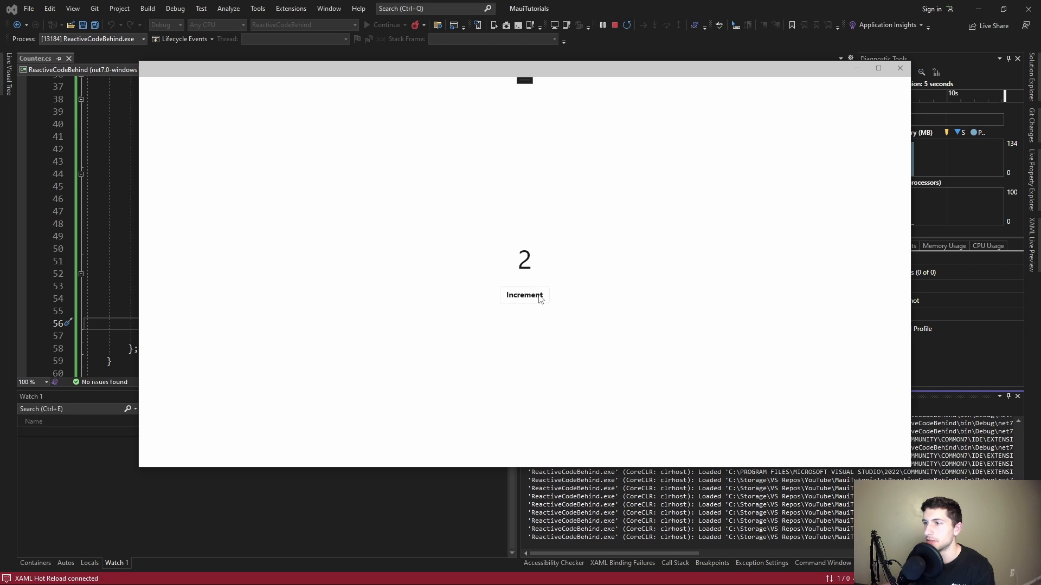
Run the app, increment the count up to 5 to see the message, then close it
left_click(525, 295)
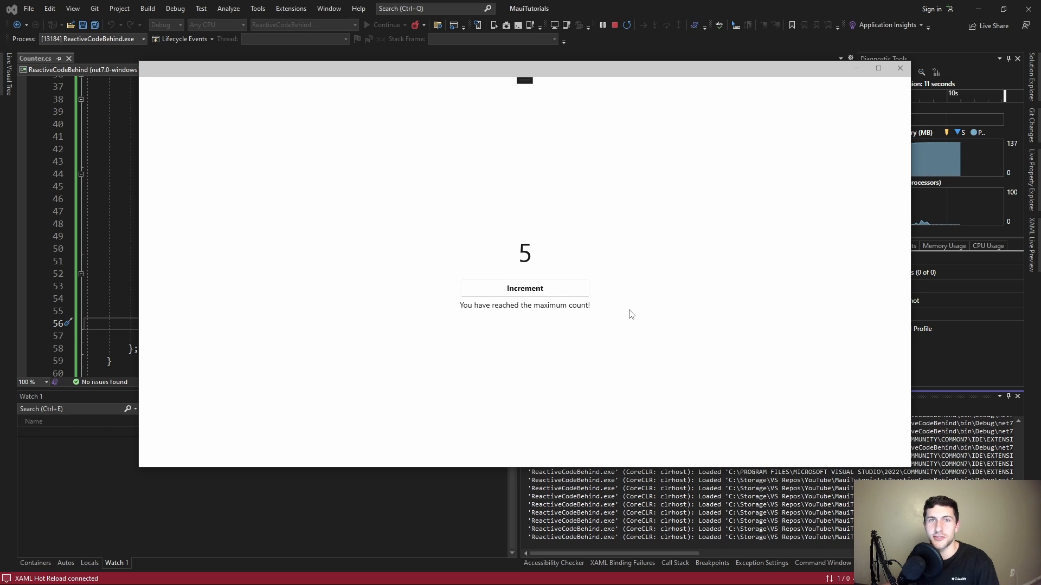
left_click(613, 25)
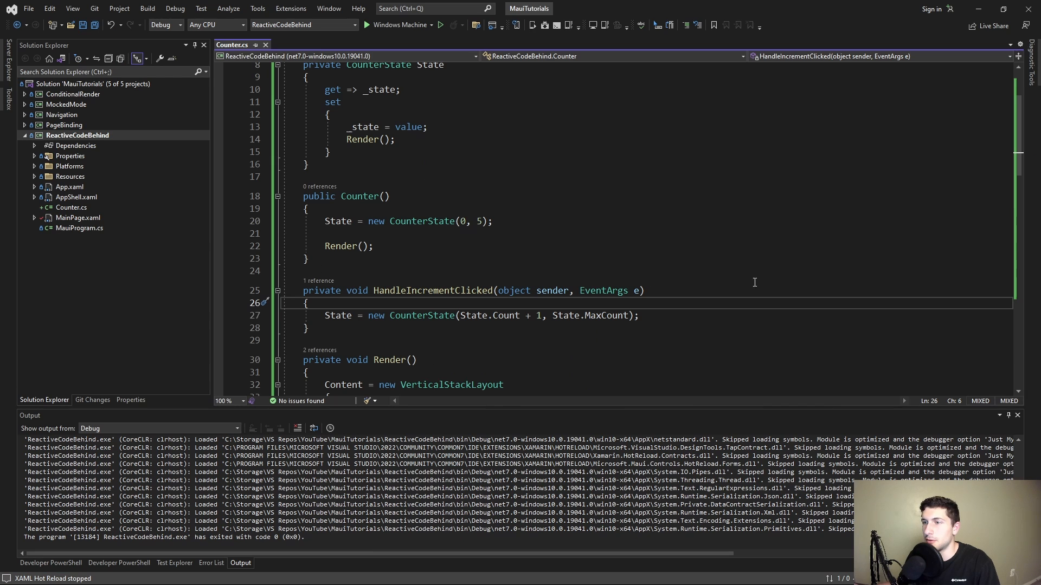
Rewrite HandleIncrementClicked as State = State with { Count = State.Count + 1 }
scroll("down", 3)
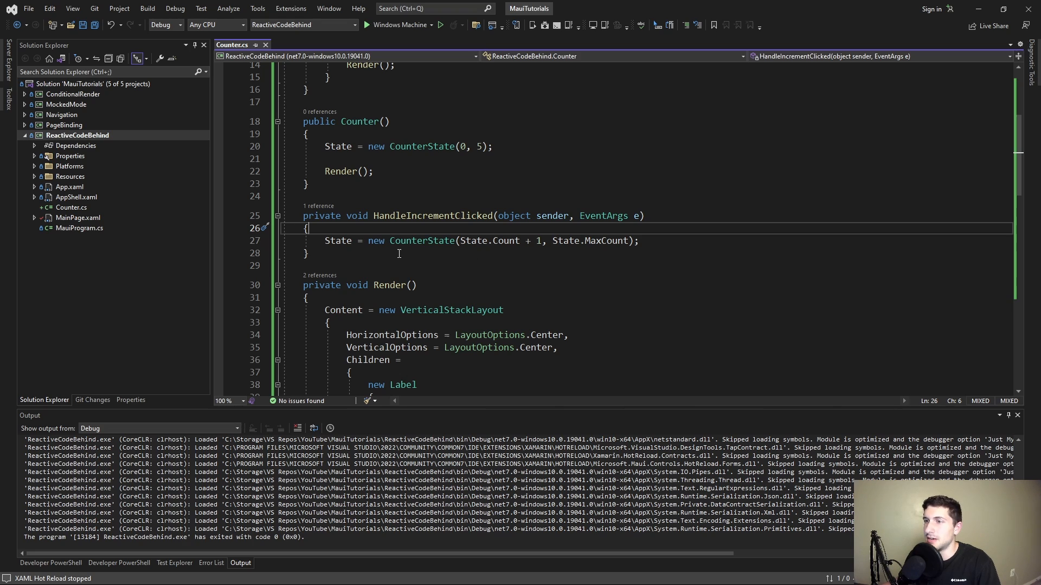
double_click(422, 241)
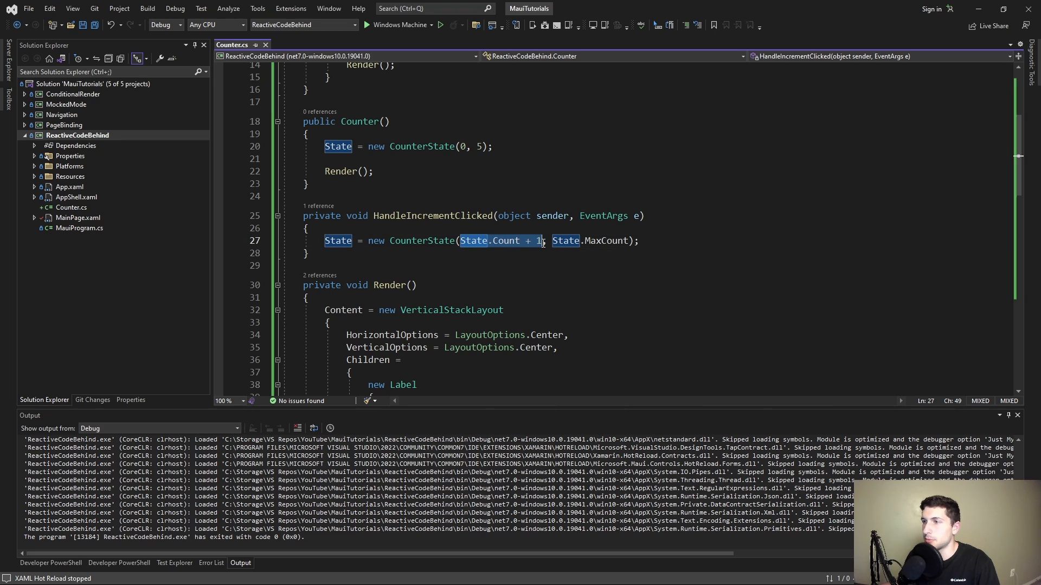
left_click(585, 266)
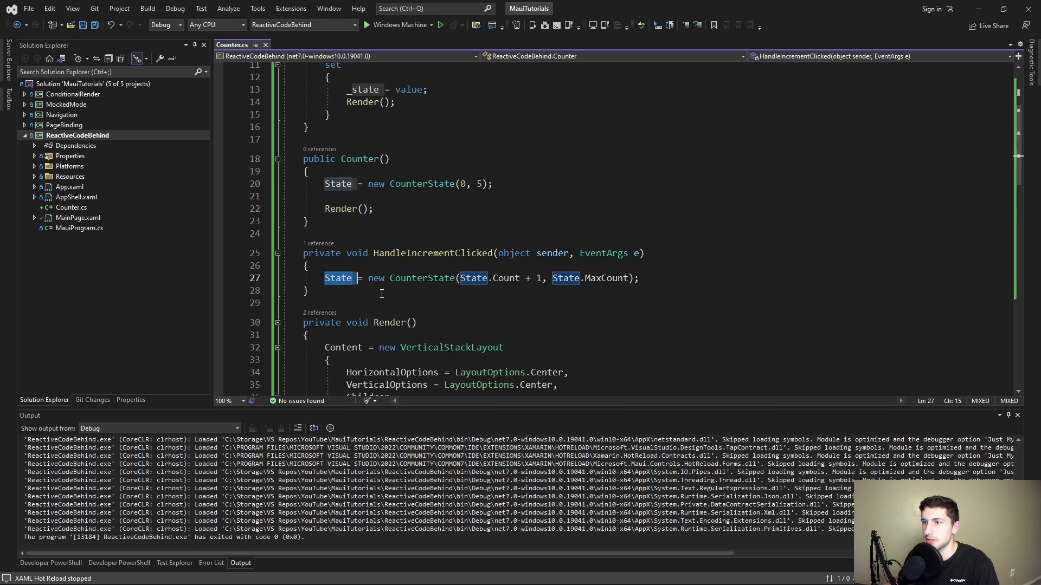
left_click(307, 291)
type("Count =")
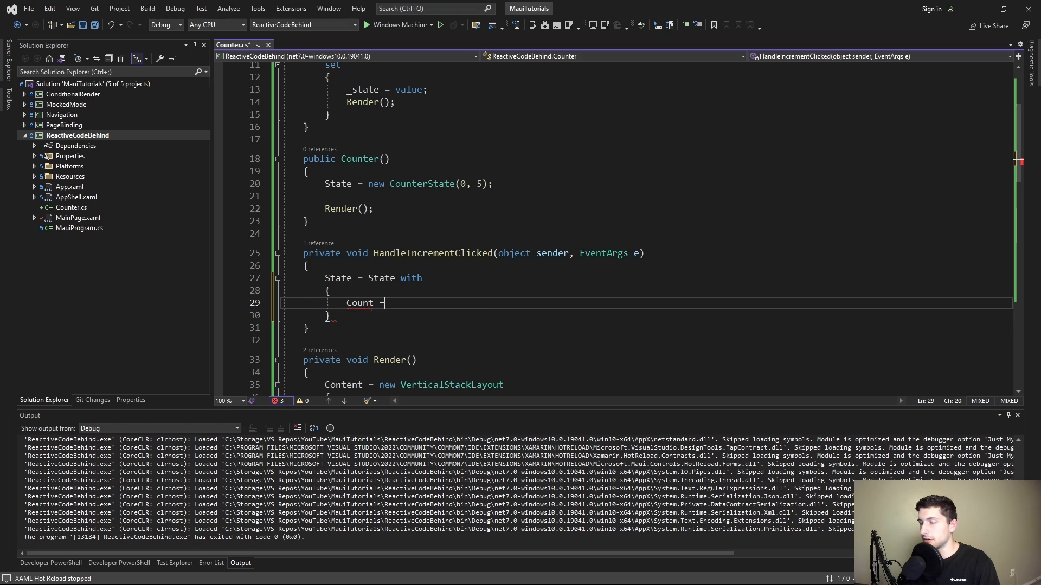
type("State.Count + 1")
left_click(646, 316)
type(";")
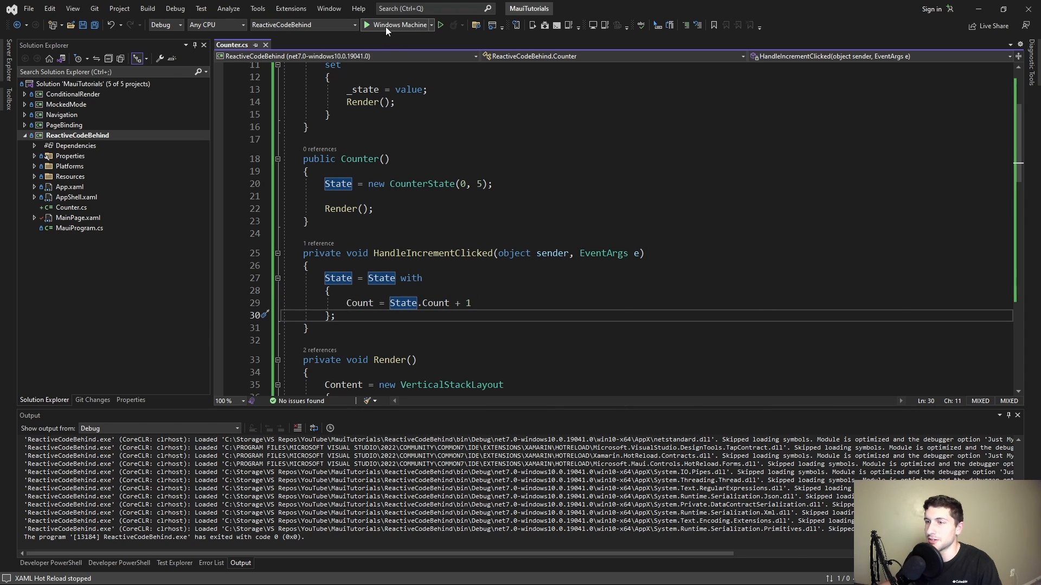
Run the app on Windows Machine to reach the maximum-count message, then close it
left_click(398, 25)
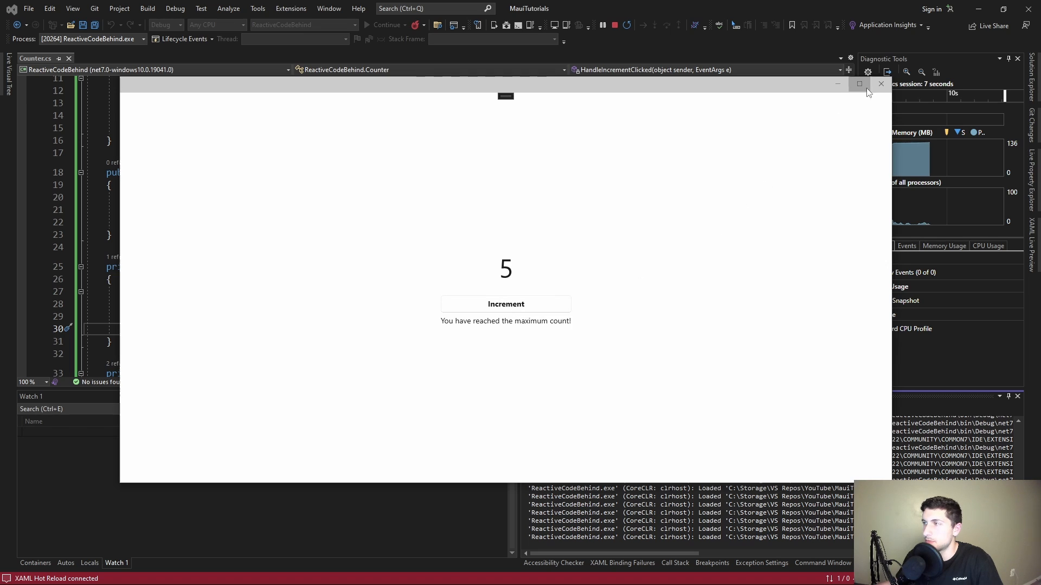
left_click(880, 83)
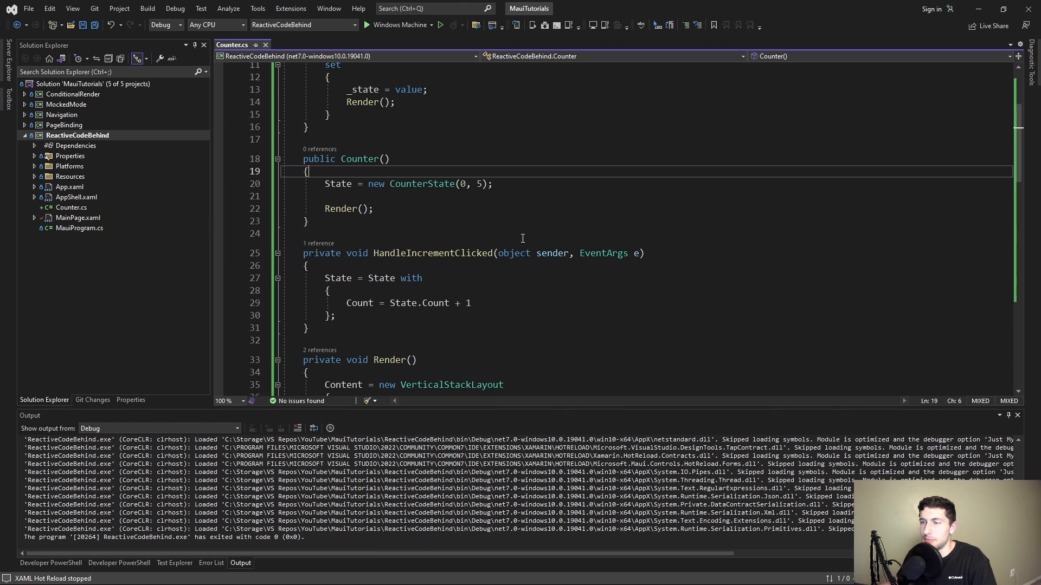
scroll("down", 3)
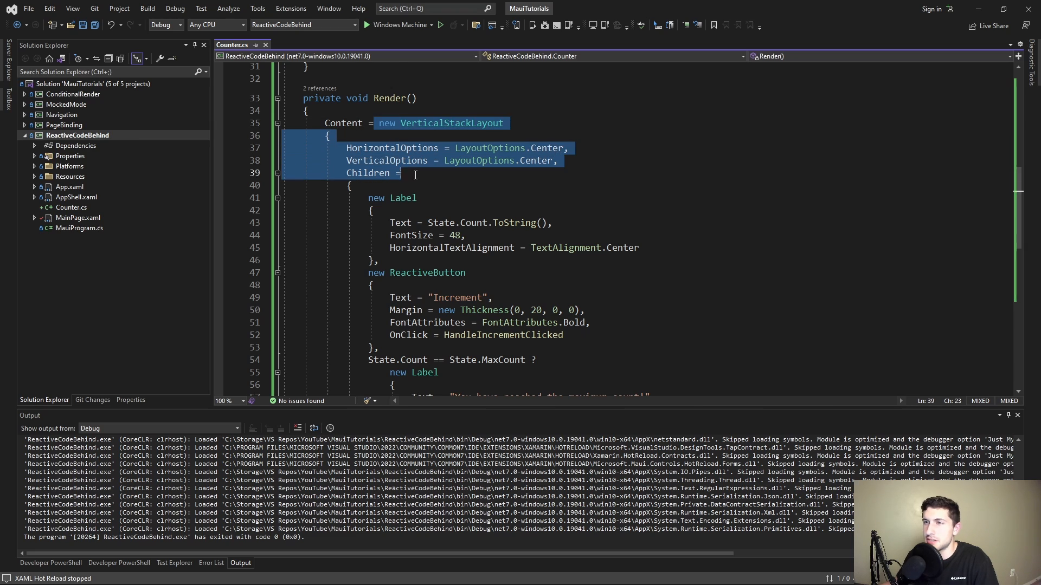
scroll("down", 3)
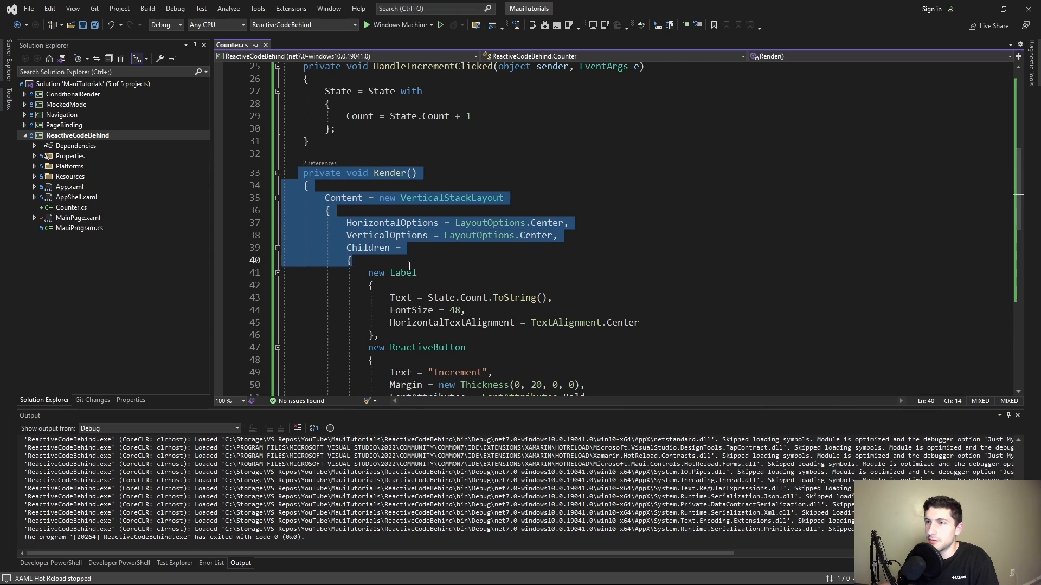
scroll("down", 3)
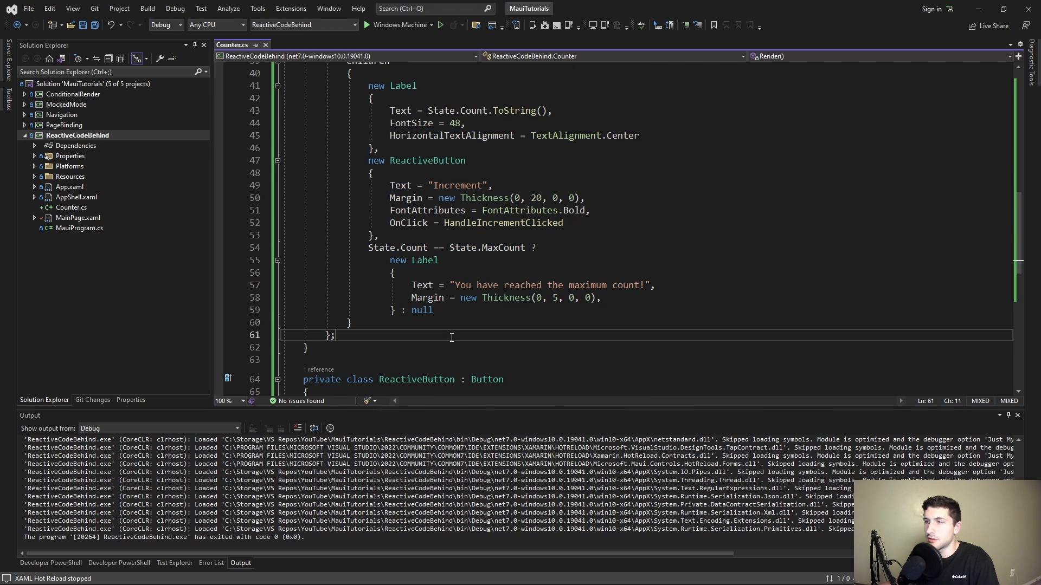
left_click(437, 235)
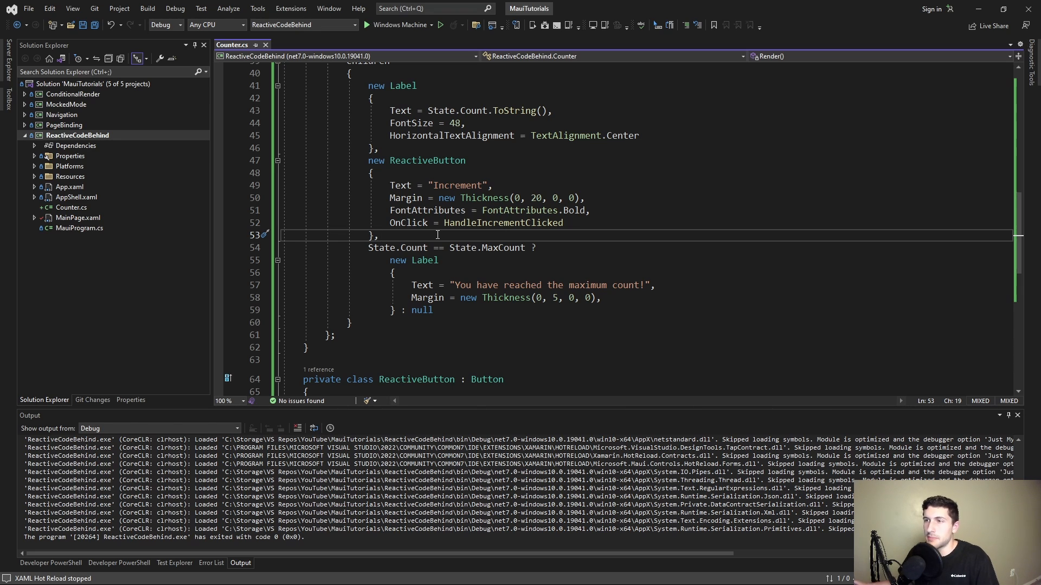
scroll("up", 3)
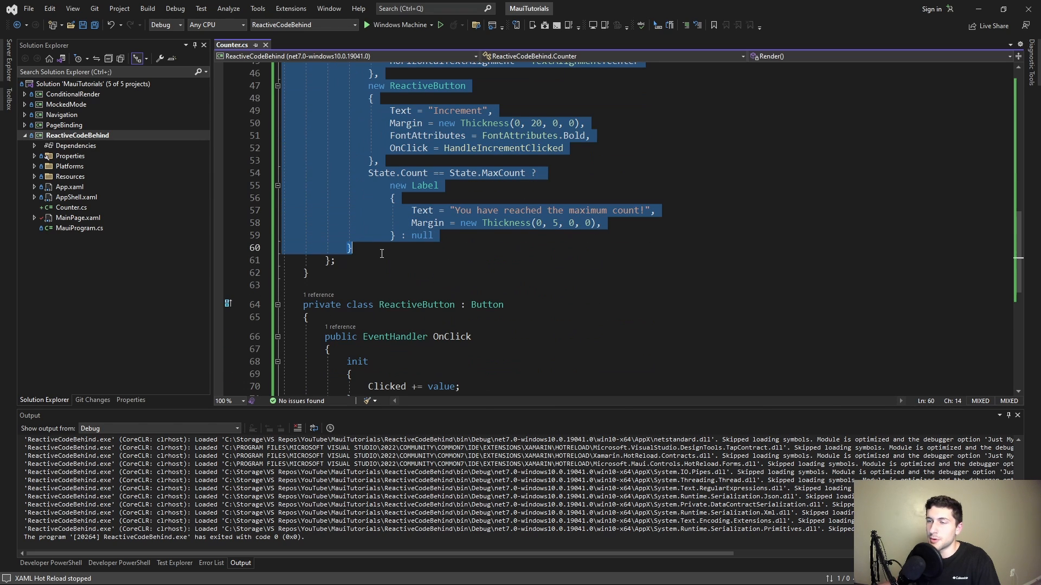
left_click(382, 259)
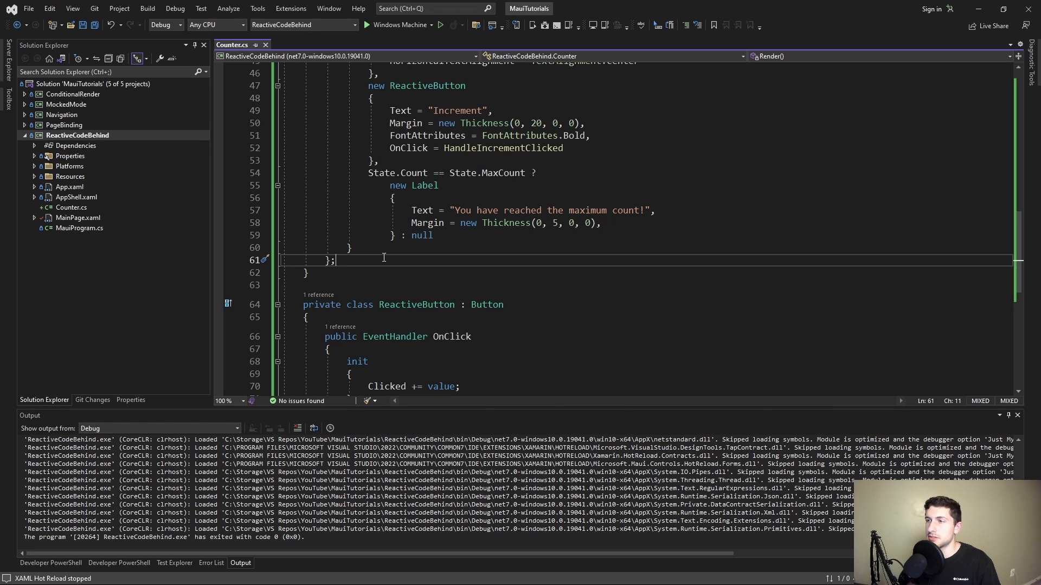
scroll("up", 3)
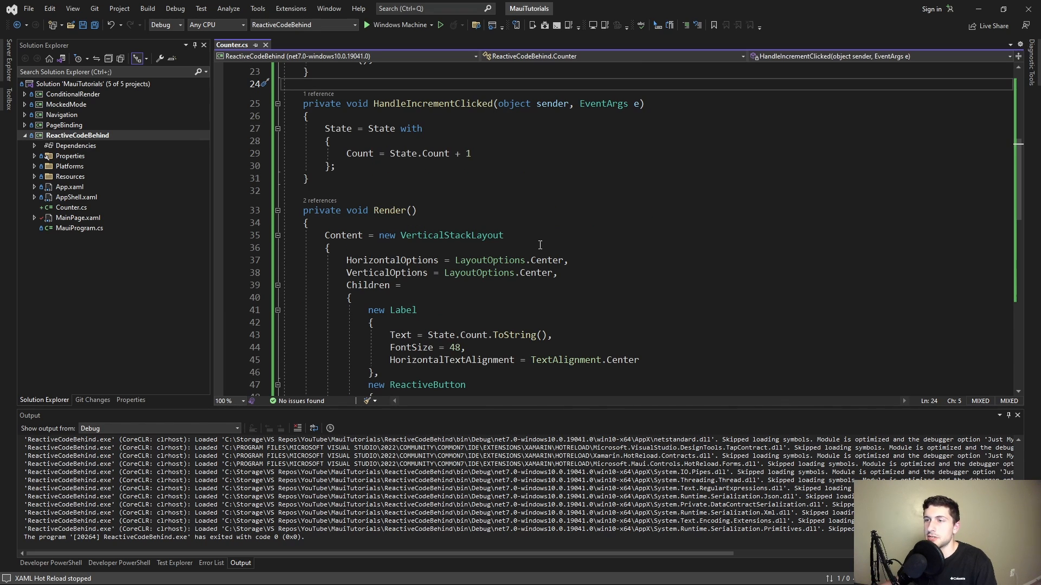